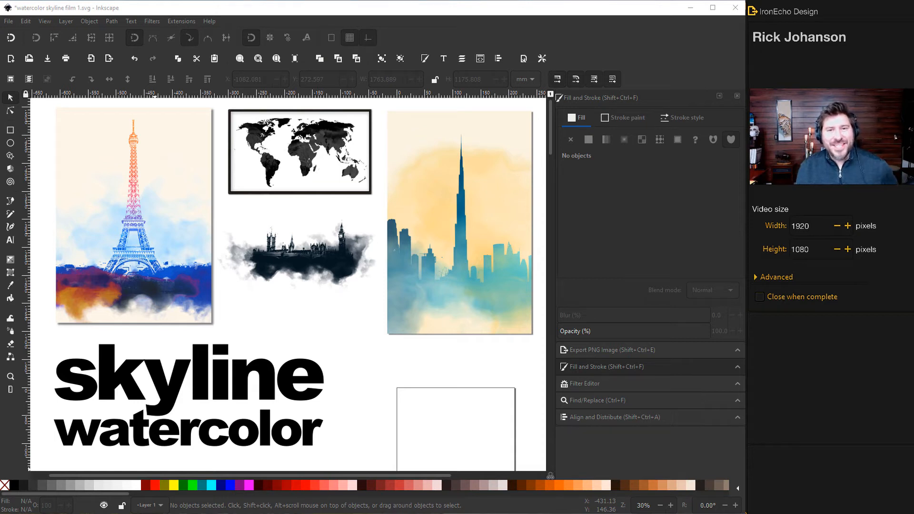
mouse_move(364, 314)
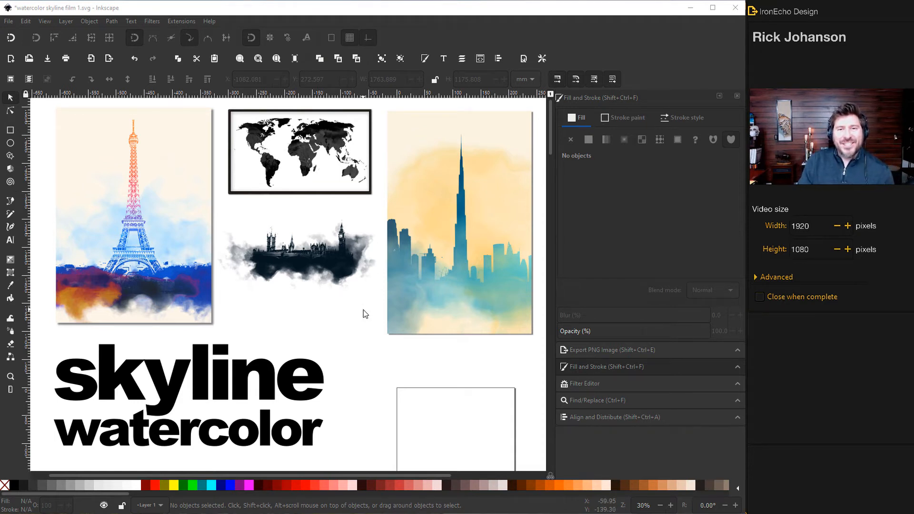
mouse_move(334, 340)
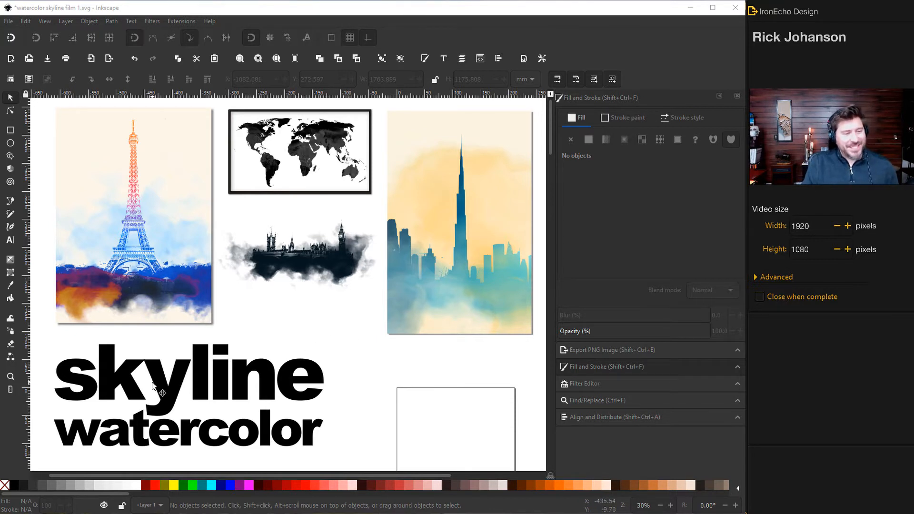
mouse_move(356, 381)
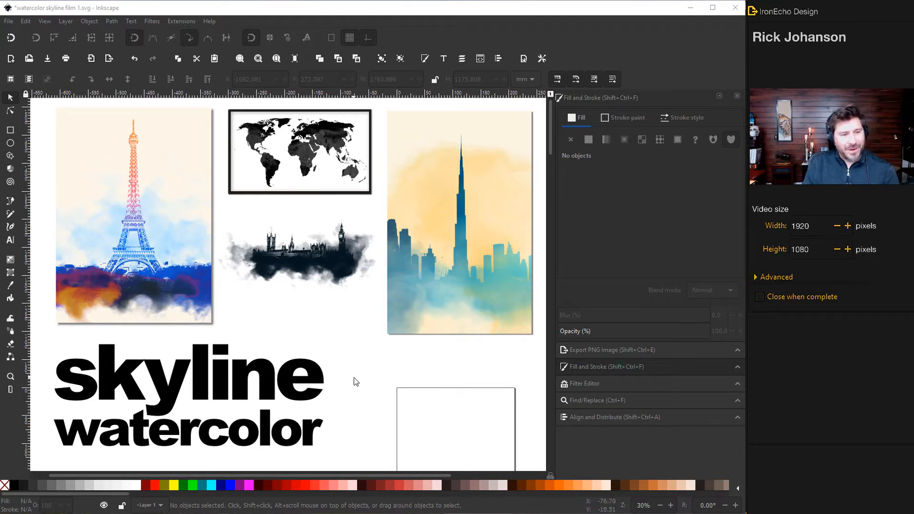
Scroll through the Pexels results and start the free download of the golden hour Dubai skyline photo.
scroll("down", 3)
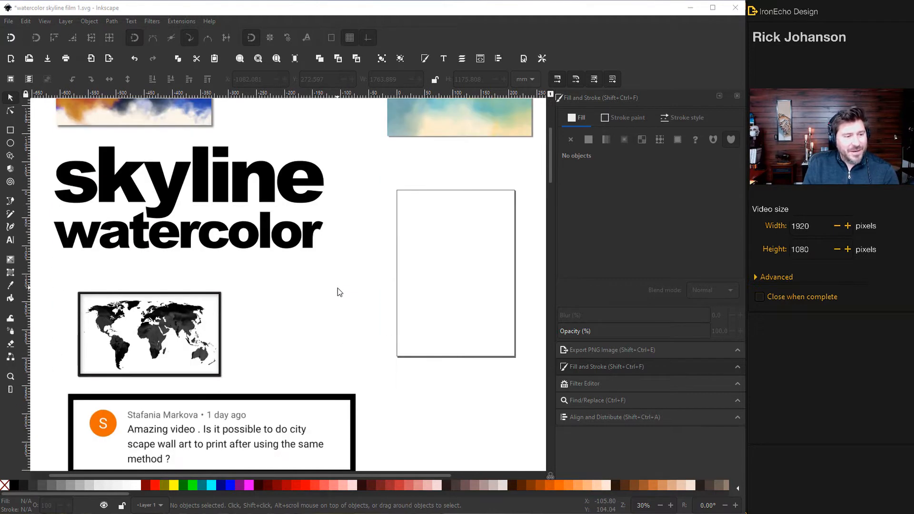
scroll("down", 3)
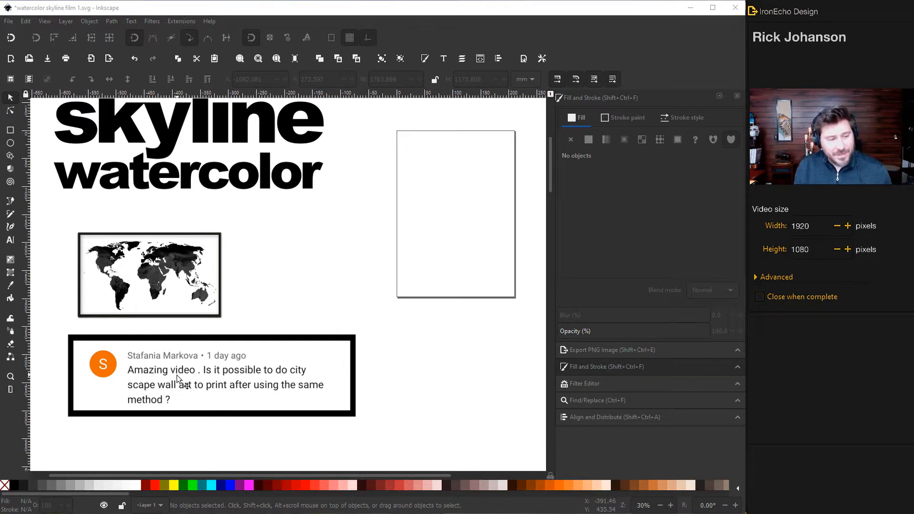
mouse_move(216, 387)
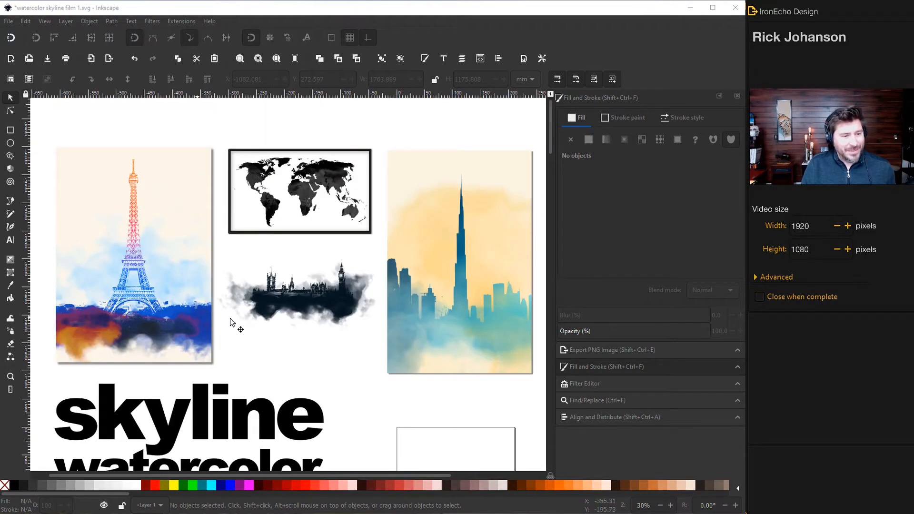
mouse_move(278, 350)
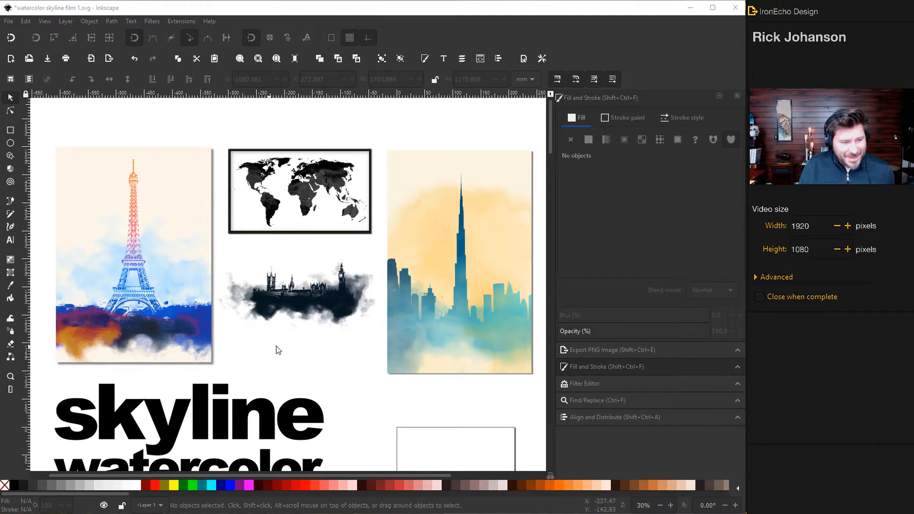
mouse_move(304, 318)
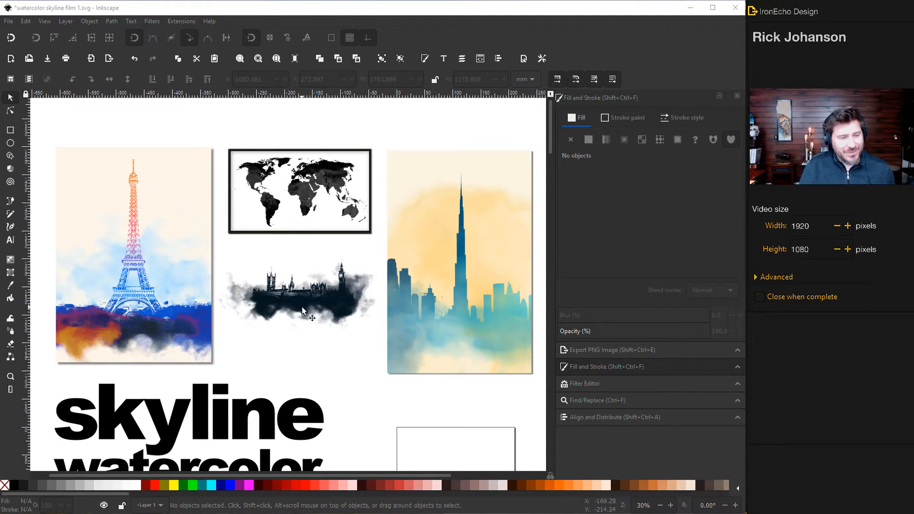
mouse_move(307, 323)
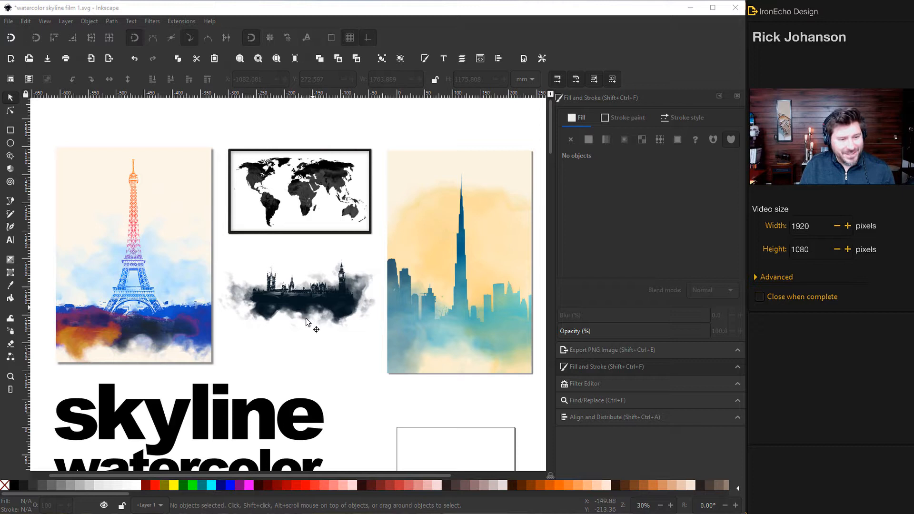
mouse_move(343, 332)
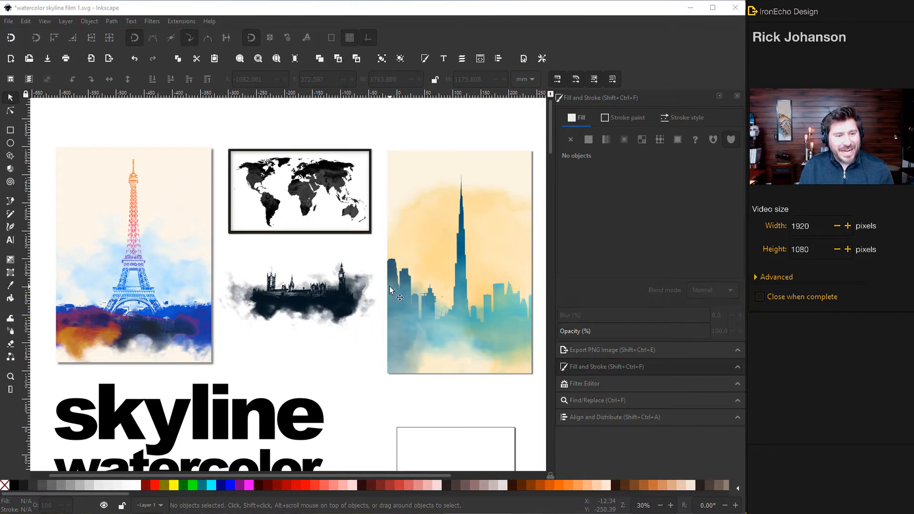
mouse_move(486, 324)
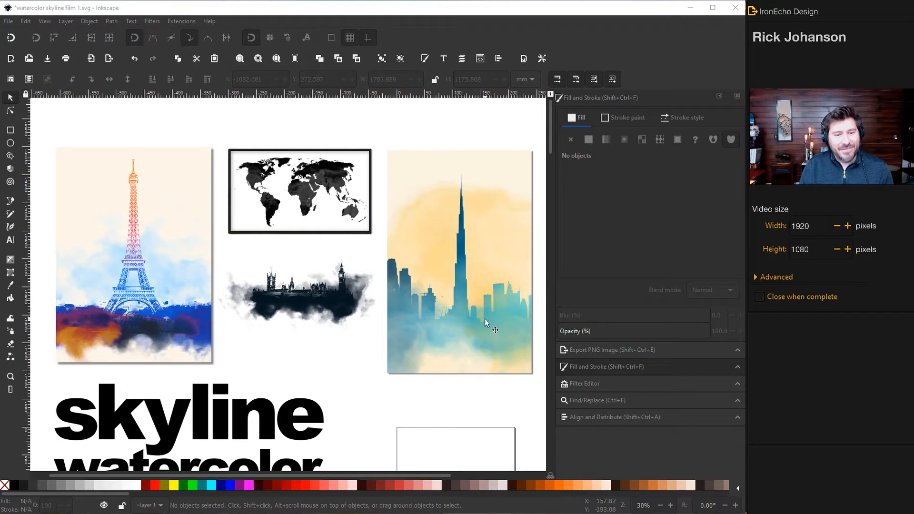
mouse_move(447, 228)
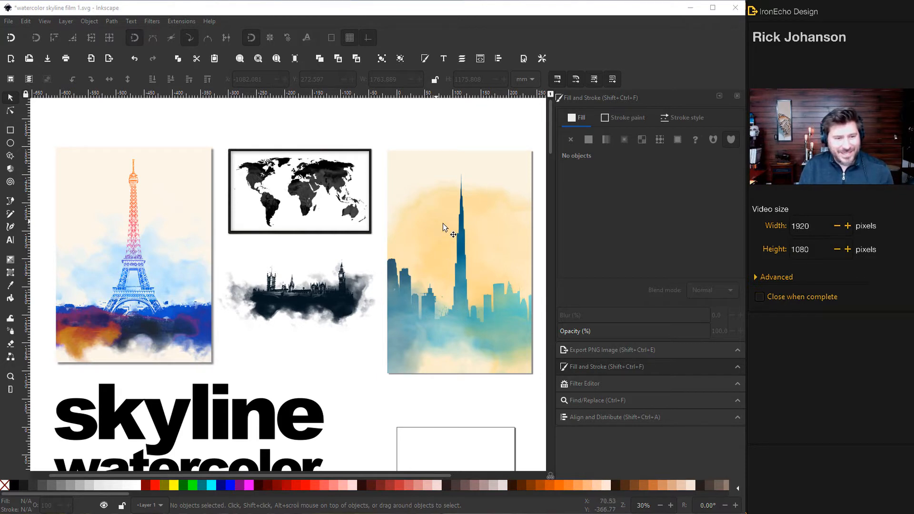
mouse_move(483, 309)
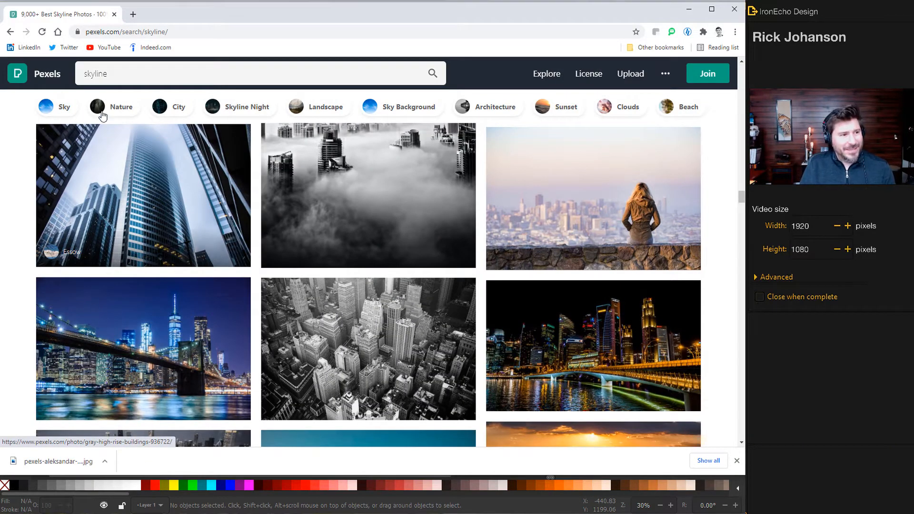
scroll("down", 3)
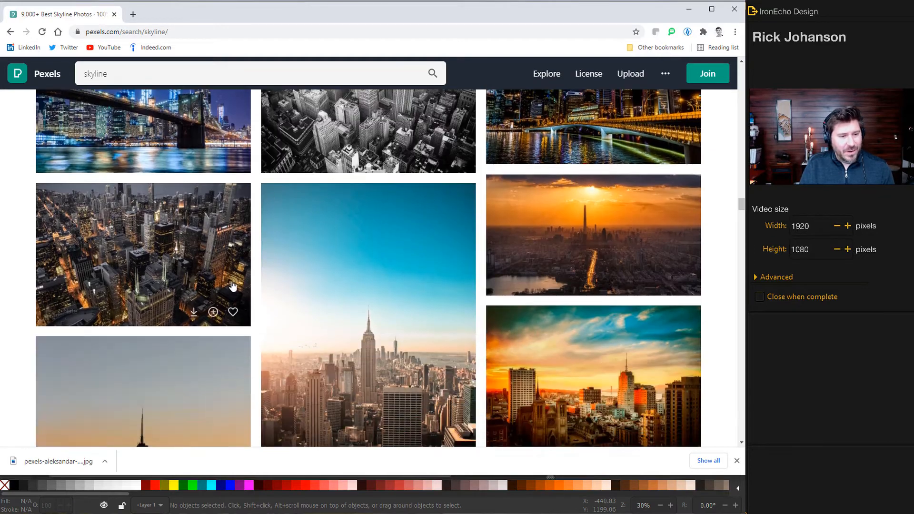
scroll("down", 3)
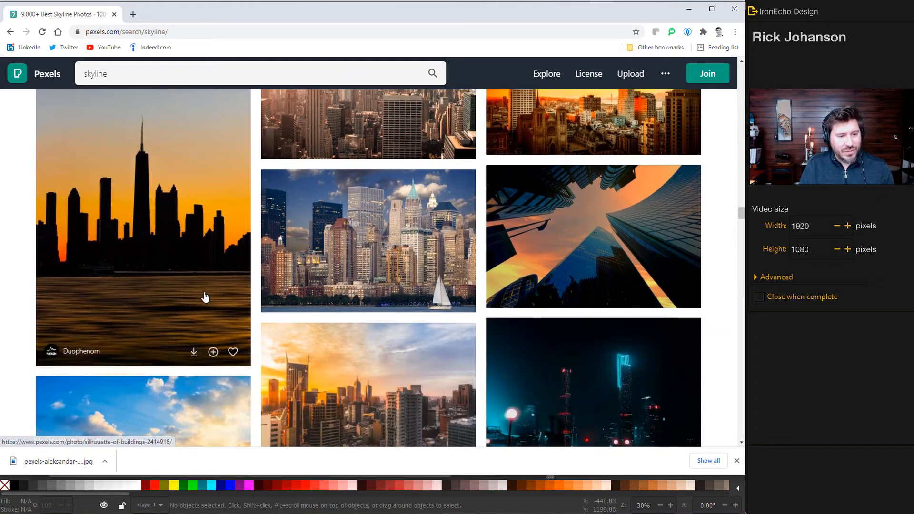
scroll("down", 3)
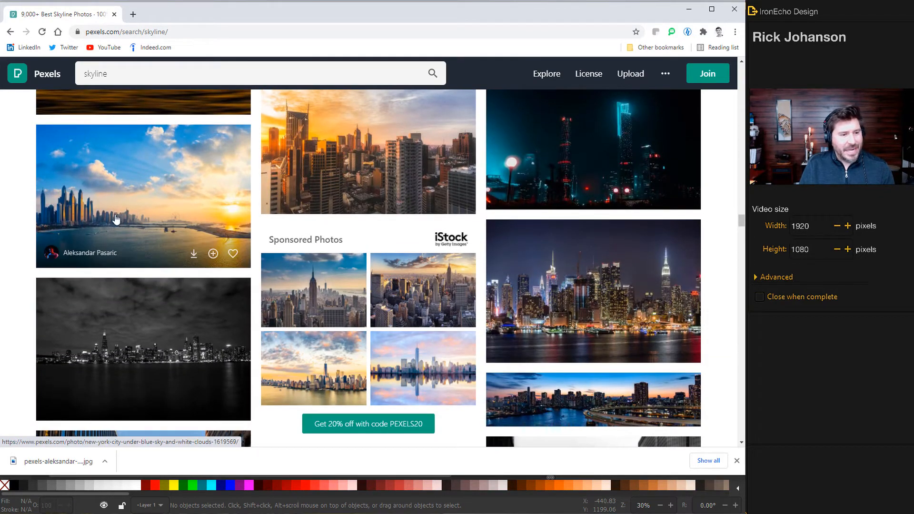
scroll("down", 3)
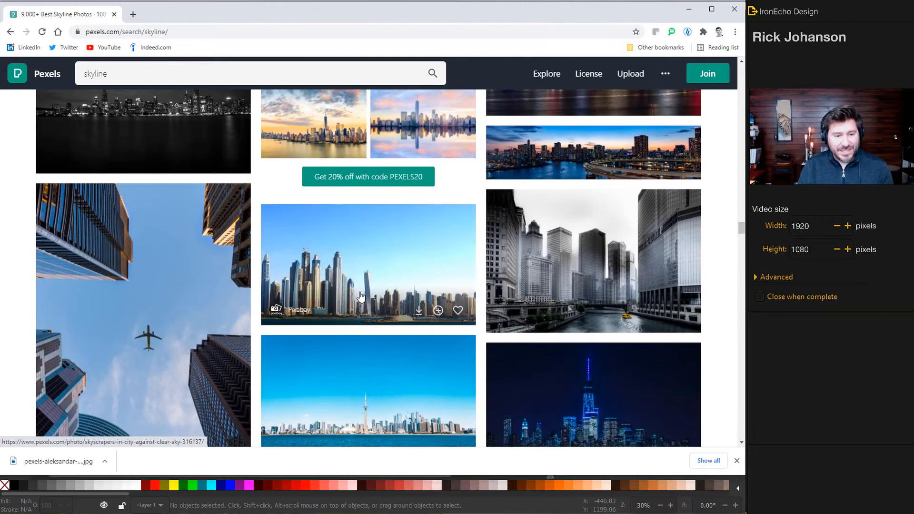
mouse_move(389, 237)
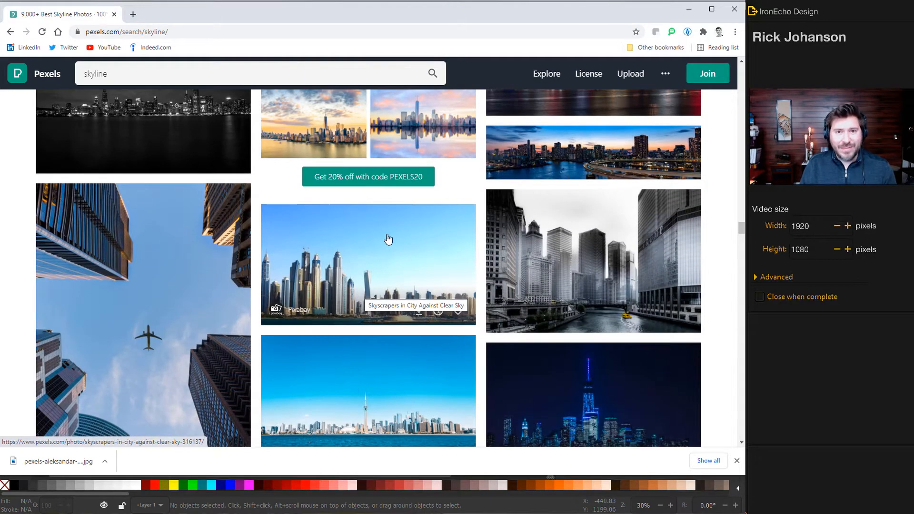
scroll("down", 3)
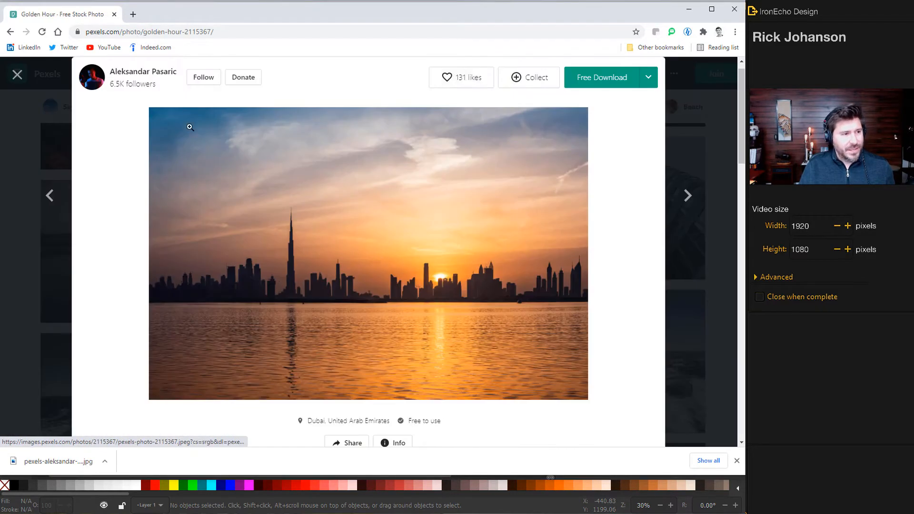
mouse_move(158, 82)
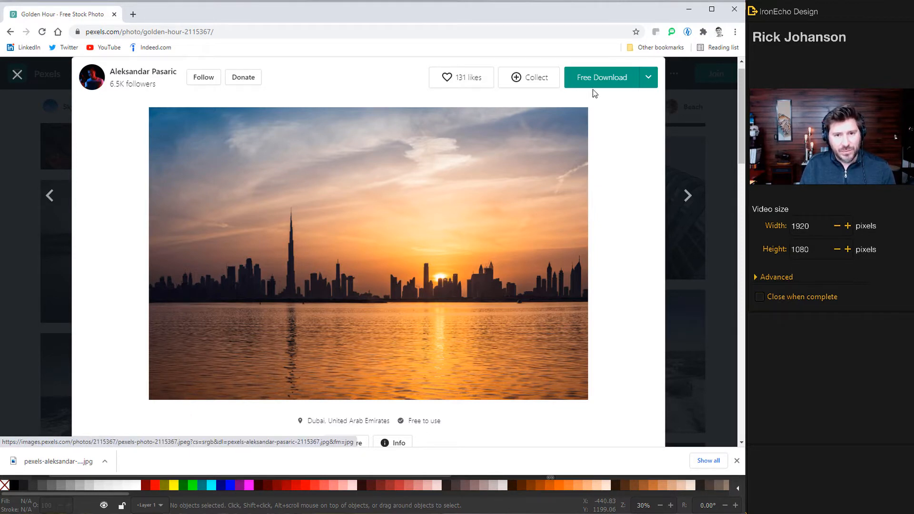
left_click(602, 77)
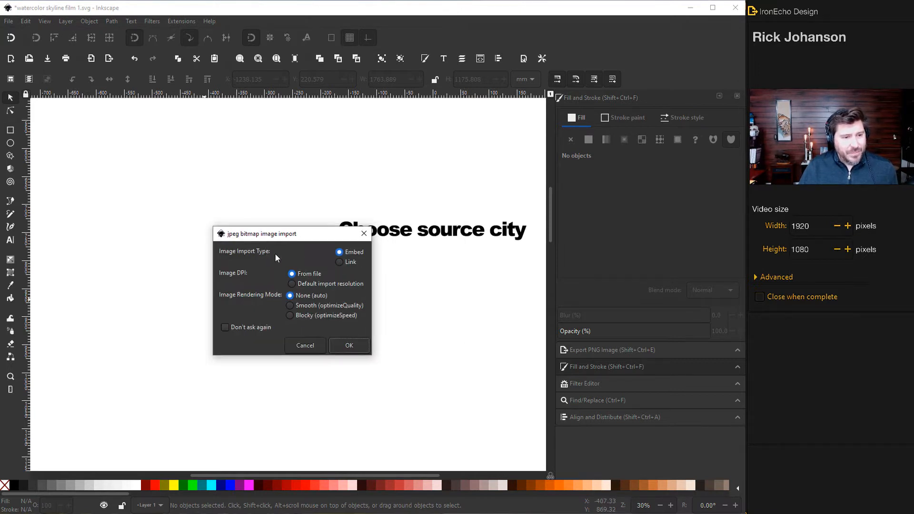
mouse_move(320, 295)
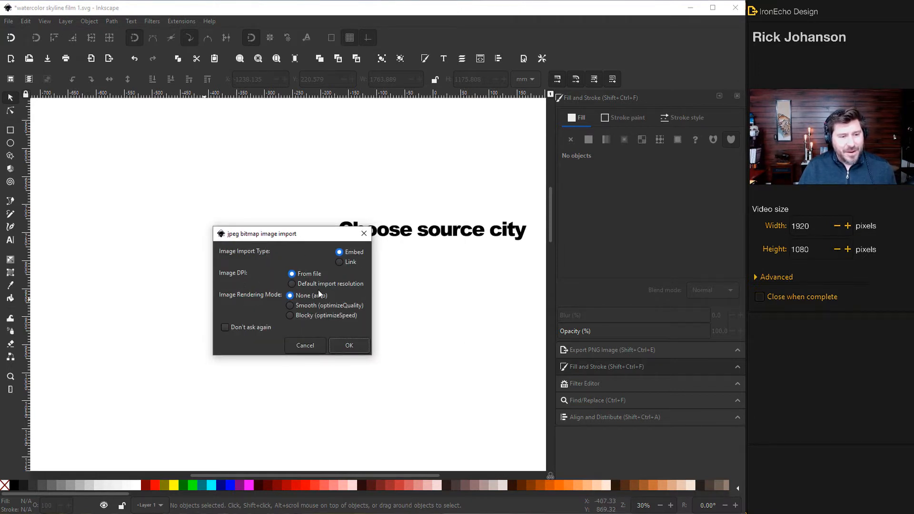
Confirm importing the Dubai skyline JPEG as an embedded 5000×3333 image.
left_click(349, 346)
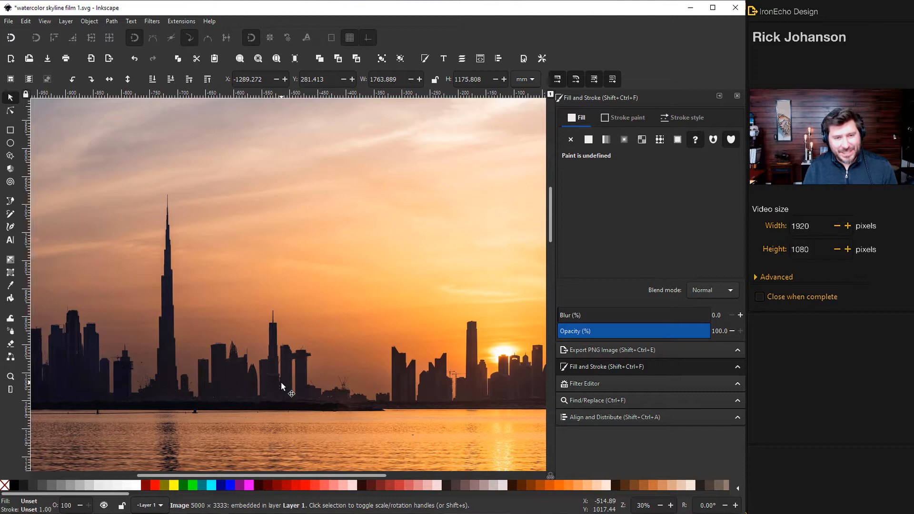
mouse_move(286, 380)
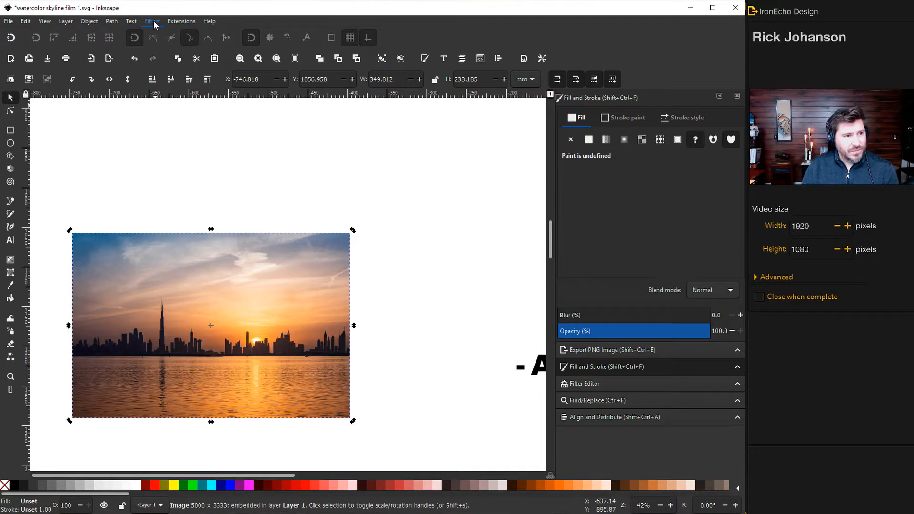
Apply Filters > Color > Lighting with Lights 9.88, Shadows 1.74, Offset 0.14 and live preview, then close.
left_click(151, 21)
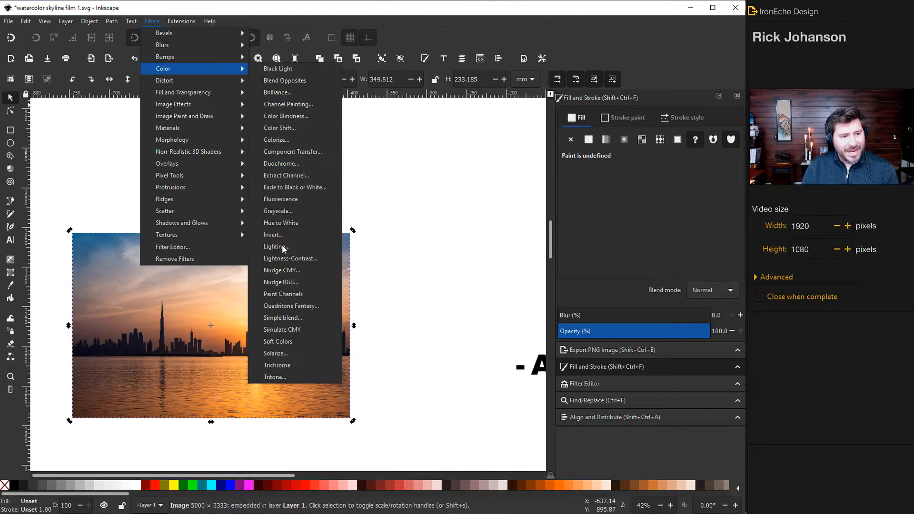
left_click(274, 246)
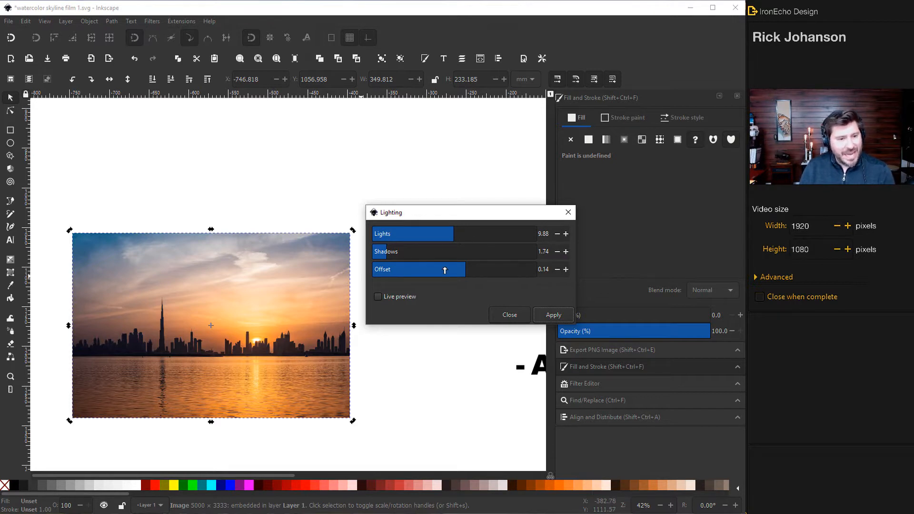
left_click(377, 297)
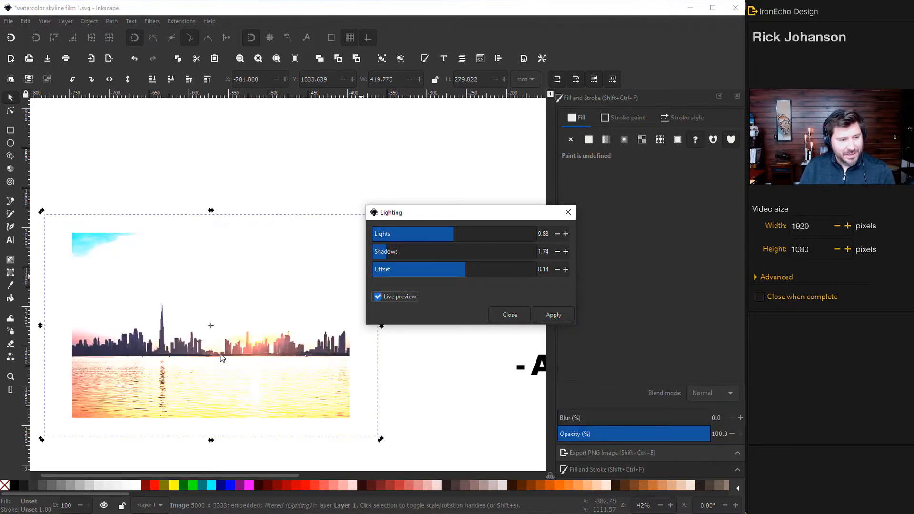
mouse_move(92, 350)
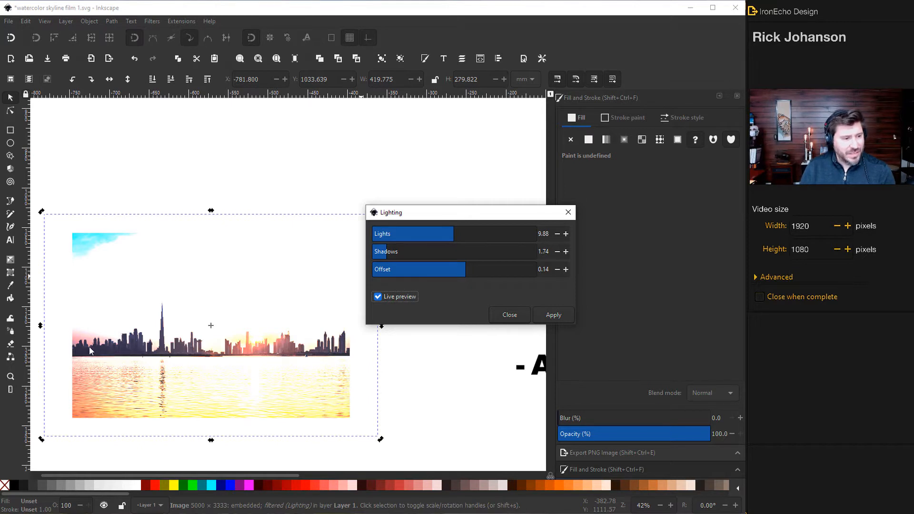
mouse_move(176, 349)
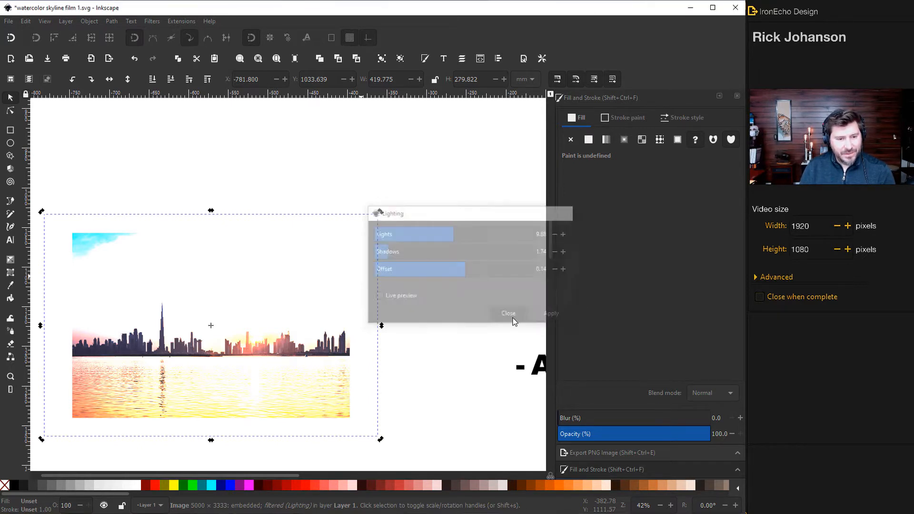
left_click(509, 313)
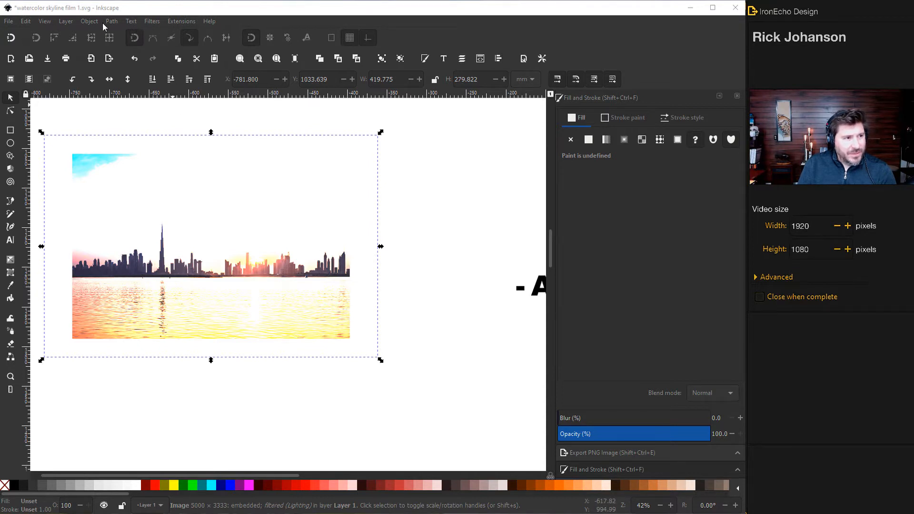
Trace the photo with Single scan Brightness cutoff at threshold 0.200 into a black skyline silhouette.
left_click(110, 21)
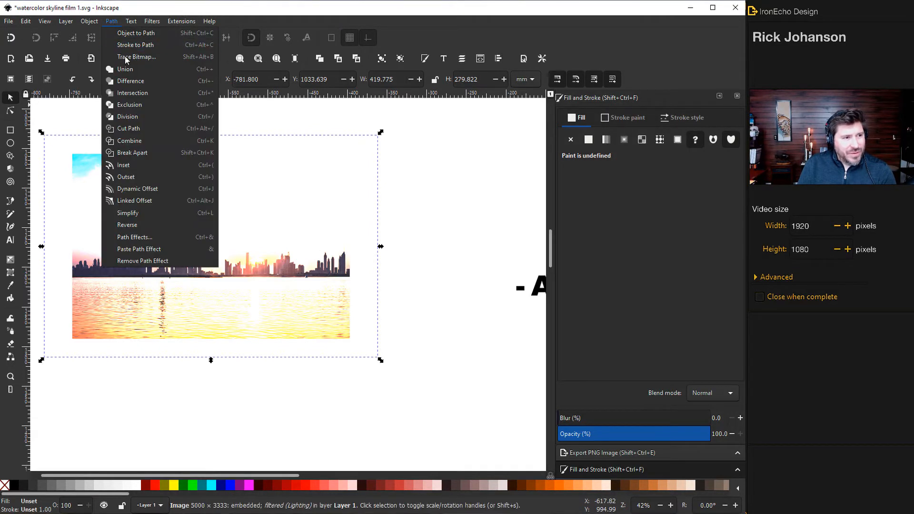
left_click(137, 57)
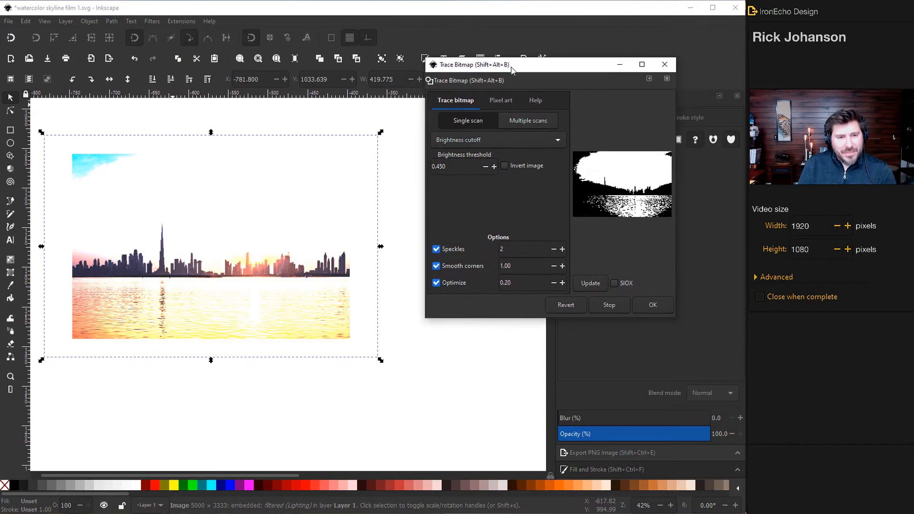
mouse_move(568, 195)
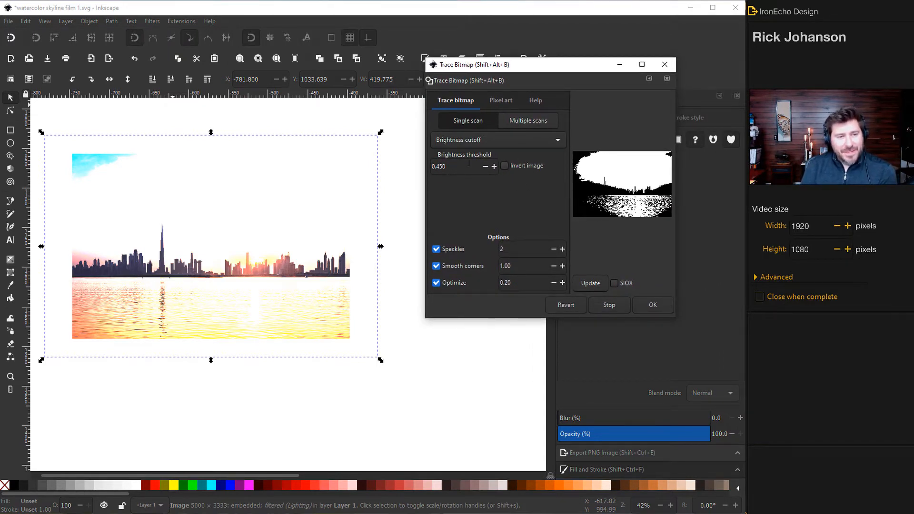
mouse_move(473, 124)
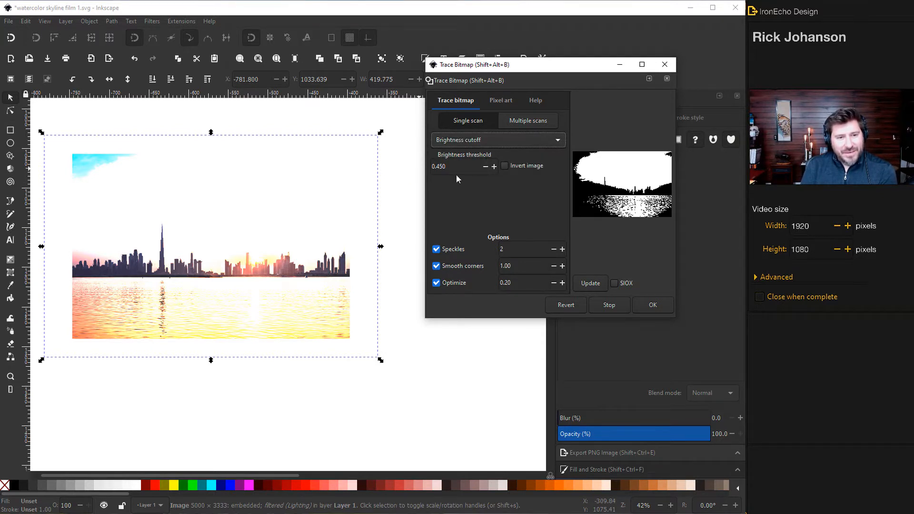
mouse_move(632, 187)
type("0.200")
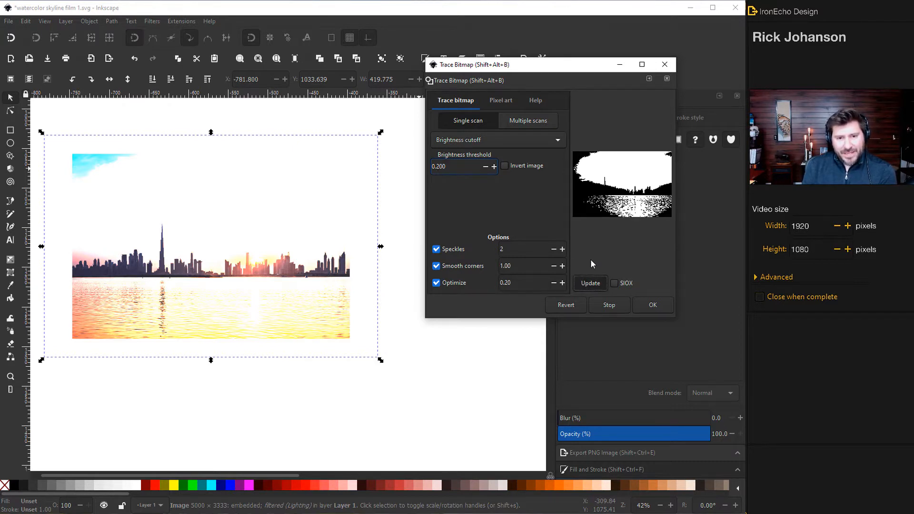
left_click(590, 283)
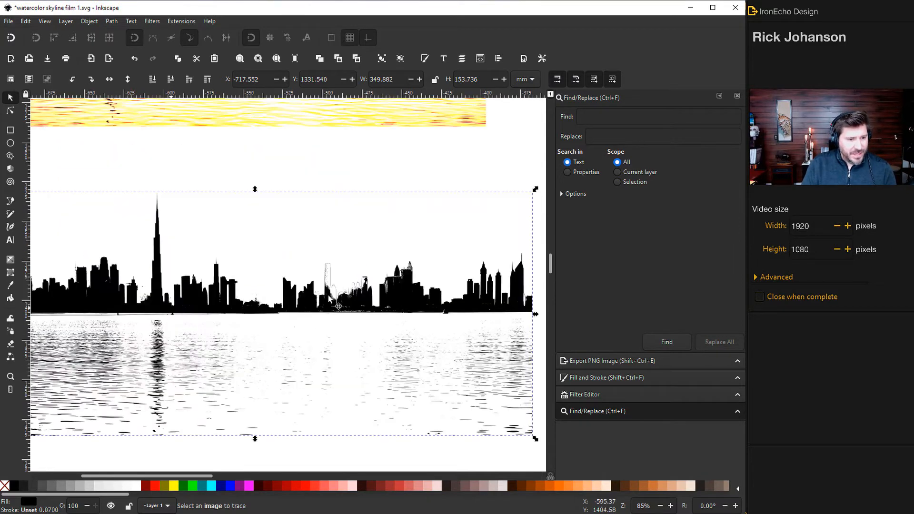
mouse_move(229, 295)
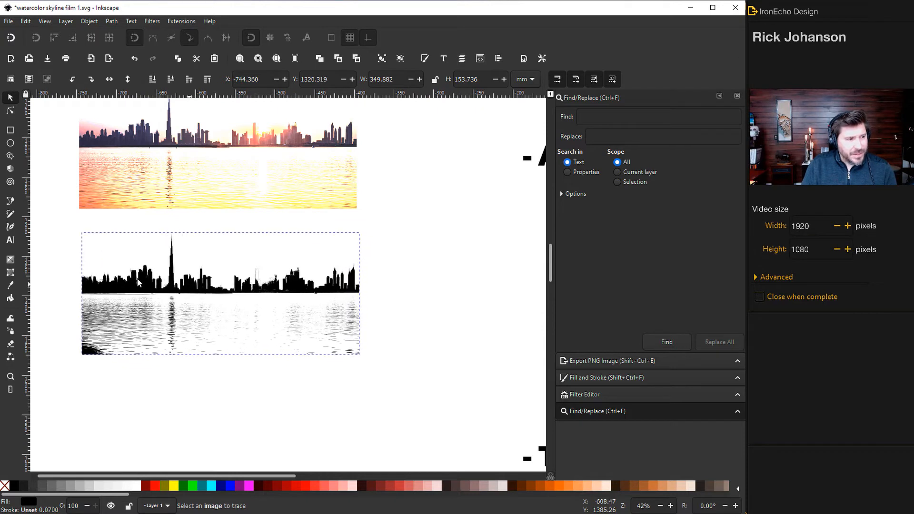
Draw a rectangle right of the silhouette and give it a linear gradient fill.
left_click(606, 377)
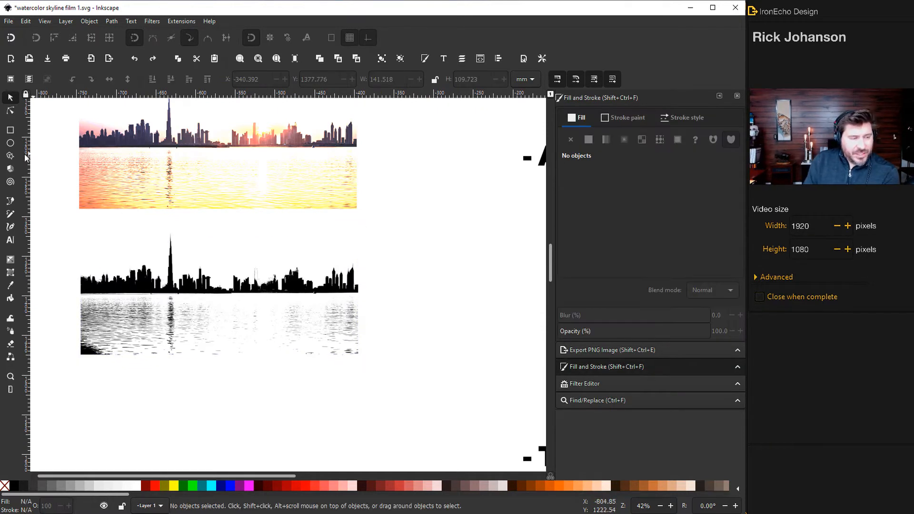
mouse_move(10, 129)
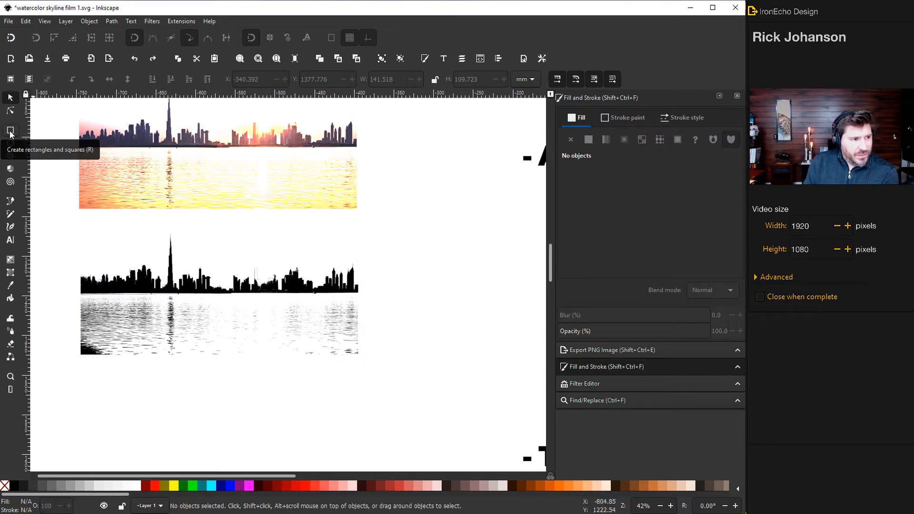
left_click(10, 130)
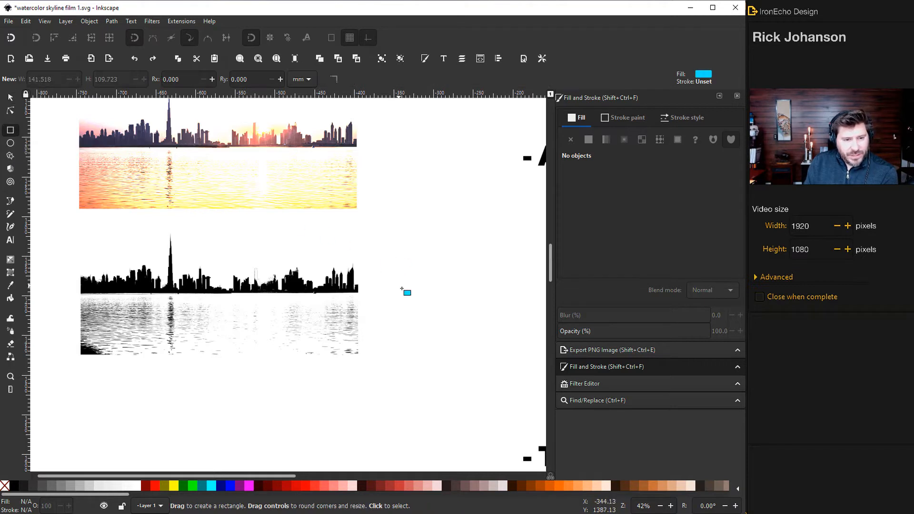
left_click_drag(398, 284, 508, 367)
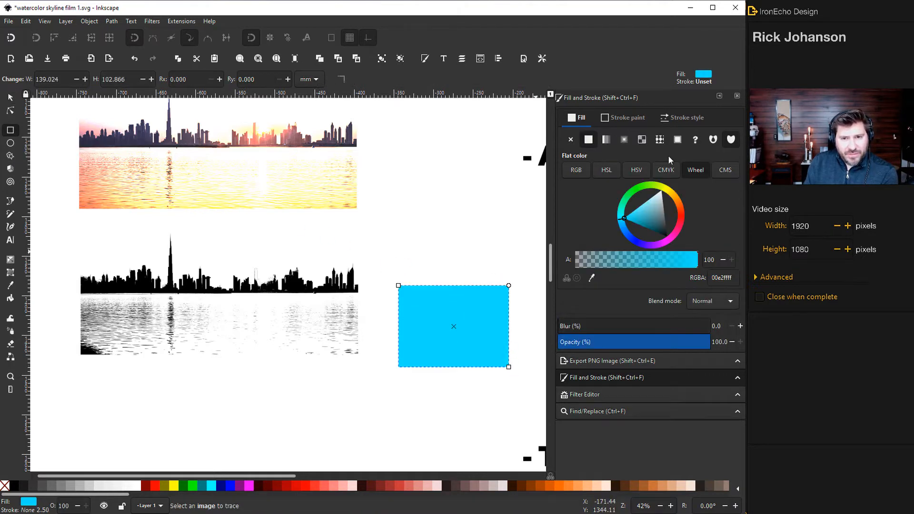
left_click(623, 118)
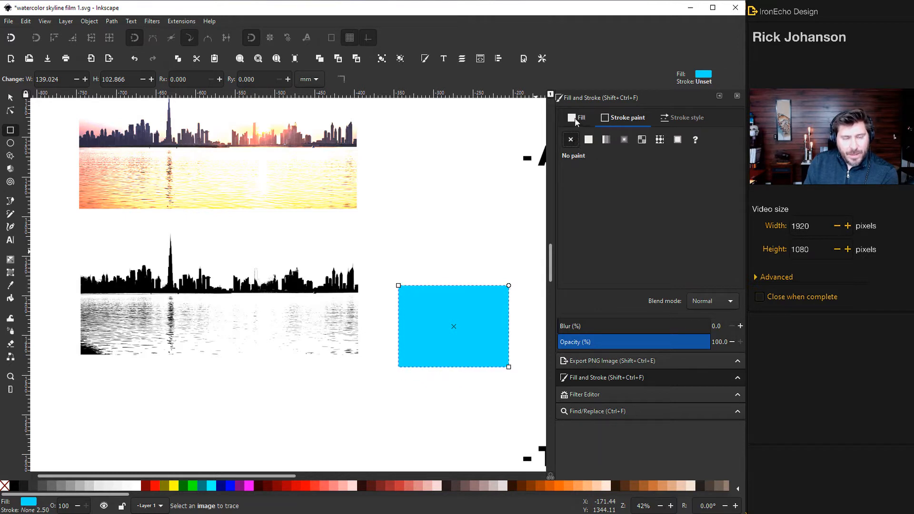
left_click(588, 139)
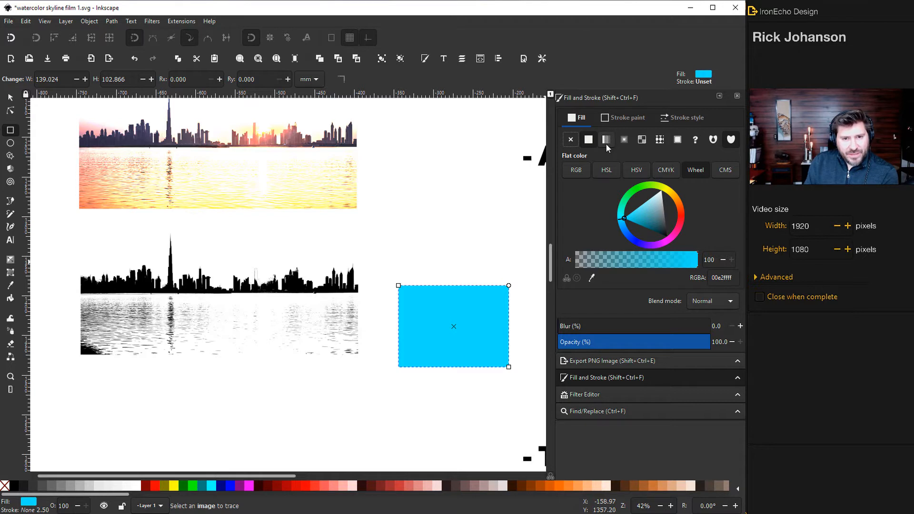
mouse_move(608, 143)
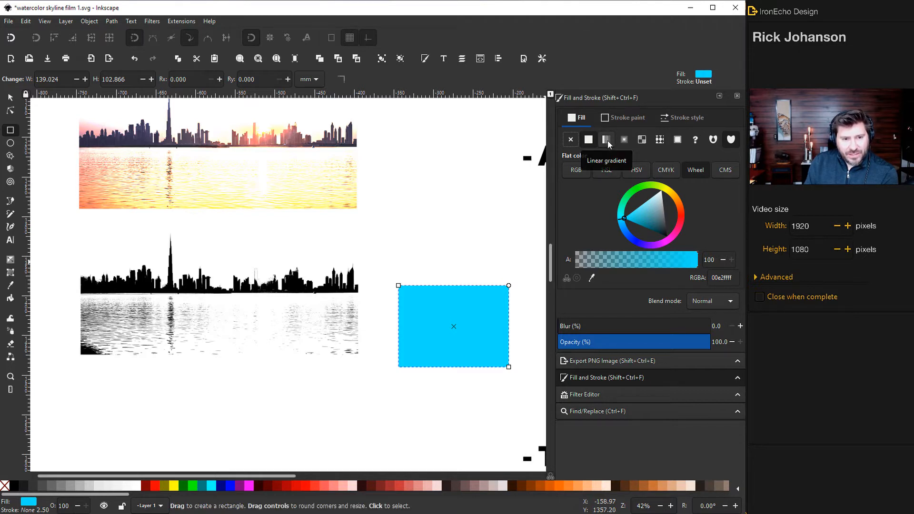
left_click(605, 139)
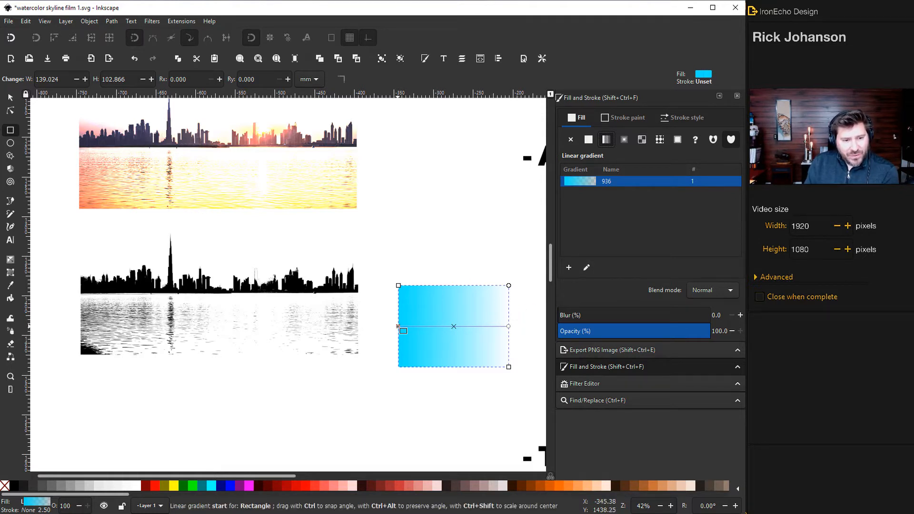
Set the gradient stops to deep blue and green and run it vertically, green on top.
left_click(588, 139)
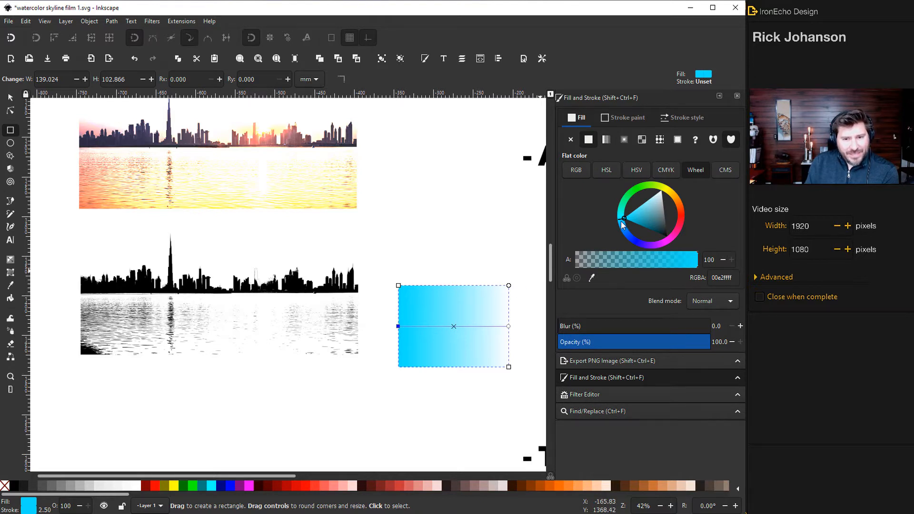
left_click(627, 231)
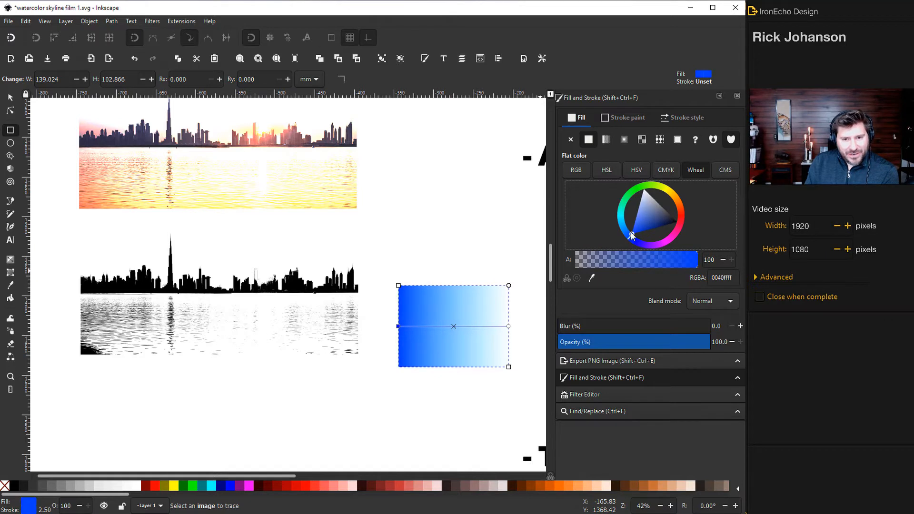
left_click(628, 229)
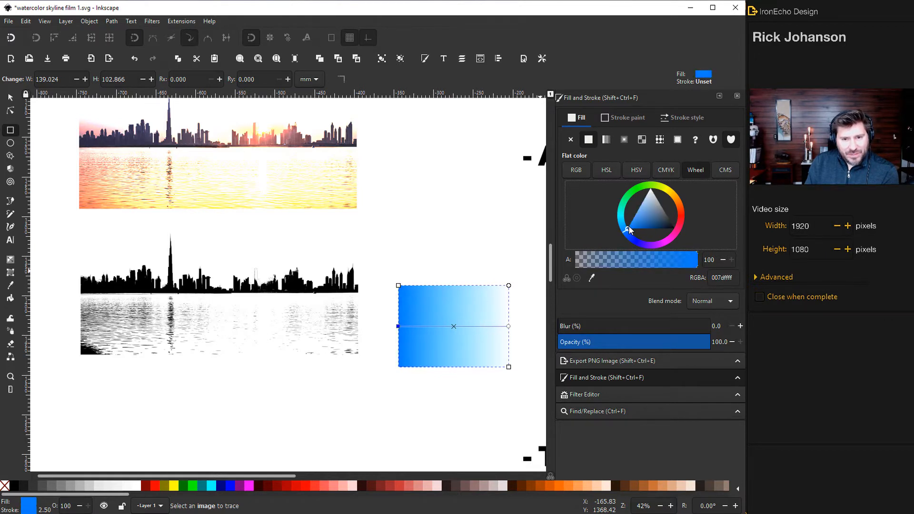
left_click(639, 227)
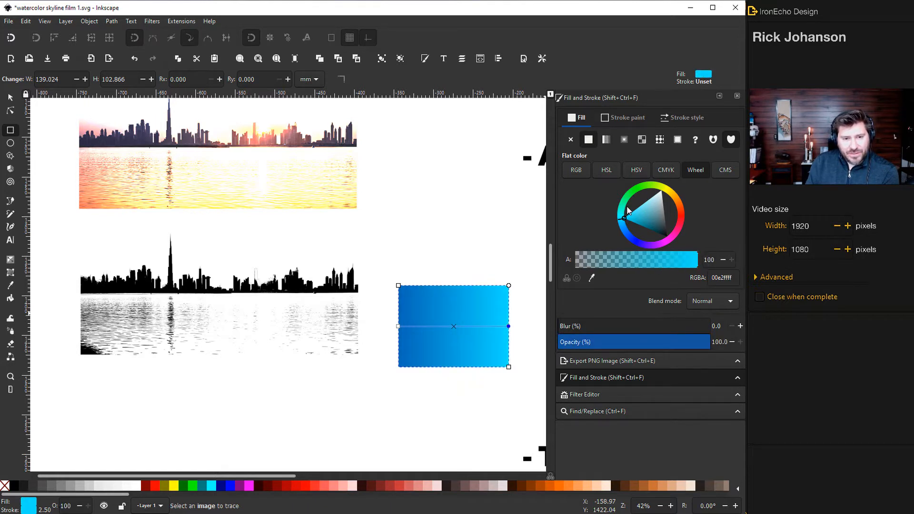
left_click(628, 208)
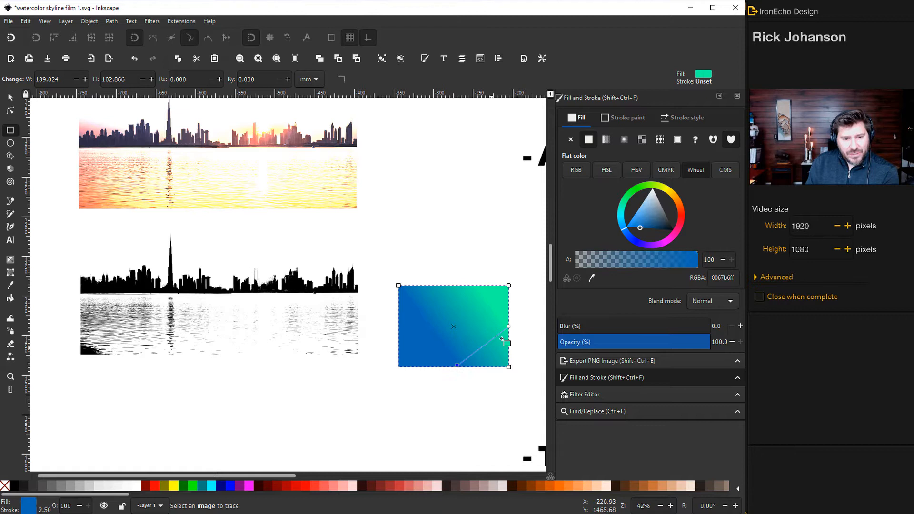
left_click_drag(506, 343, 457, 264)
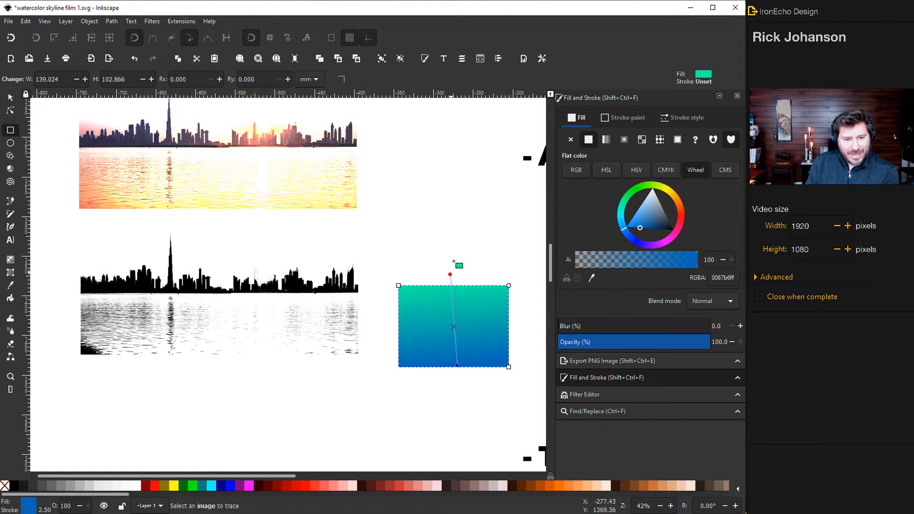
left_click_drag(458, 266, 457, 282)
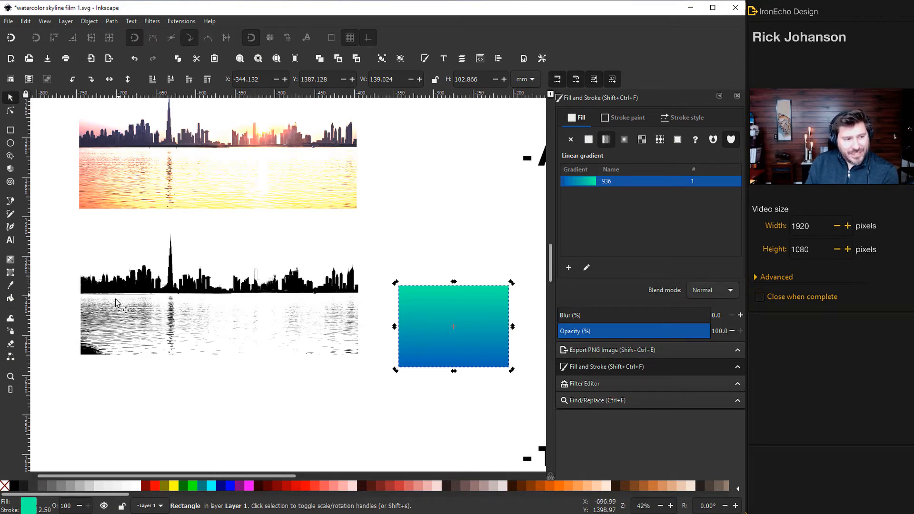
Drag the gradient rectangle over the tallest tower to test, then move it back beside the silhouette.
left_click_drag(453, 326, 250, 272)
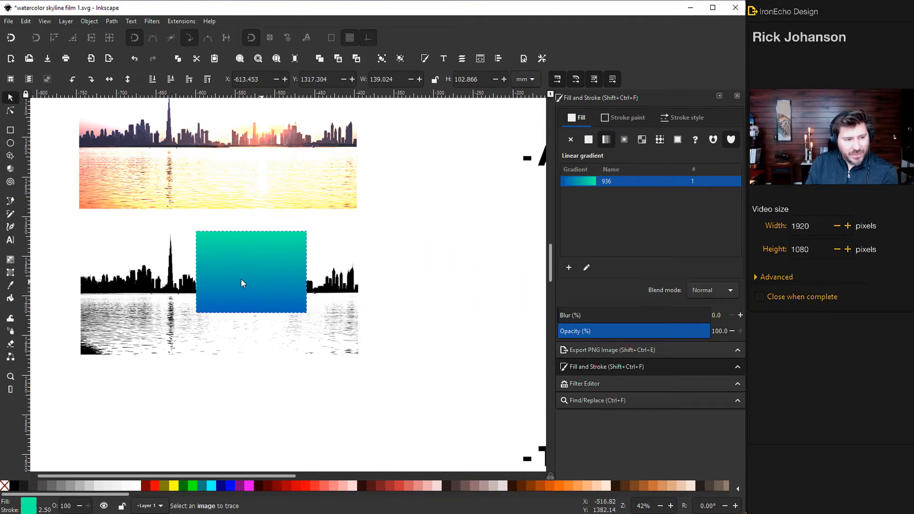
left_click_drag(244, 272, 169, 286)
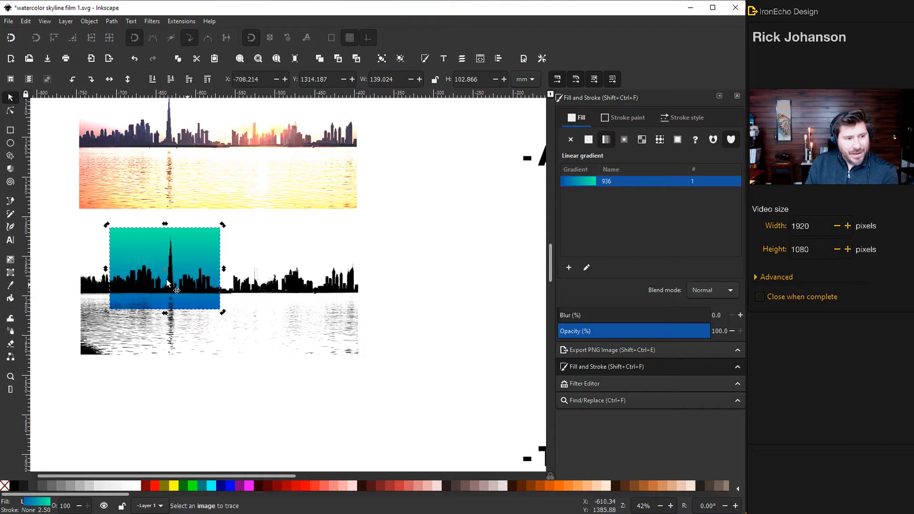
left_click_drag(164, 280, 480, 302)
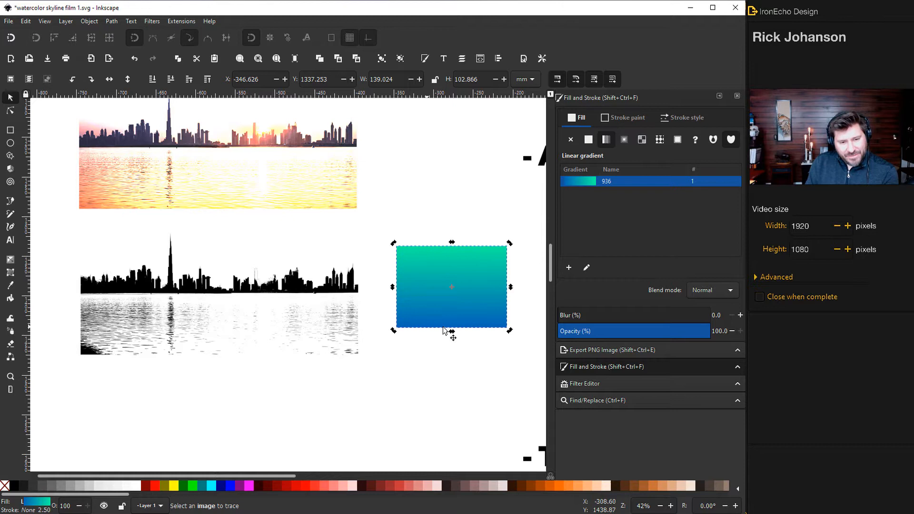
mouse_move(368, 340)
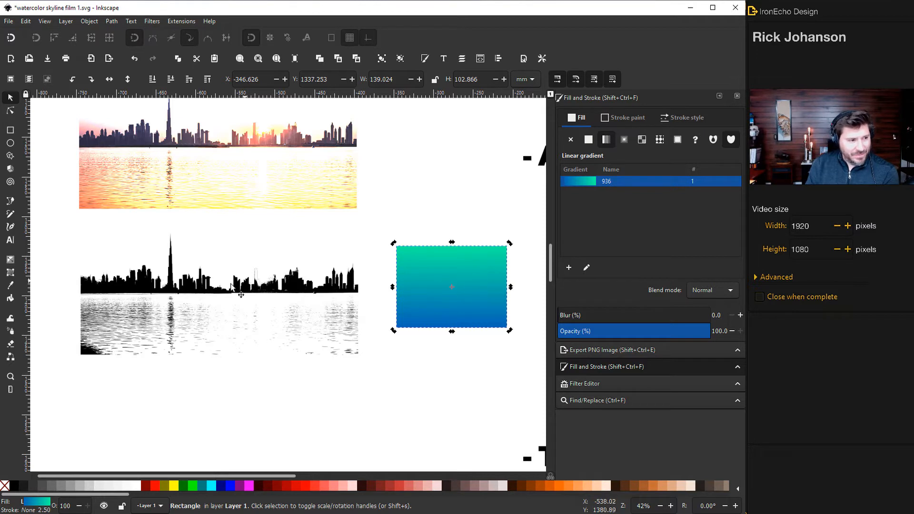
mouse_move(118, 255)
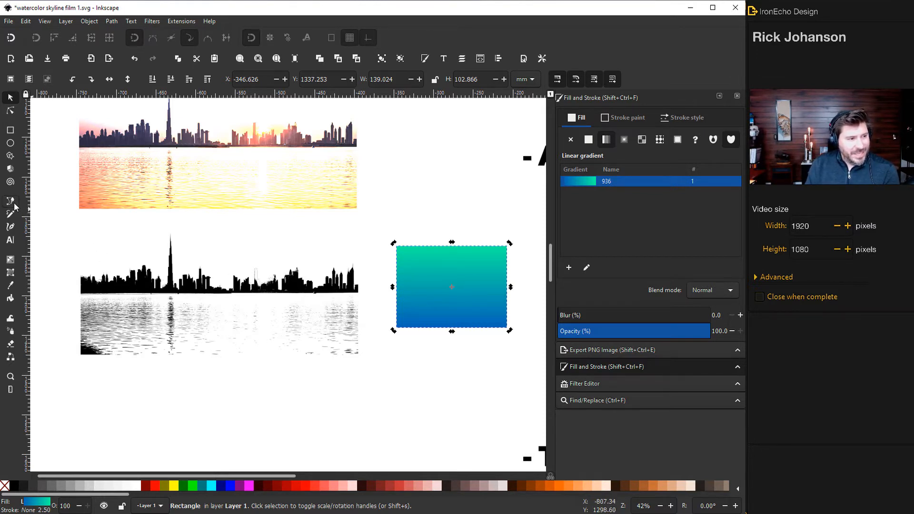
Position the jagged green shape over the tallest tower at low opacity to check its fit.
left_click(9, 198)
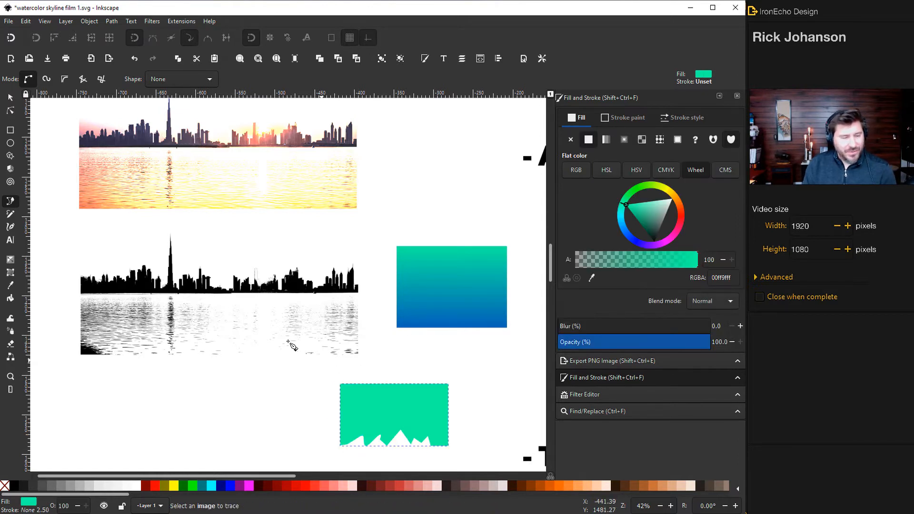
left_click_drag(393, 414, 325, 366)
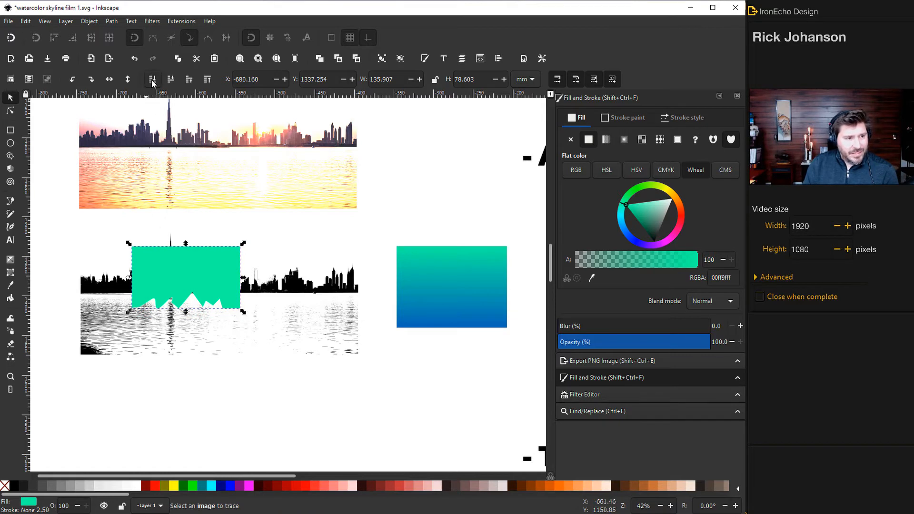
left_click_drag(186, 277, 193, 247)
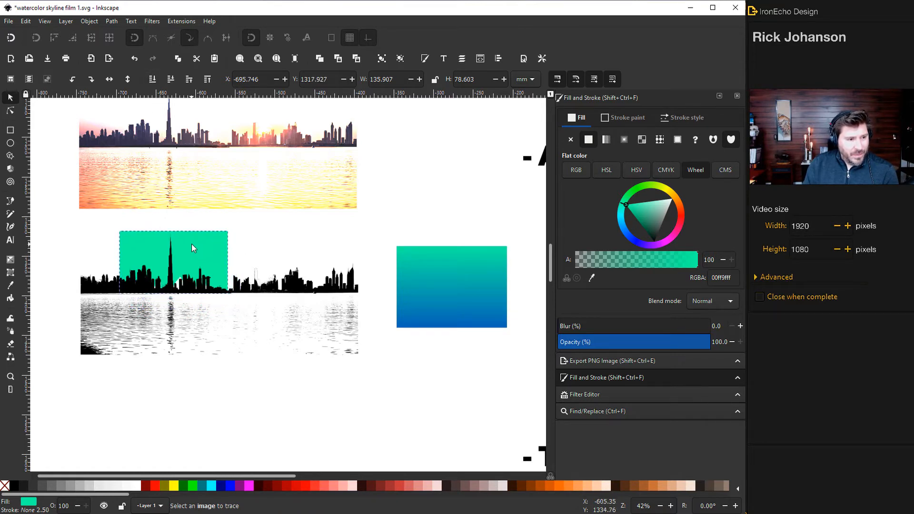
left_click_drag(688, 258, 617, 259)
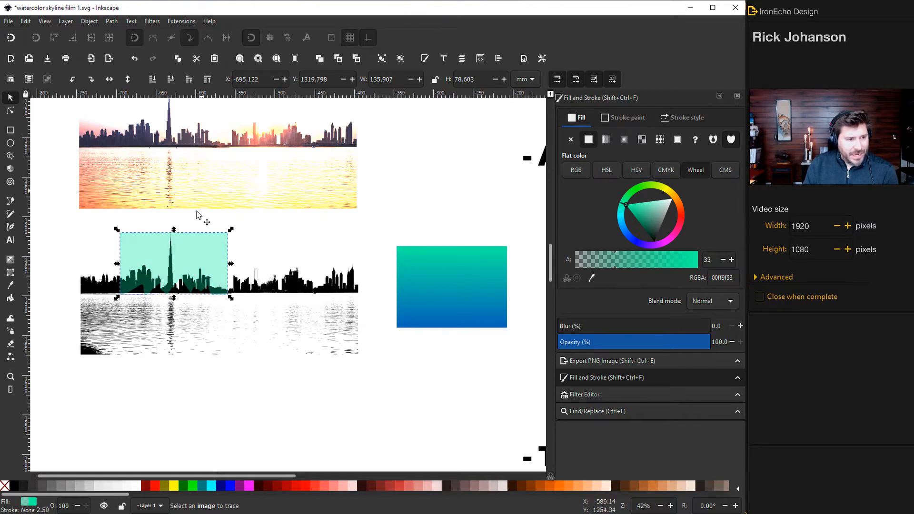
left_click_drag(173, 224, 173, 219)
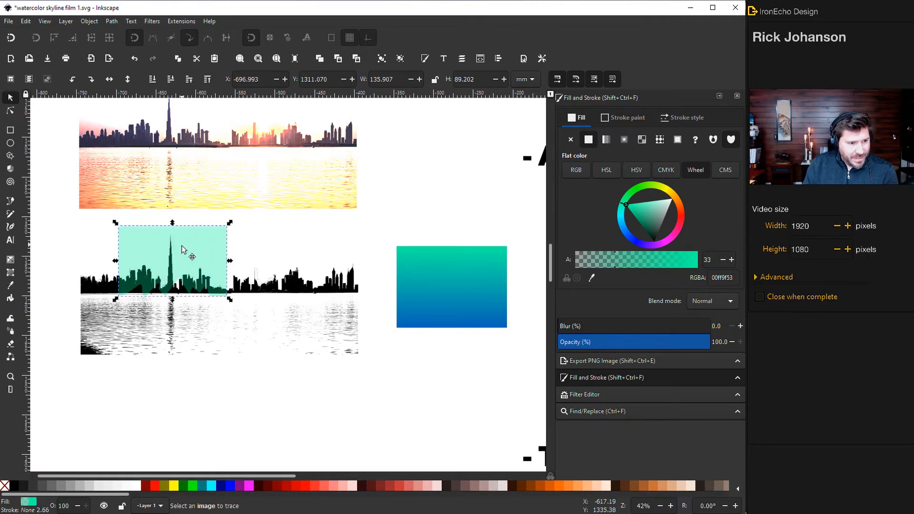
left_click_drag(183, 247, 183, 256)
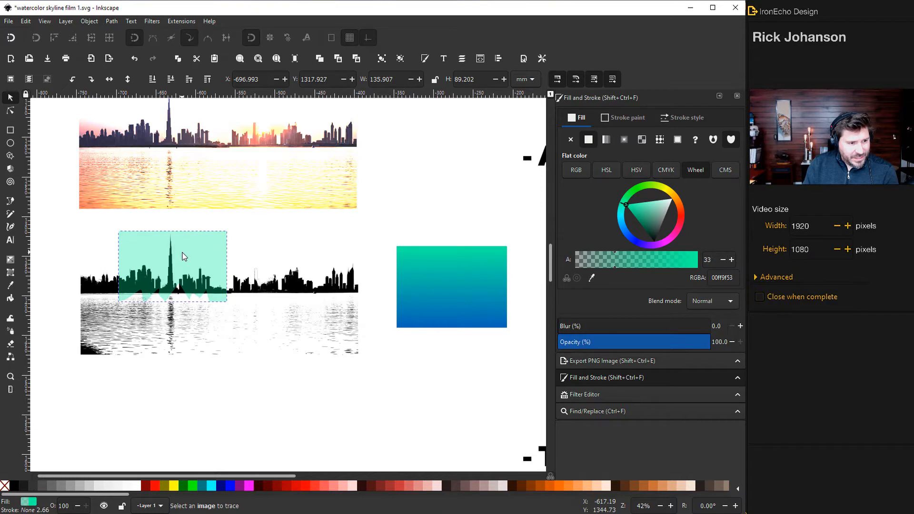
Move the mint shape to empty canvas below the gradient rectangle and restore its fill alpha to 100.
left_click(176, 271)
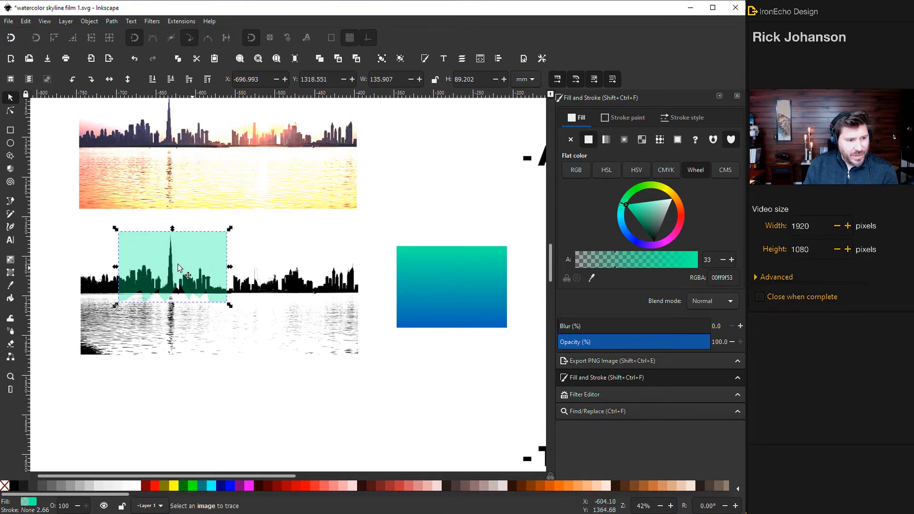
left_click_drag(173, 265, 427, 382)
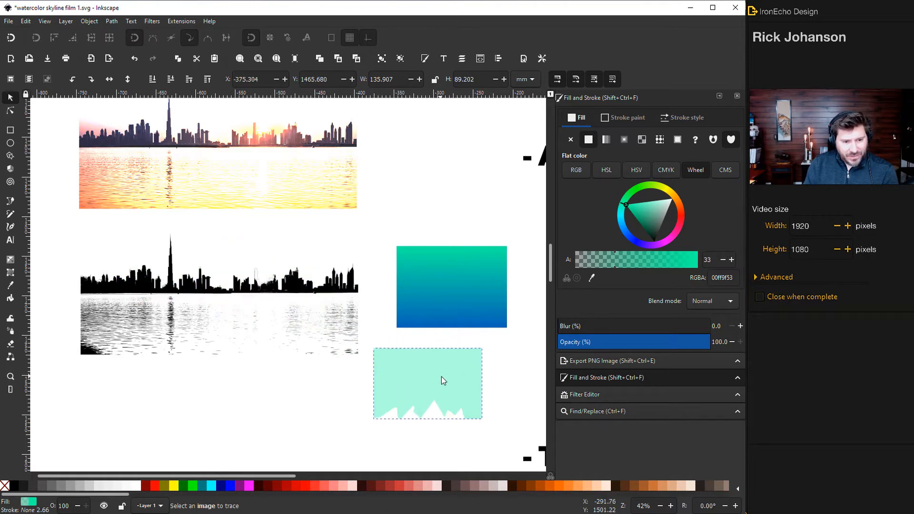
left_click(441, 381)
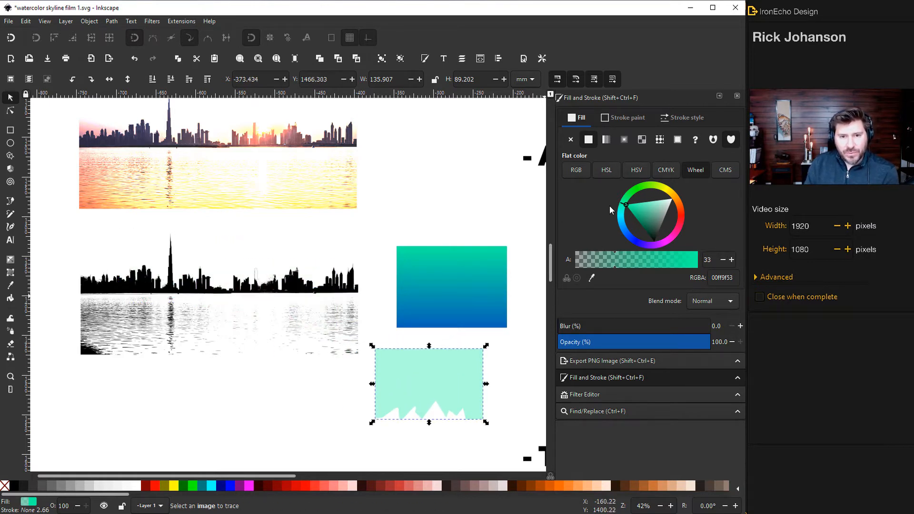
left_click_drag(617, 259, 687, 259)
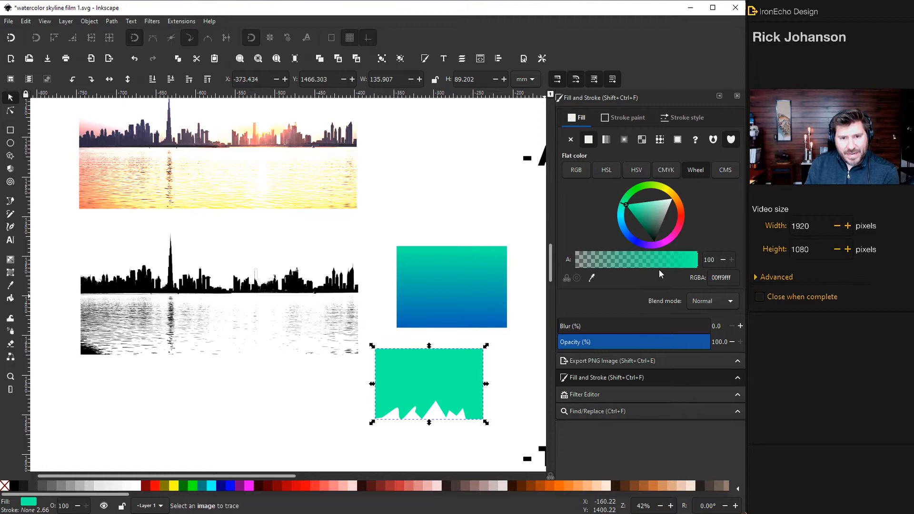
Give the mint shape a vertical blue linear gradient fading to transparent at the top.
left_click(605, 139)
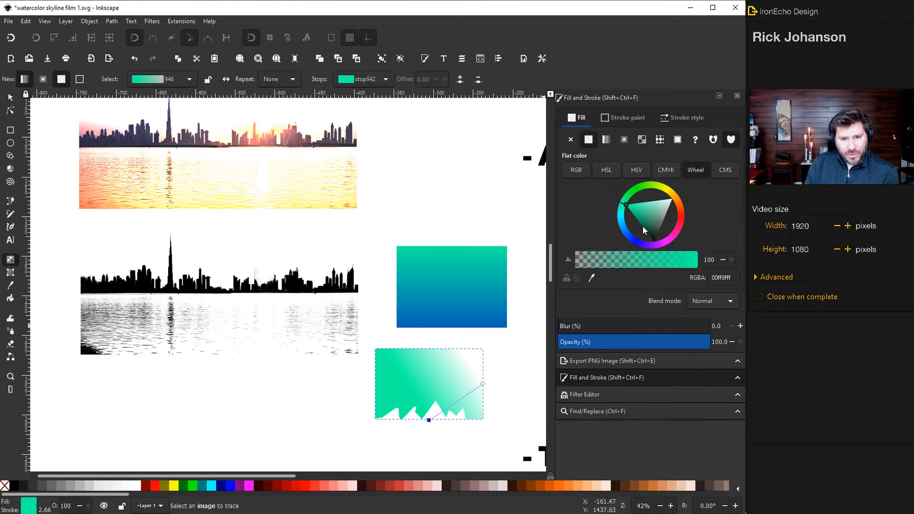
left_click(649, 228)
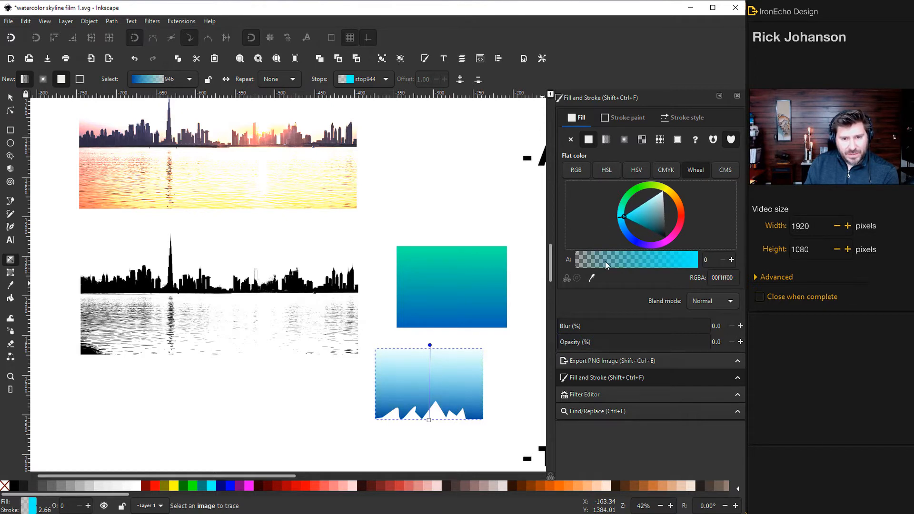
left_click_drag(705, 259, 725, 259)
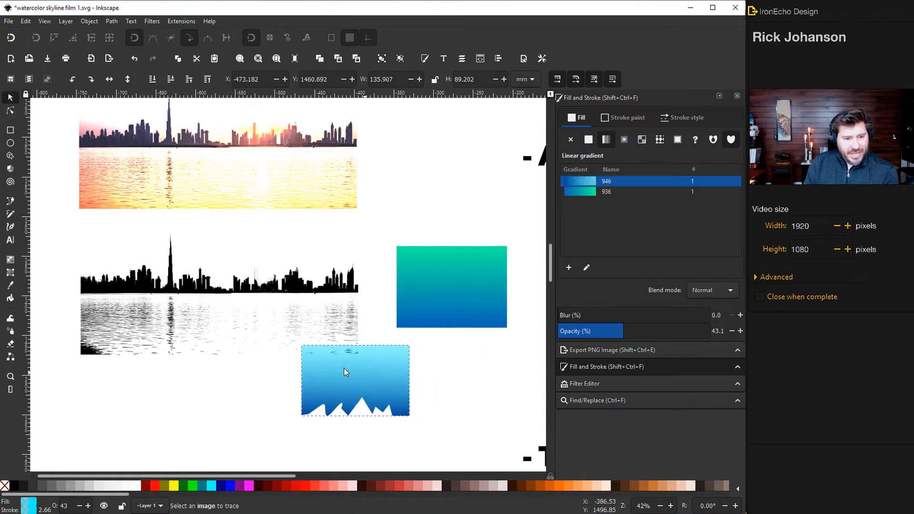
Move the blue gradient shape over the tallest tower and shorten it to the skyline base.
left_click_drag(354, 381, 177, 269)
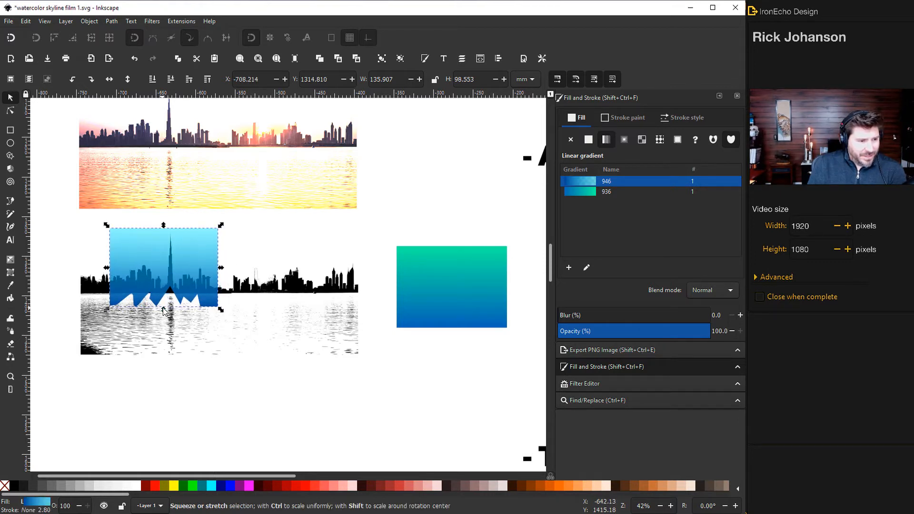
left_click_drag(163, 308, 162, 305)
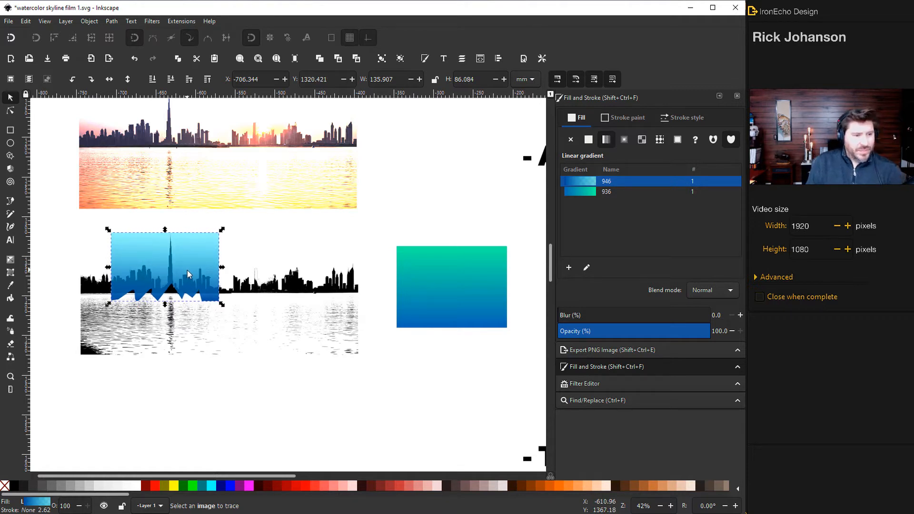
mouse_move(263, 294)
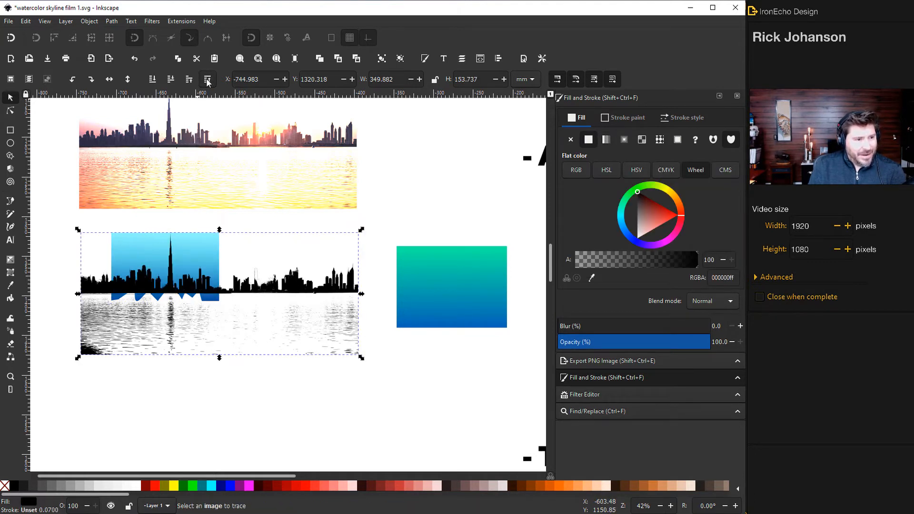
mouse_move(226, 256)
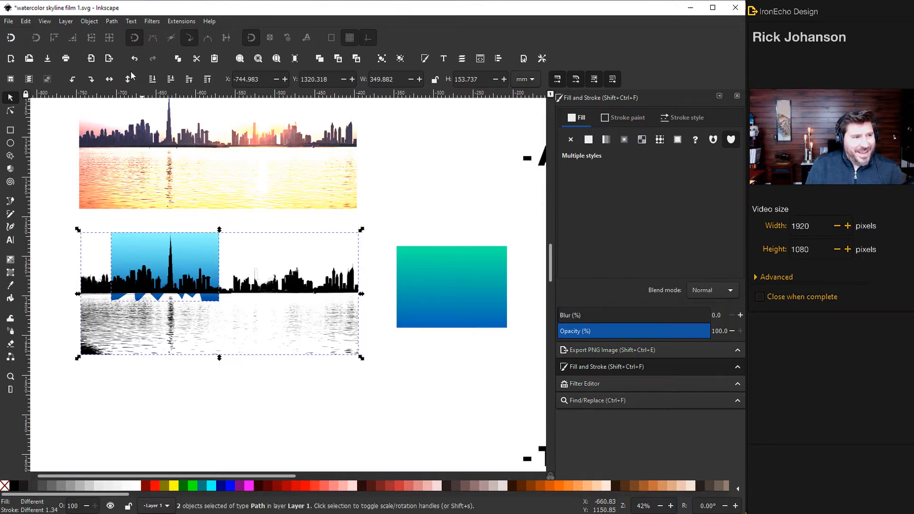
Use Object > Clip > Set to clip the skyline to the blue gradient shape.
left_click(88, 21)
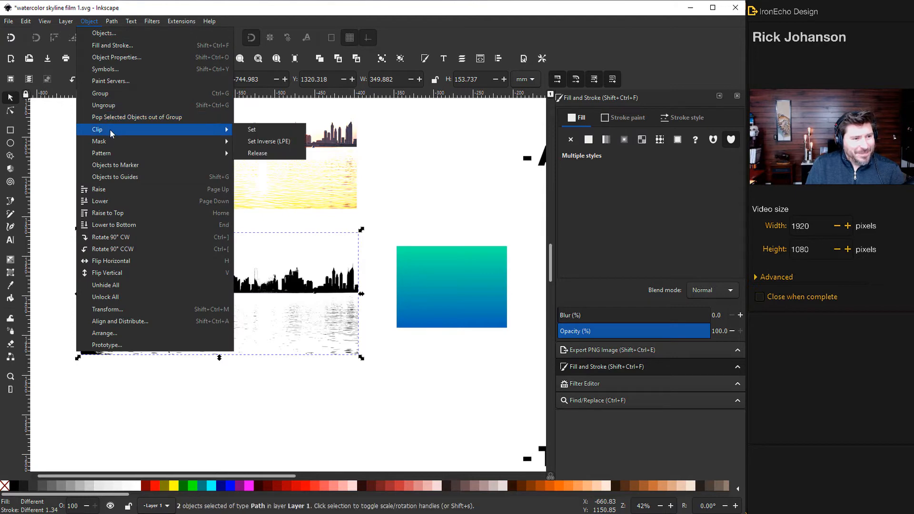
left_click(252, 130)
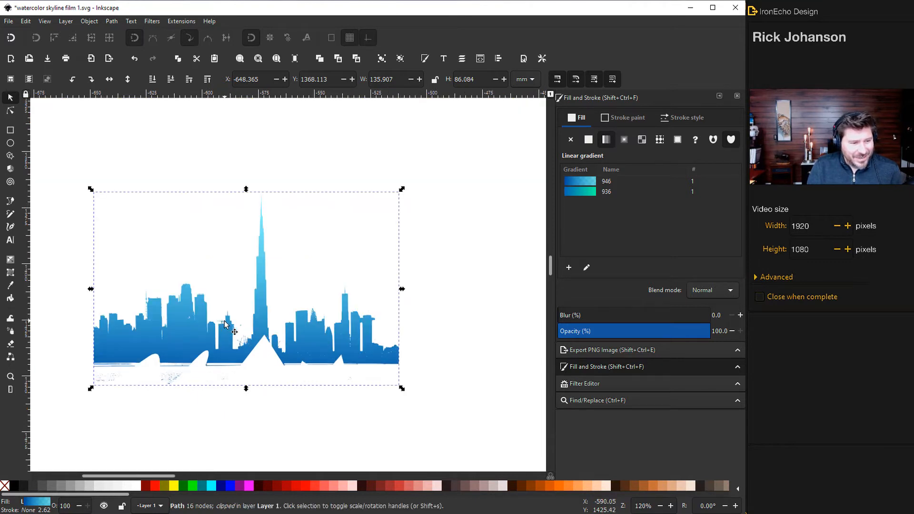
mouse_move(243, 333)
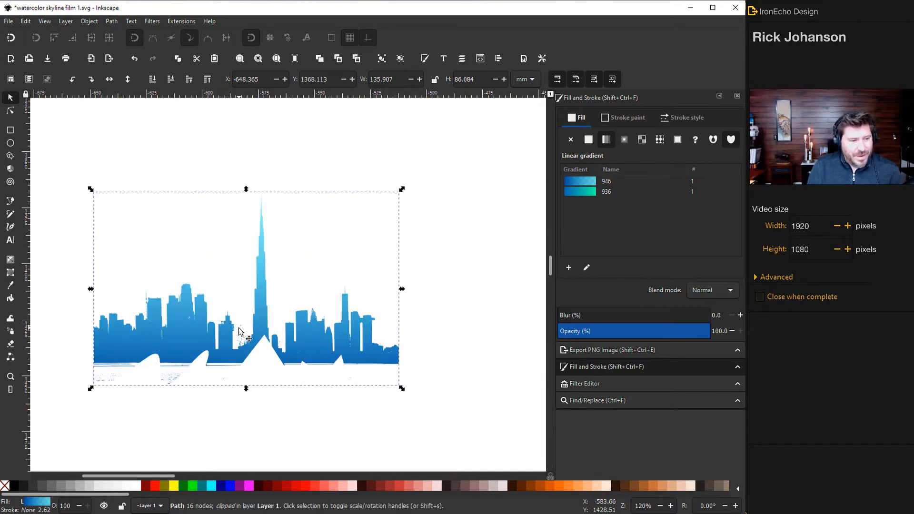
mouse_move(151, 306)
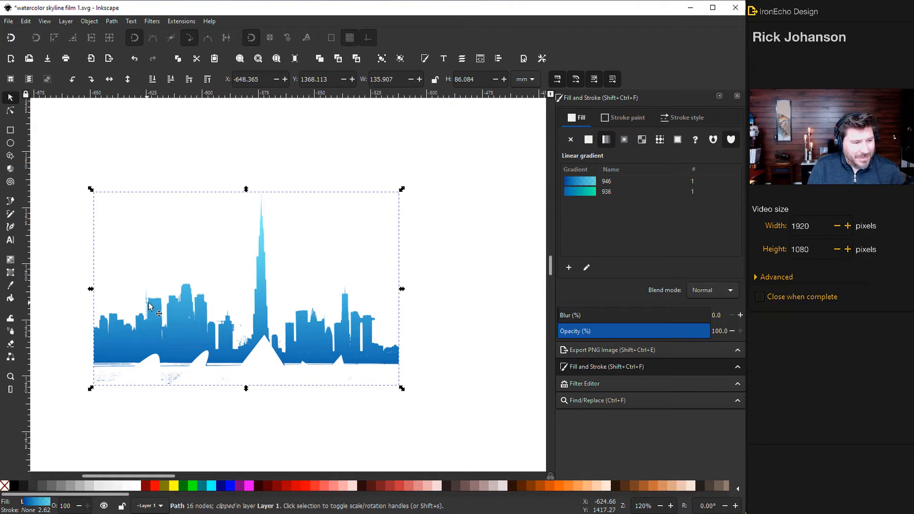
mouse_move(229, 319)
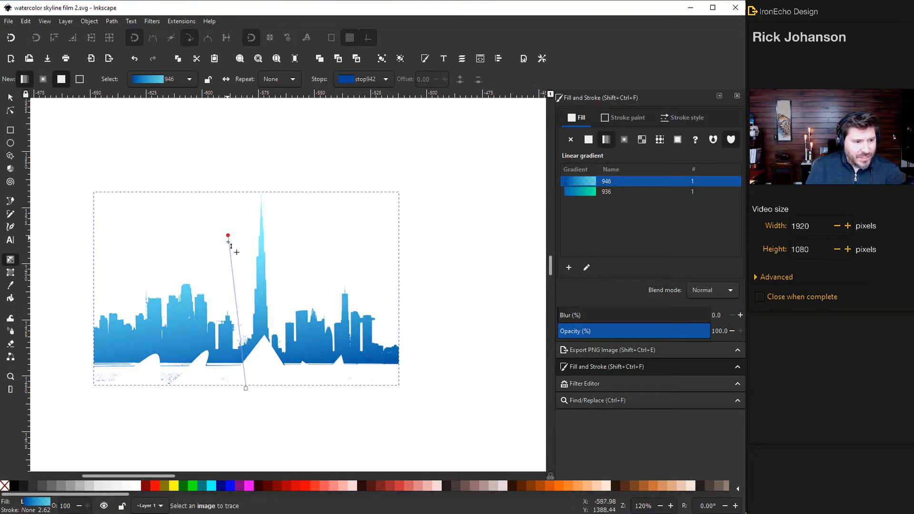
Drag the gradient end handle so deep blue sits left and light cyan right, running diagonally.
left_click_drag(228, 236, 300, 273)
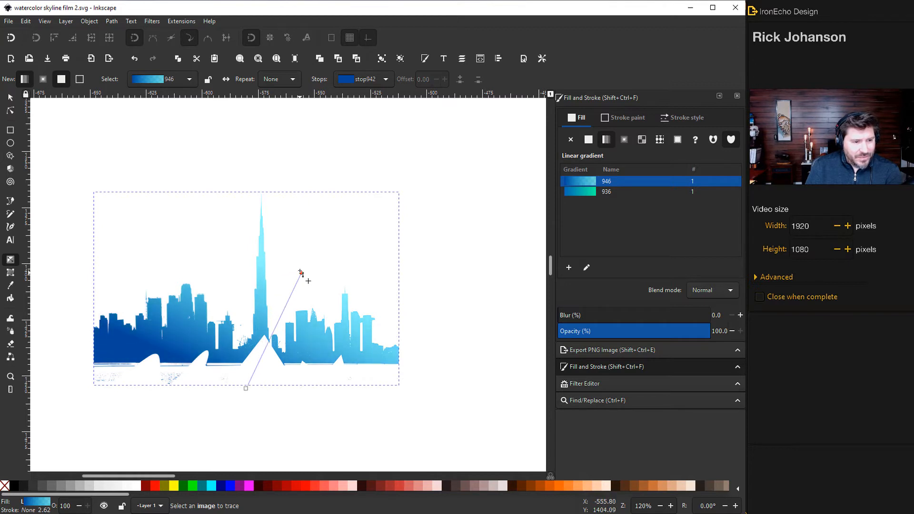
left_click_drag(299, 273, 245, 256)
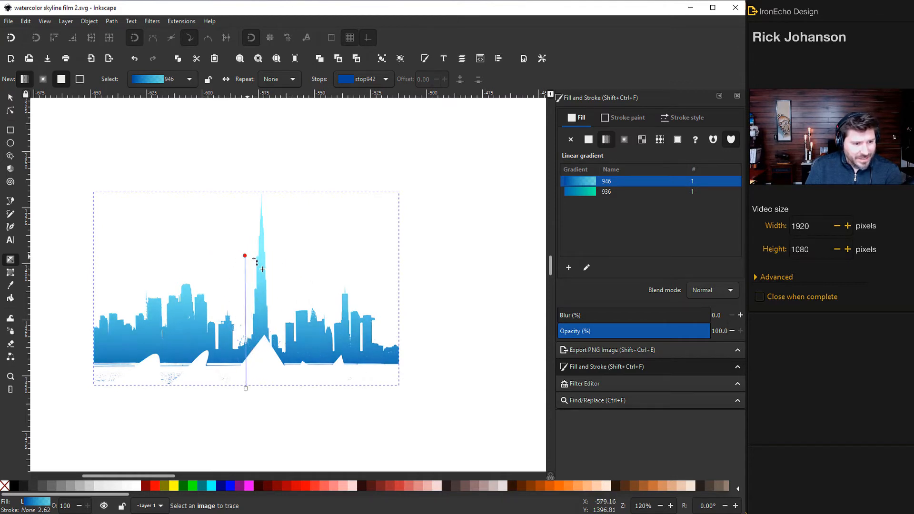
left_click_drag(245, 256, 294, 258)
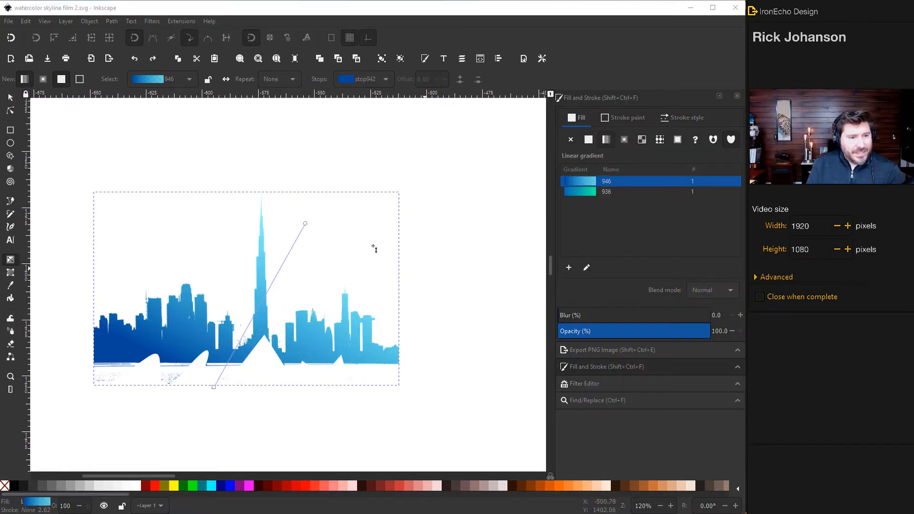
mouse_move(303, 252)
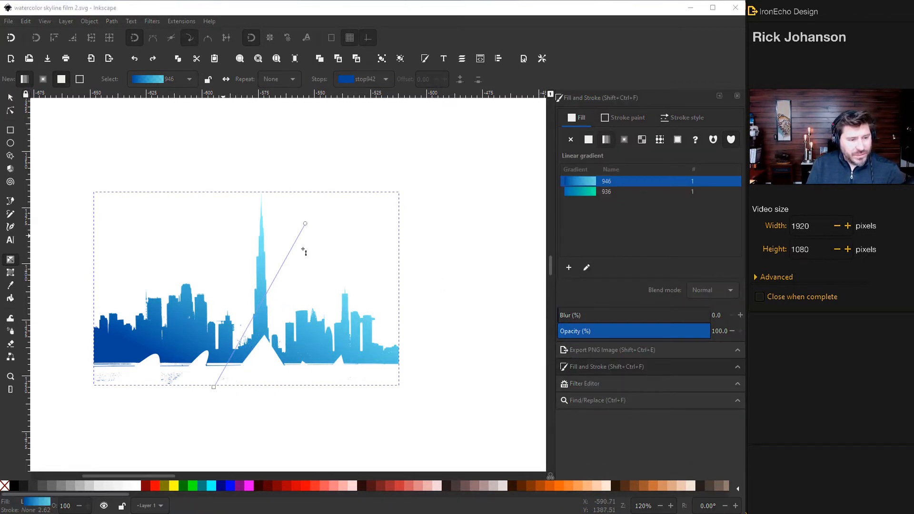
Apply Filters > Textures > Watercolor to the clipped blue skyline.
left_click(151, 21)
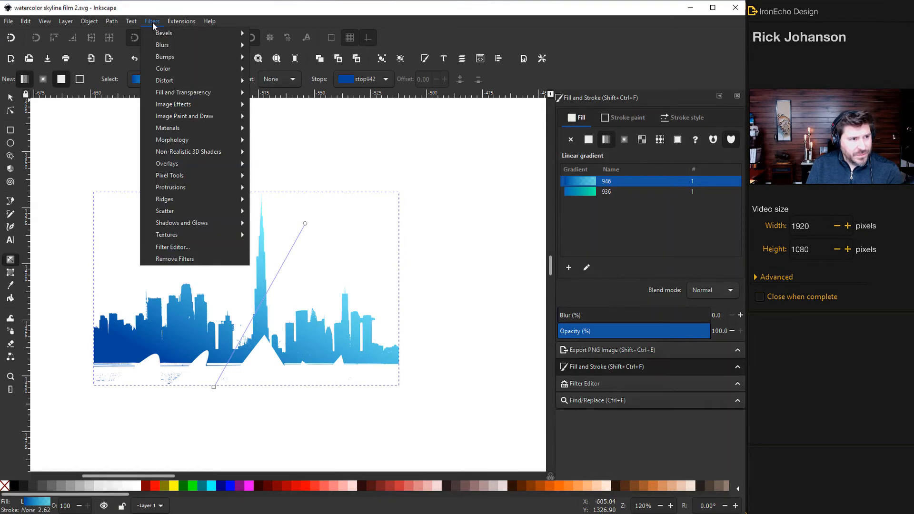
mouse_move(175, 234)
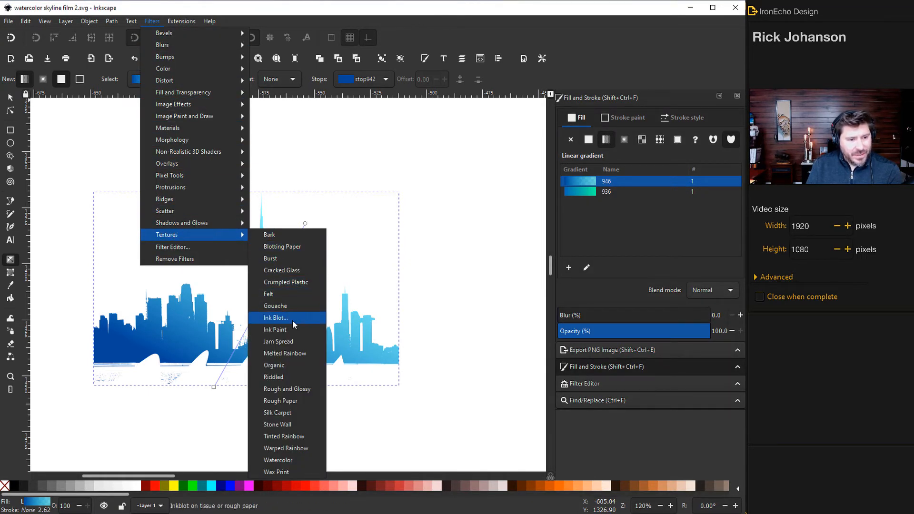
mouse_move(301, 403)
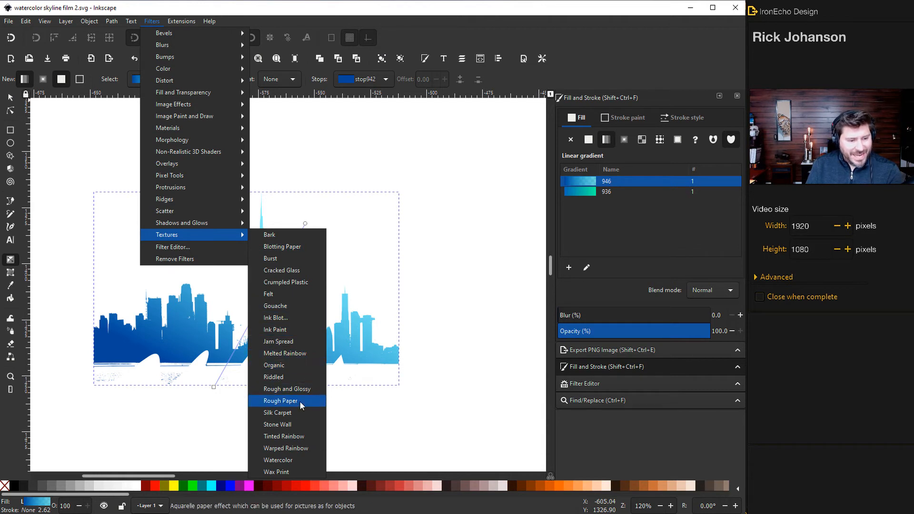
mouse_move(274, 462)
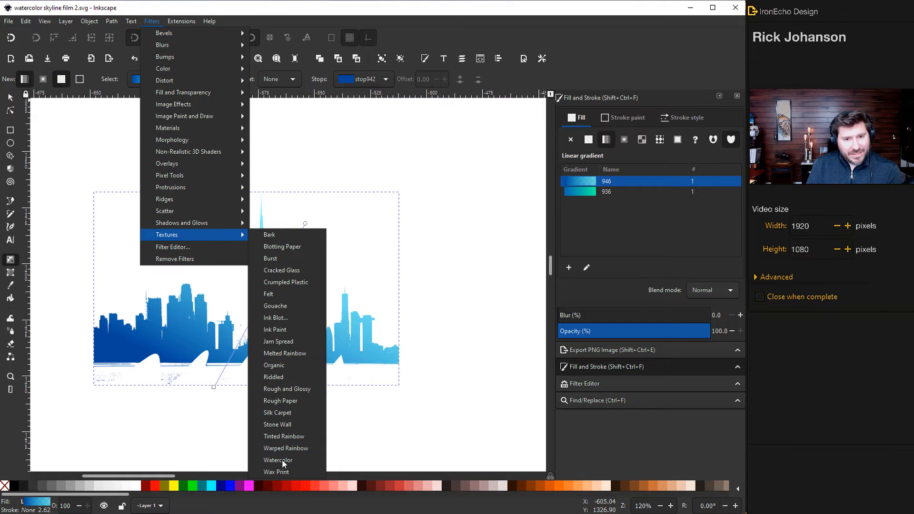
left_click(278, 460)
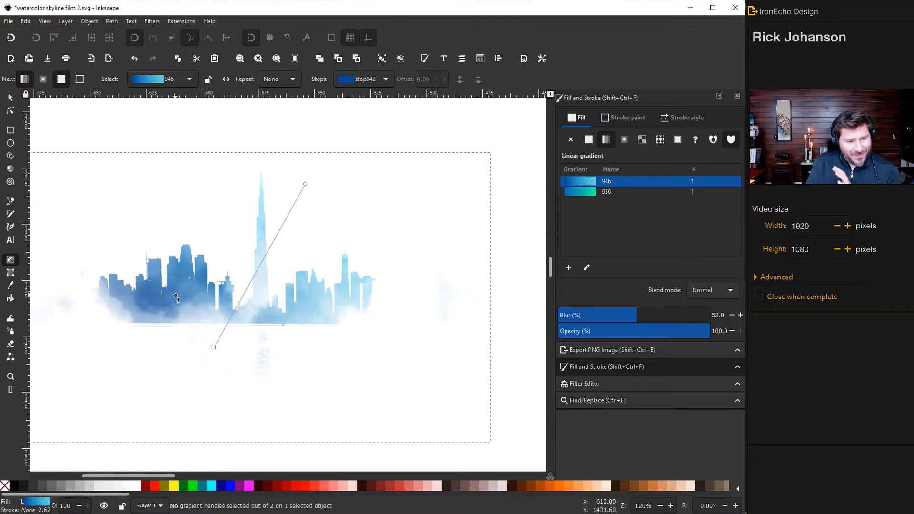
mouse_move(293, 259)
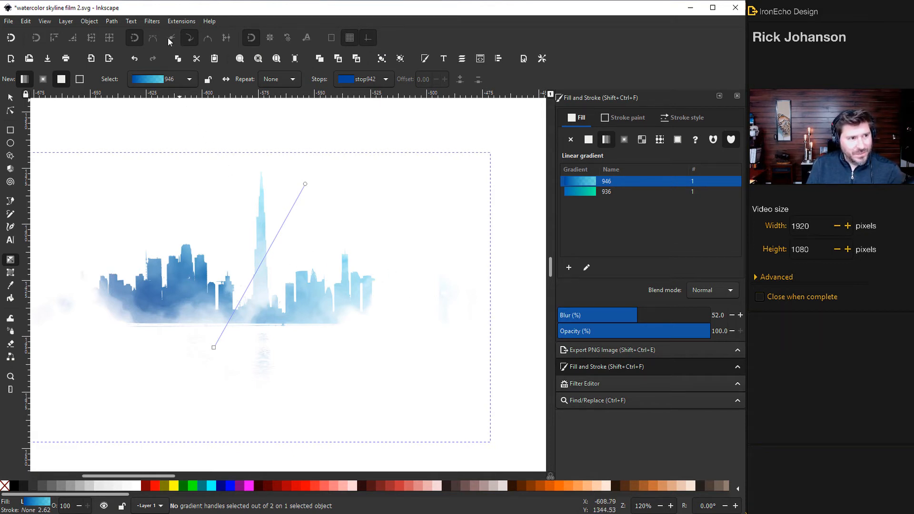
Review the watercolour filter's Turbulence, Composite, Color Matrix and Displacement Map primitives in the Filter Editor.
left_click(584, 382)
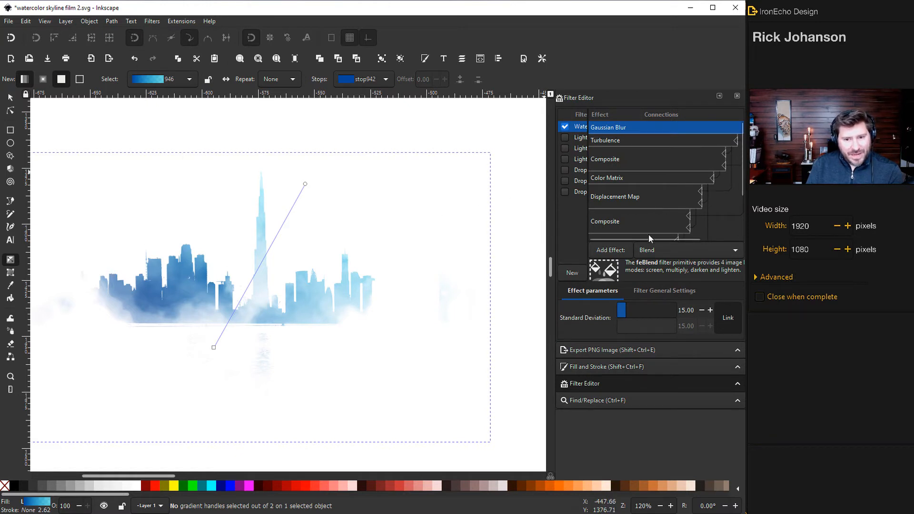
left_click(605, 140)
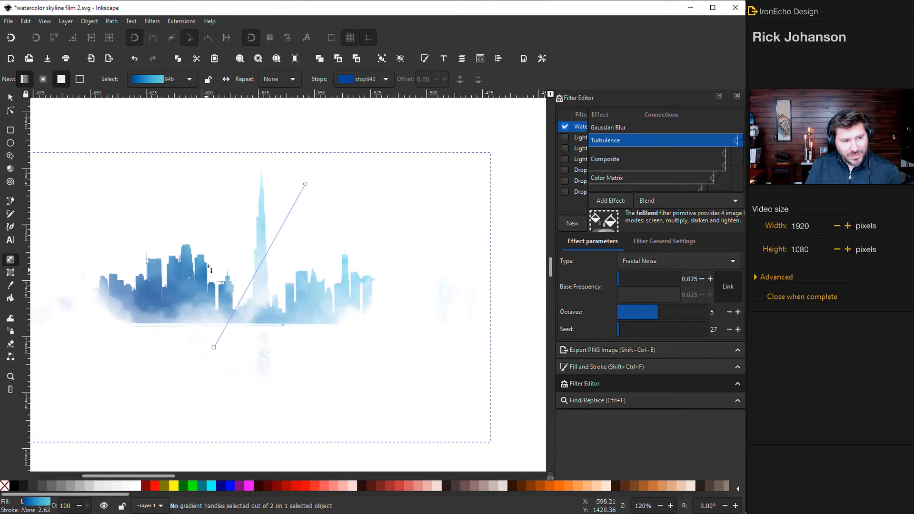
mouse_move(622, 180)
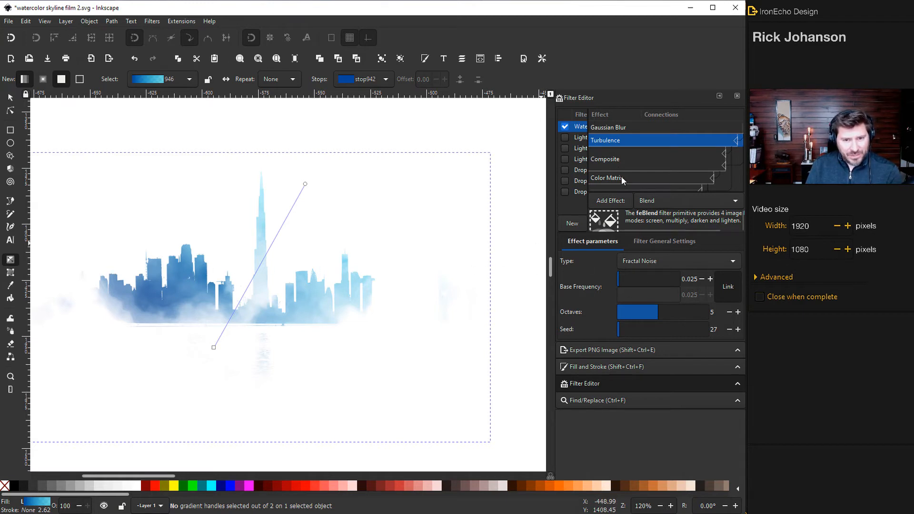
left_click(613, 159)
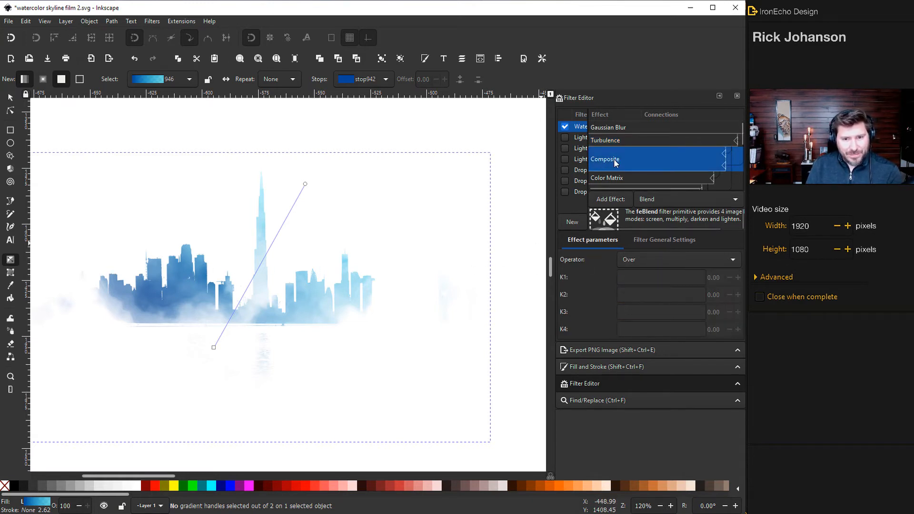
mouse_move(626, 171)
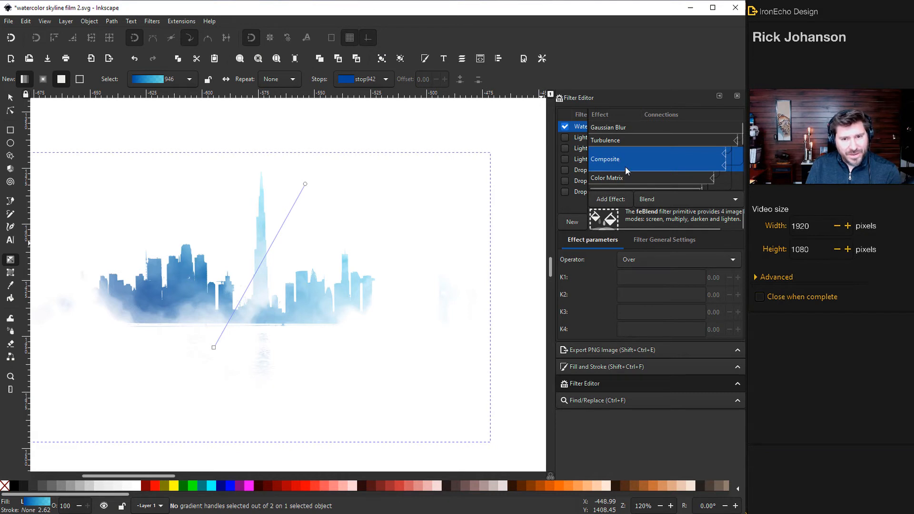
left_click(607, 177)
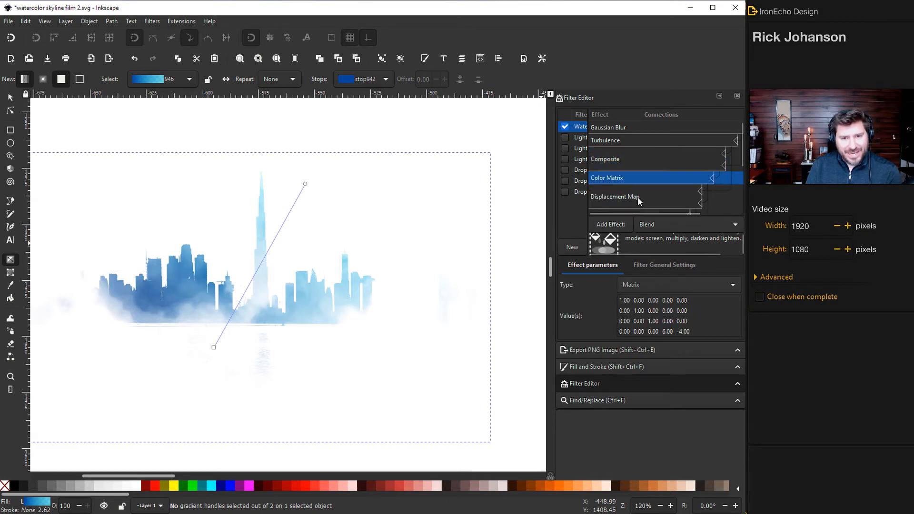
left_click(615, 196)
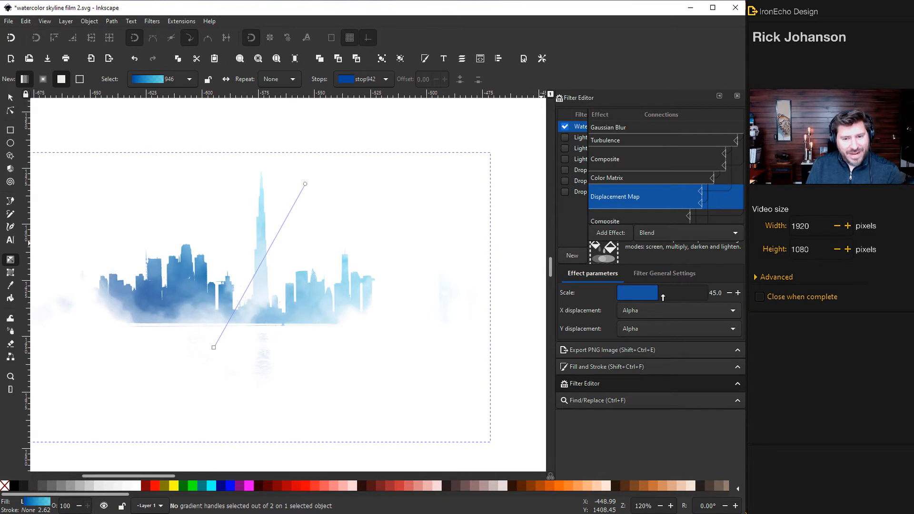
Raise the Displacement Map scale to about 68 for rougher skyline edges.
left_click_drag(662, 292, 626, 292)
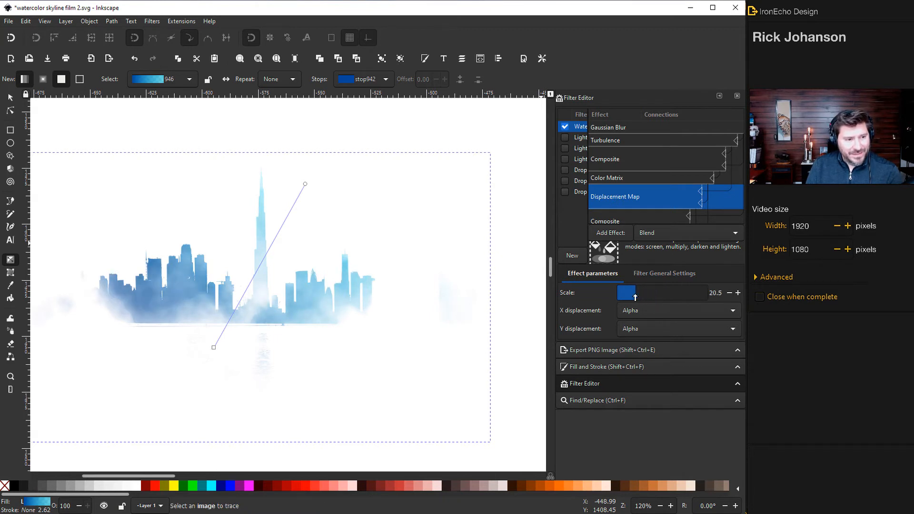
left_click_drag(632, 293, 687, 292)
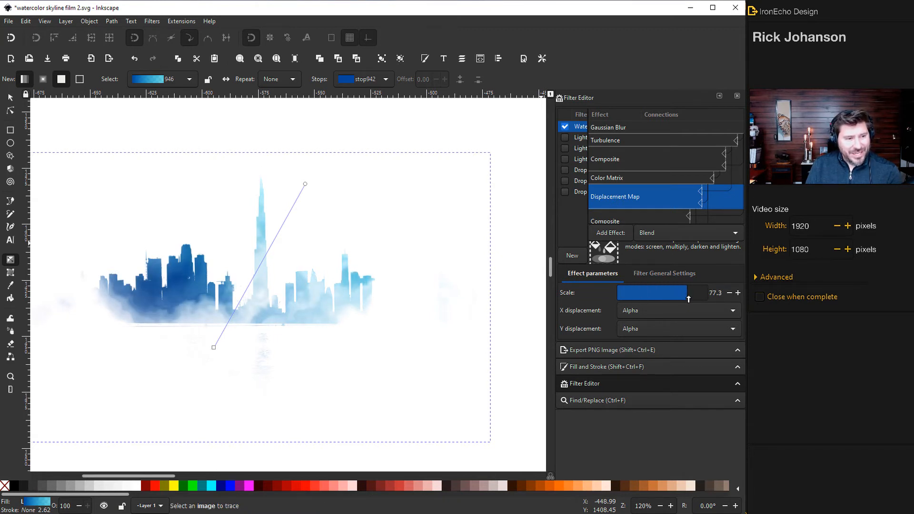
left_click_drag(688, 293, 670, 292)
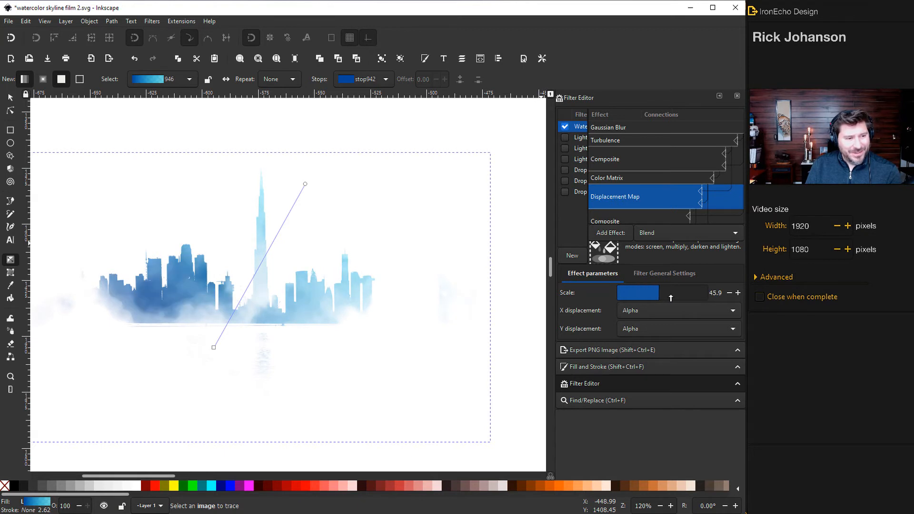
left_click_drag(637, 293, 656, 292)
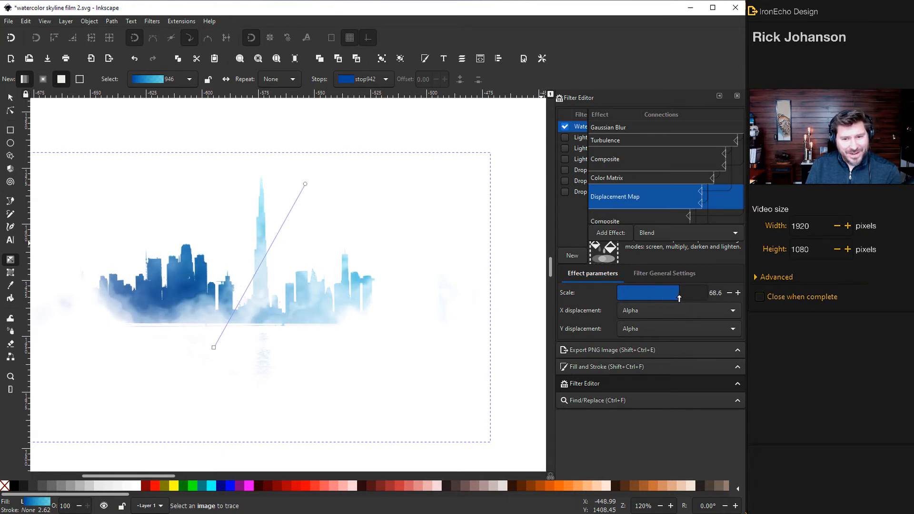
left_click(607, 127)
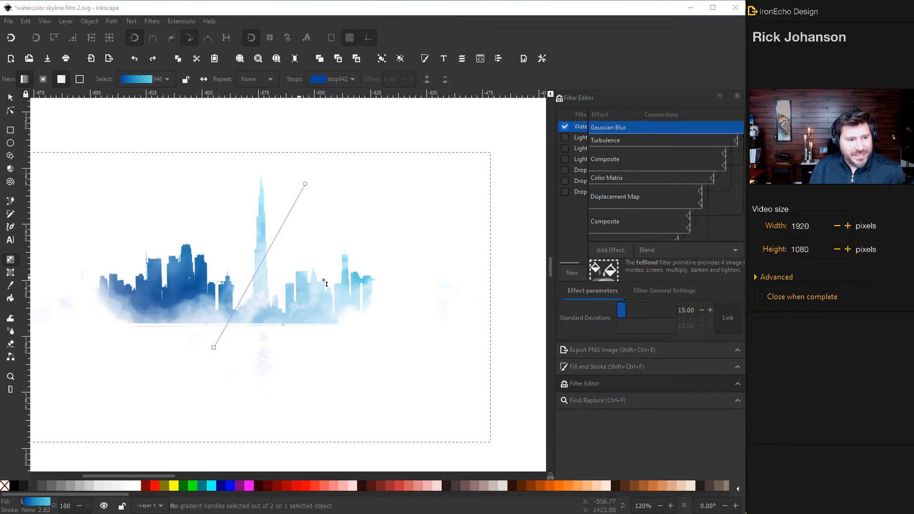
mouse_move(399, 257)
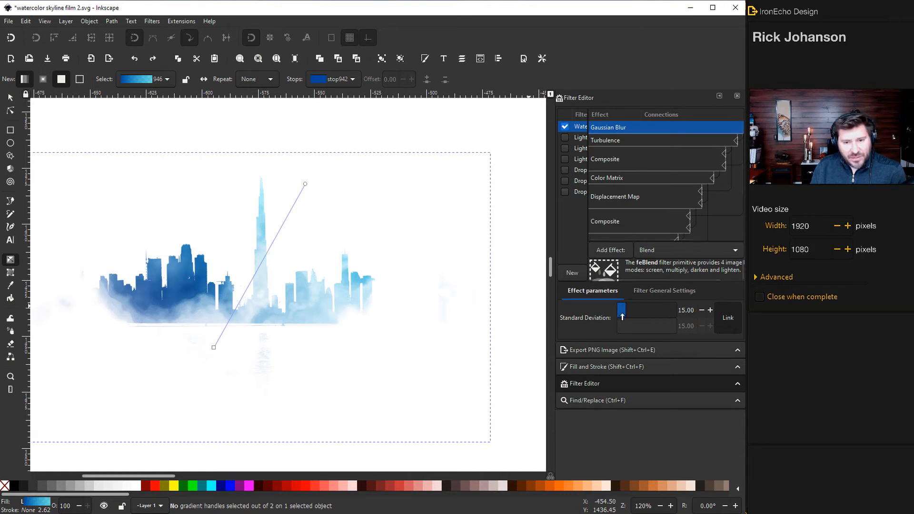
Set the Gaussian Blur standard deviation to about 5, then back up to about 13.
left_click_drag(620, 309, 619, 309)
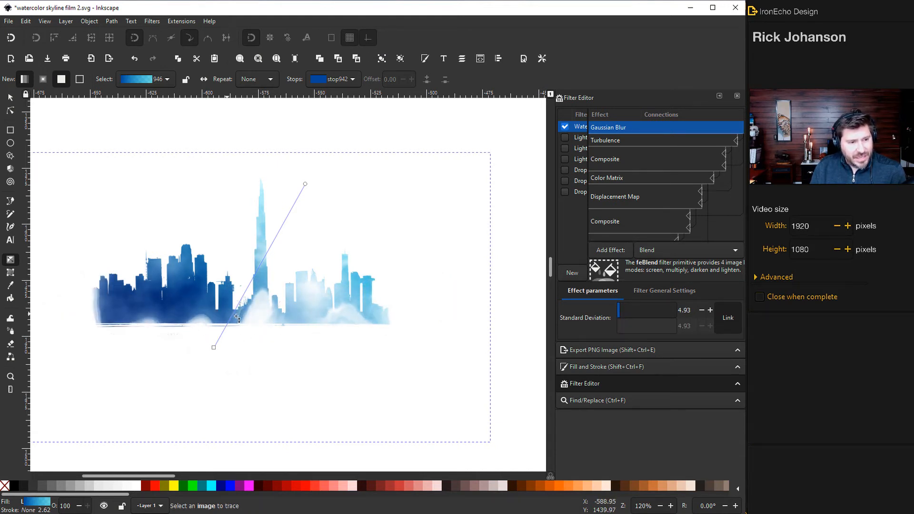
left_click_drag(618, 311, 622, 310)
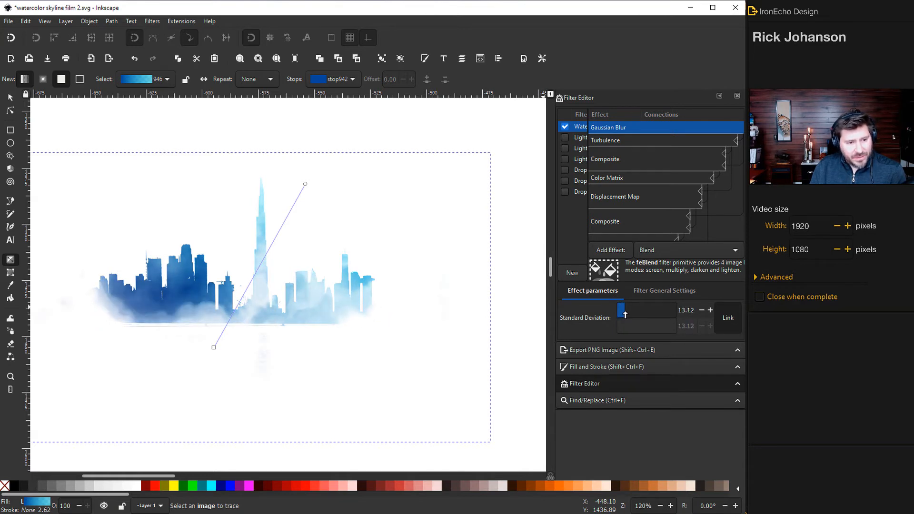
mouse_move(636, 310)
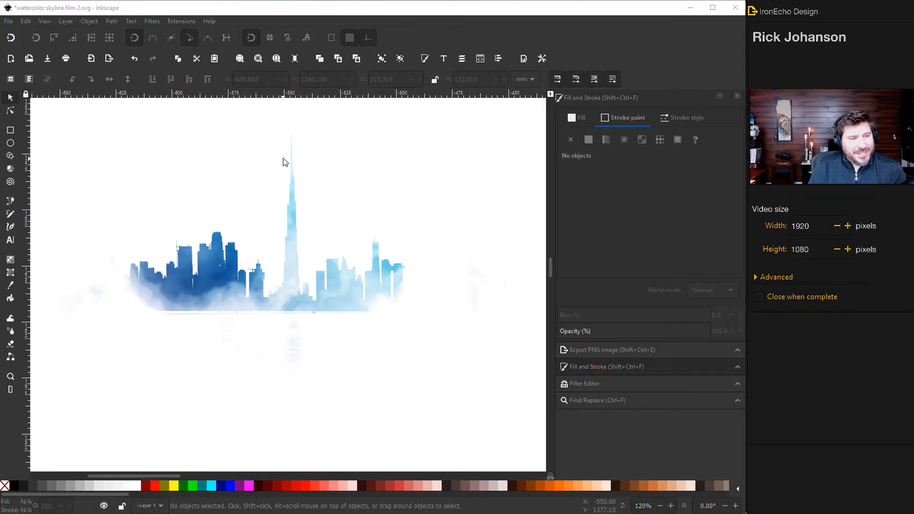
mouse_move(295, 158)
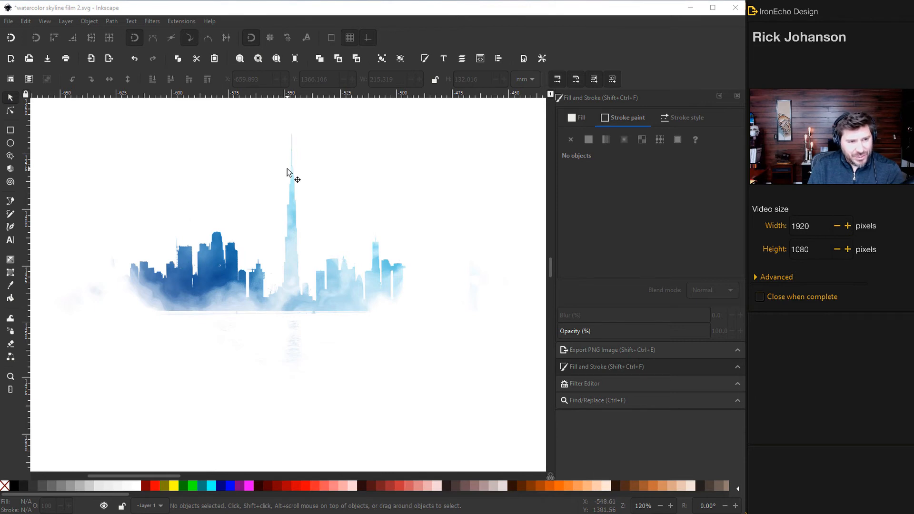
mouse_move(293, 139)
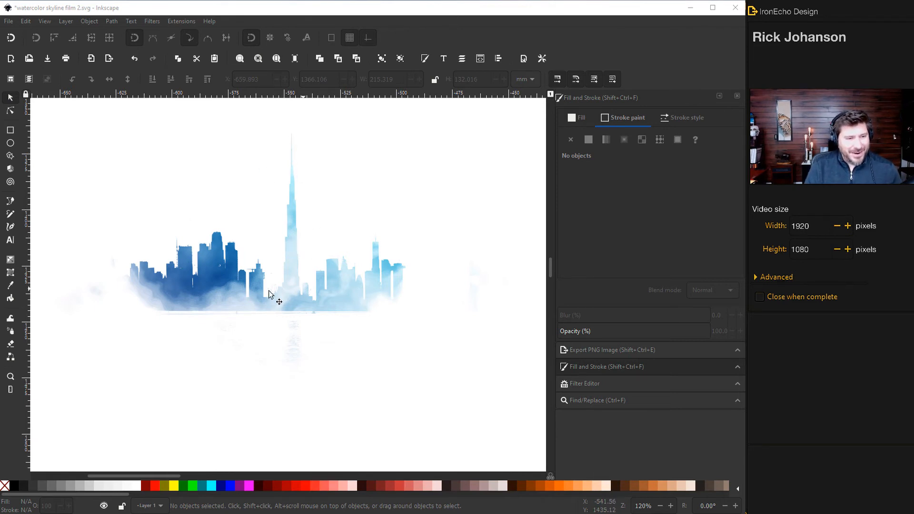
mouse_move(171, 261)
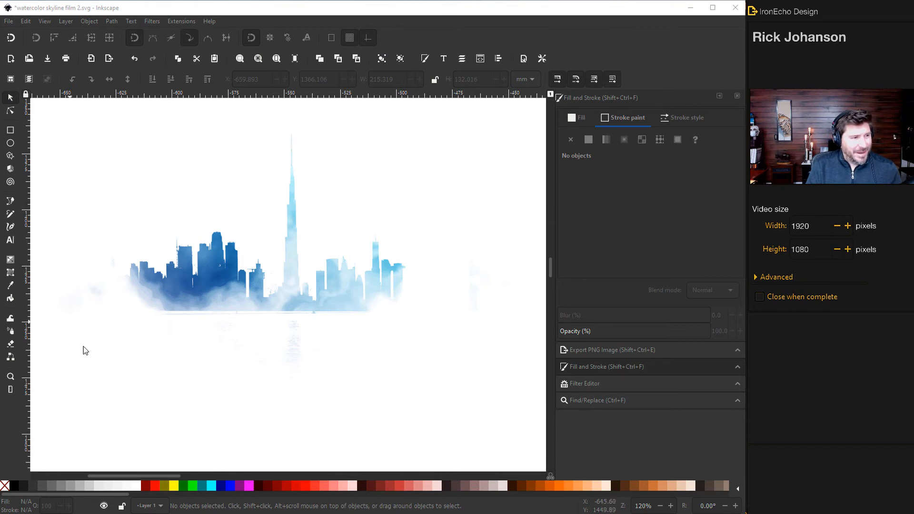
mouse_move(119, 297)
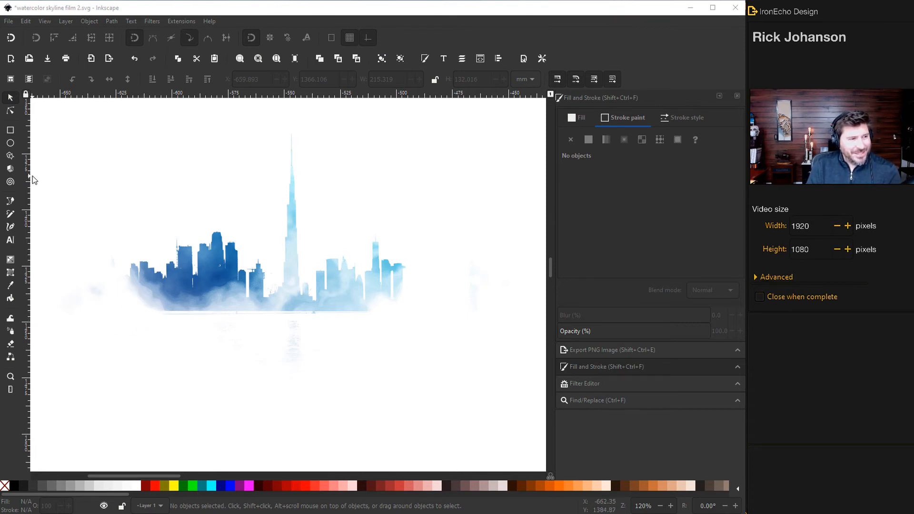
Draw a pentagon left of the skyline and fill it with fully opaque deep blue.
left_click(9, 156)
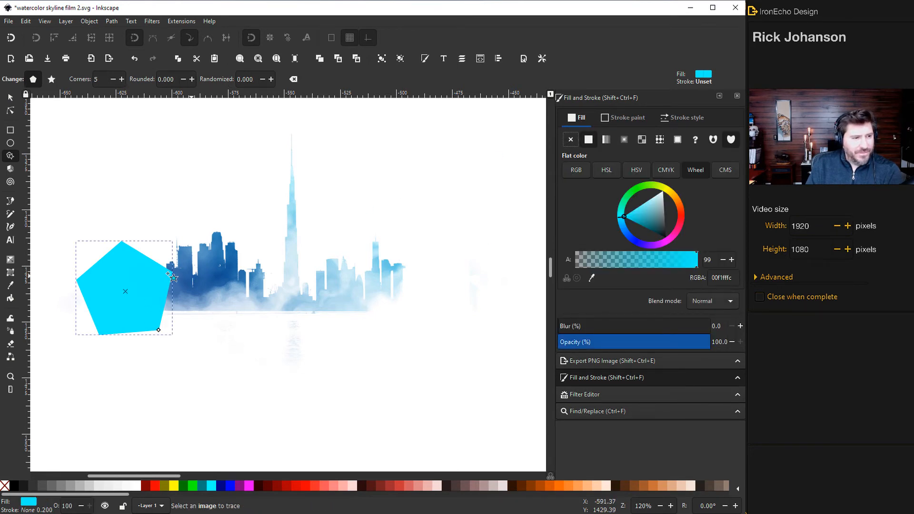
left_click_drag(126, 291, 166, 323)
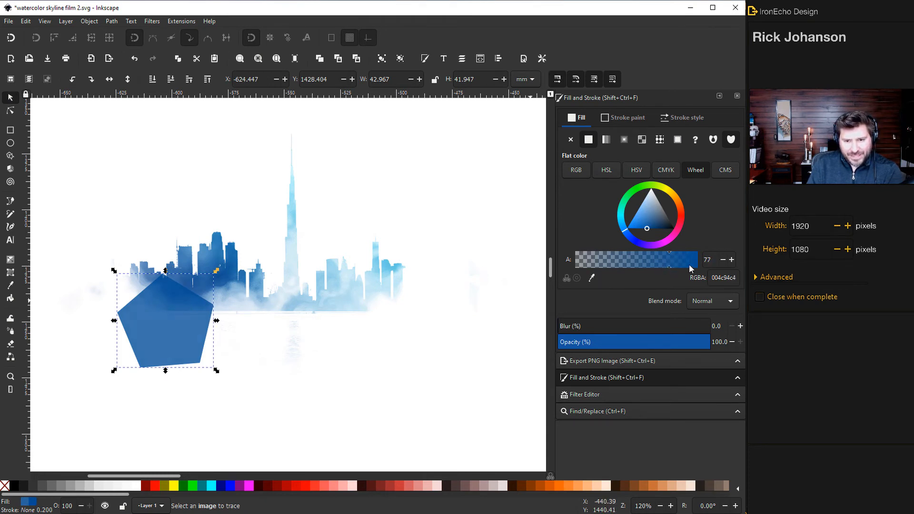
left_click_drag(687, 259, 696, 259)
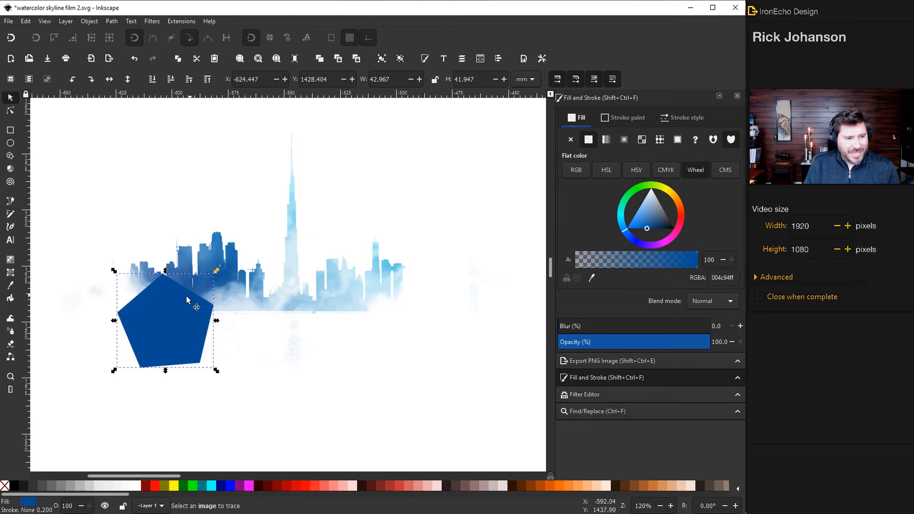
left_click(151, 21)
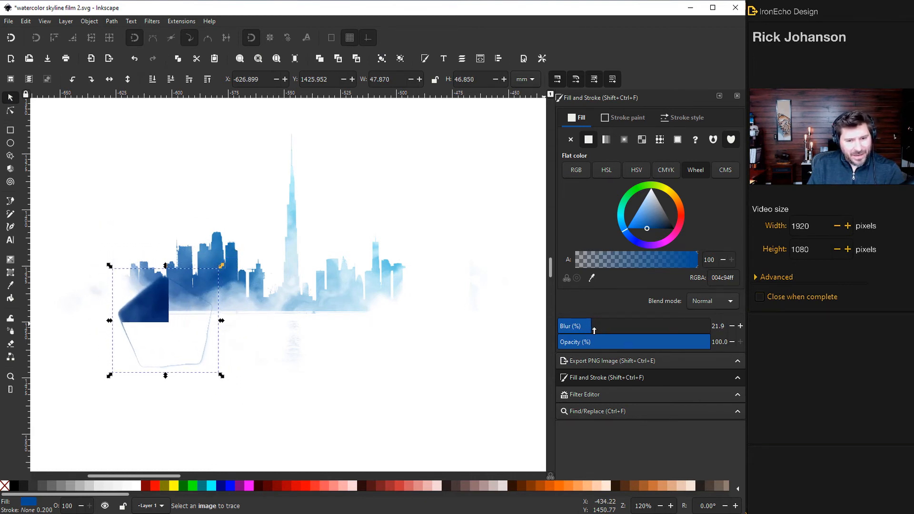
Blur the pentagon to about 60–70% so it becomes a soft blue blob.
left_click_drag(593, 326, 615, 326)
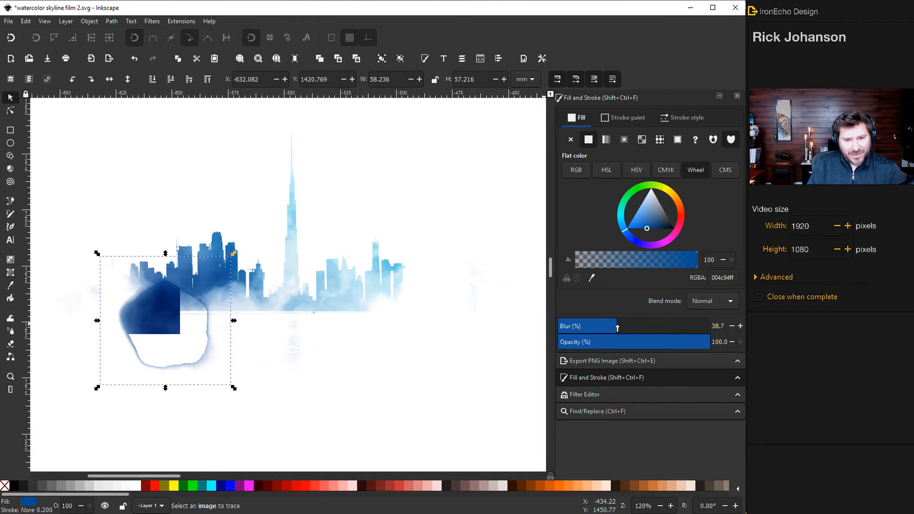
left_click_drag(616, 326, 659, 325)
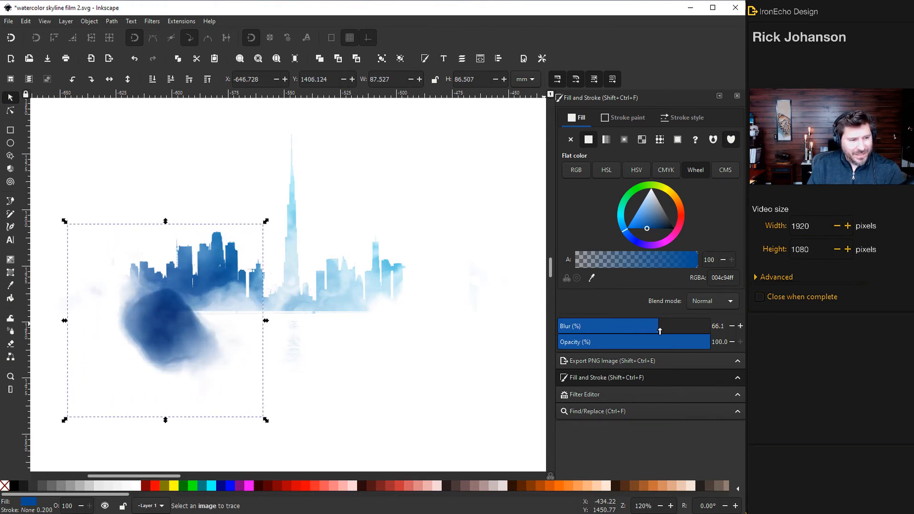
left_click_drag(659, 332, 670, 332)
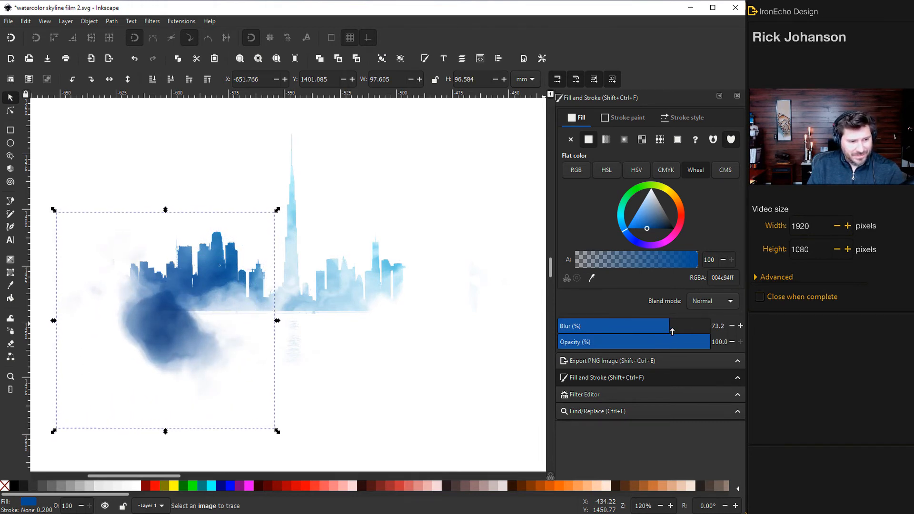
left_click_drag(672, 331, 664, 331)
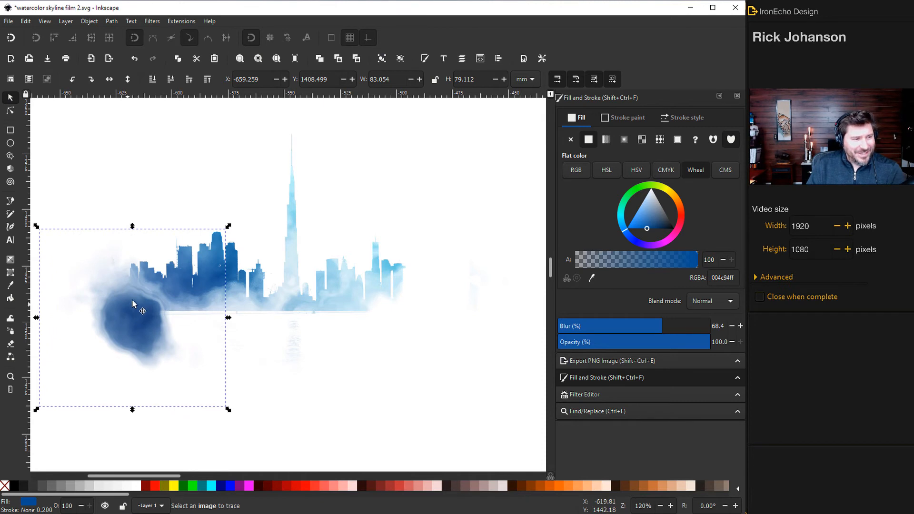
Move the blue wash right and stretch it larger across the lower left skyline.
left_click_drag(134, 304, 148, 320)
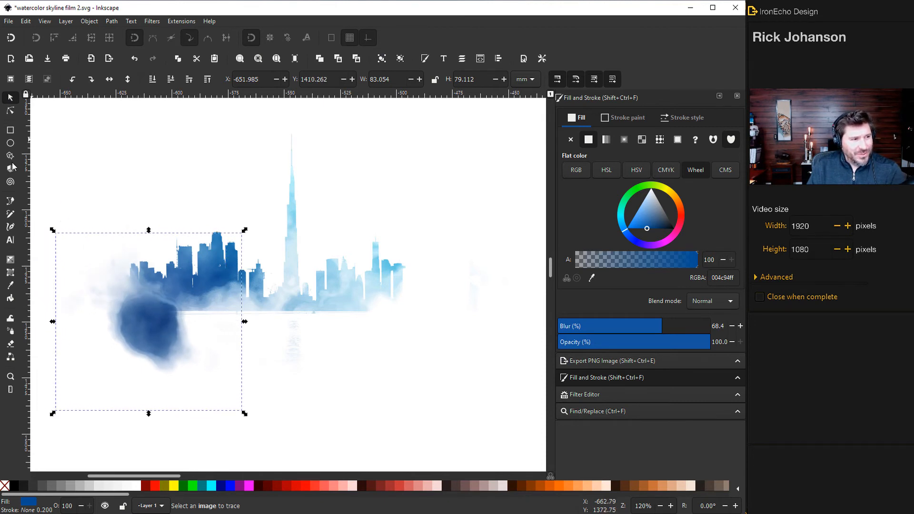
left_click(10, 156)
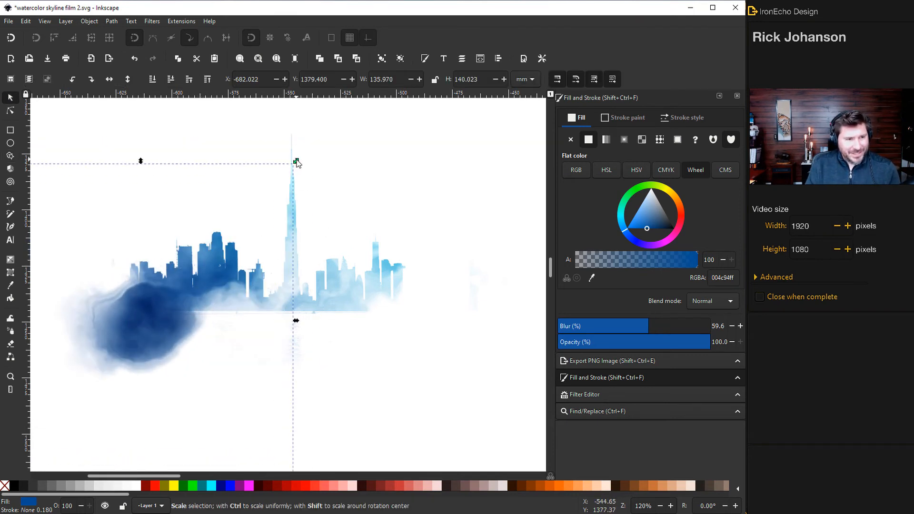
left_click_drag(296, 162, 280, 192)
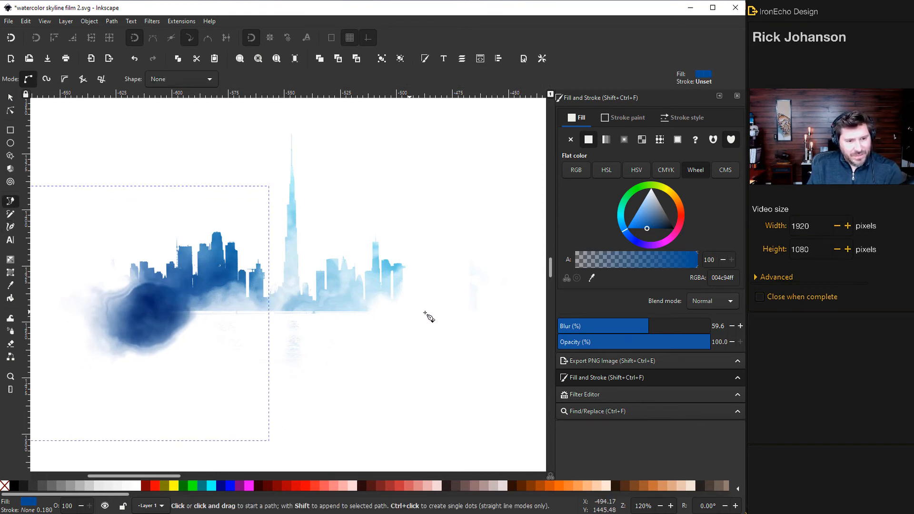
Draw a freehand wash shape below the skyline and fill it pale translucent blue.
left_click_drag(325, 306, 384, 323)
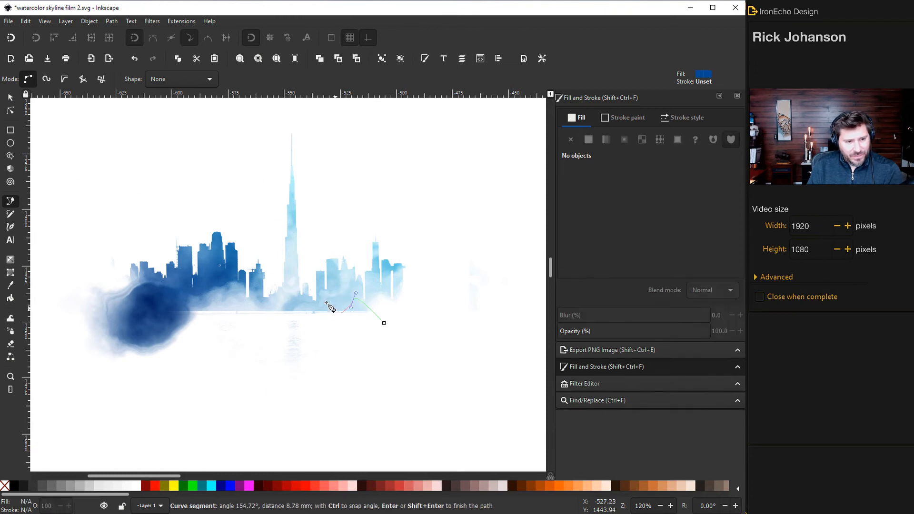
left_click_drag(332, 307, 285, 331)
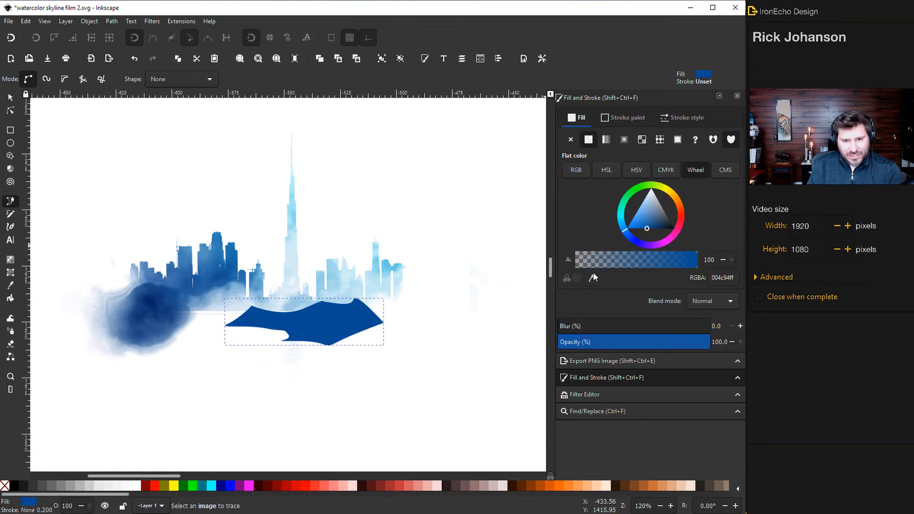
left_click(10, 285)
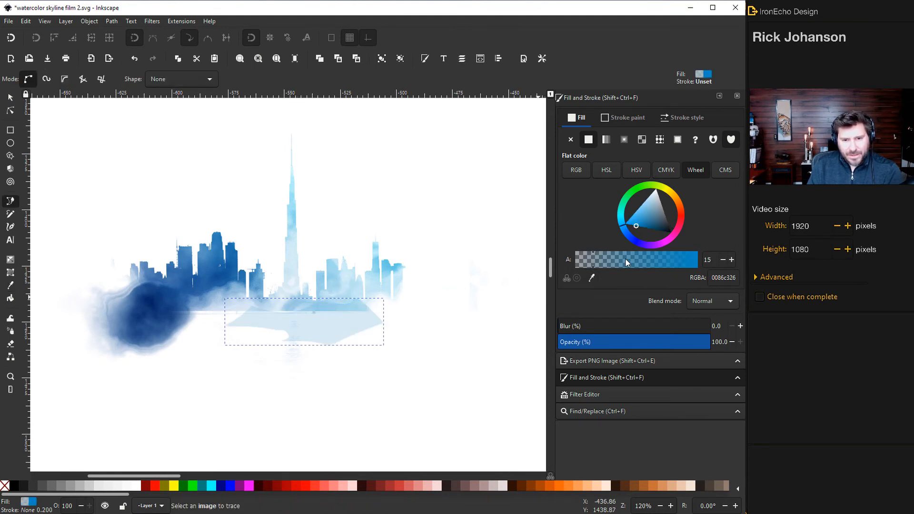
mouse_move(594, 276)
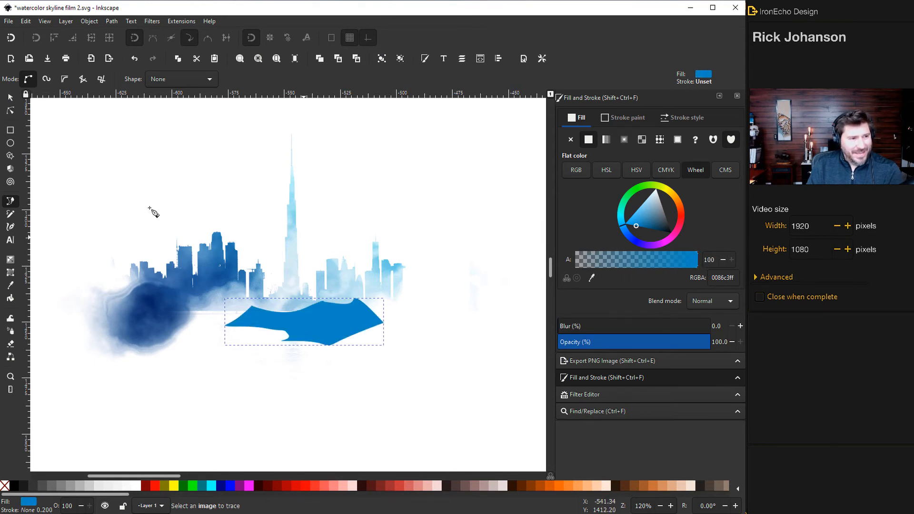
Apply Filters > Textures > Watercolor to the new blue shape.
left_click(152, 20)
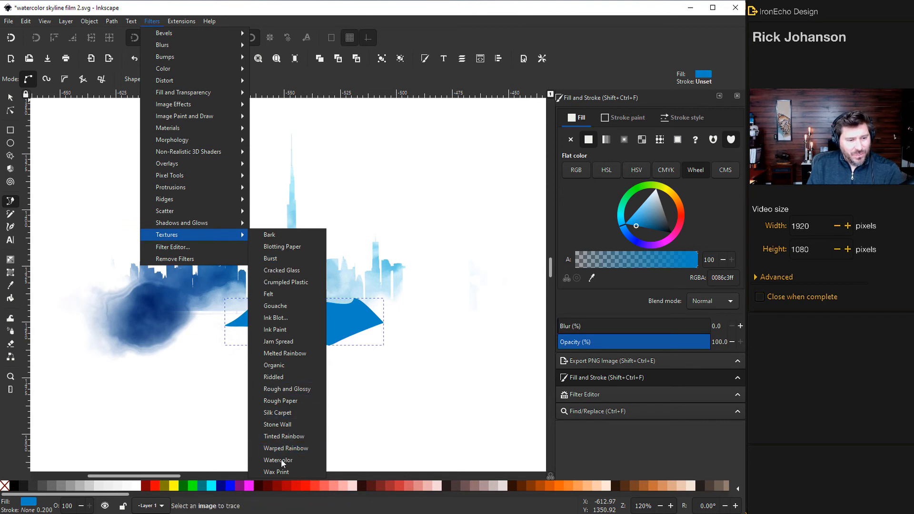
left_click(278, 460)
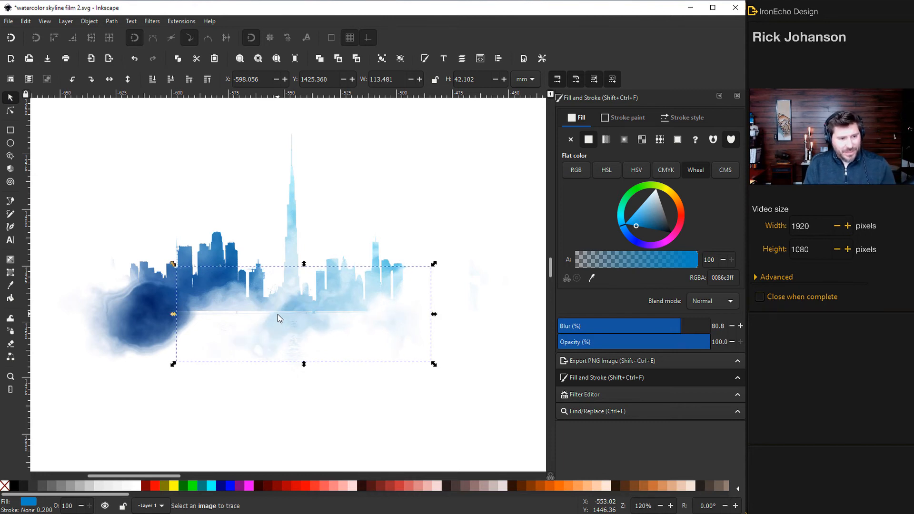
Adjust the blue wash's Blur up and back down to around 75%.
left_click_drag(303, 315, 295, 308)
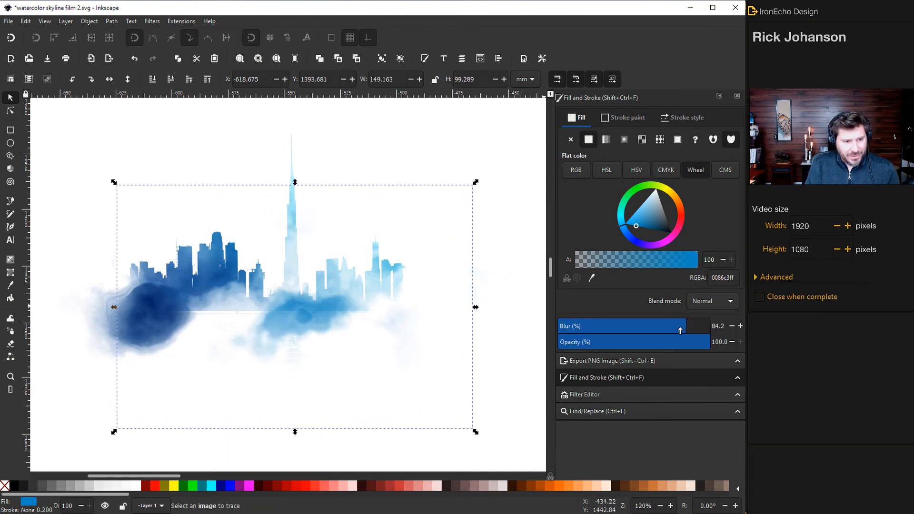
left_click_drag(680, 330, 672, 330)
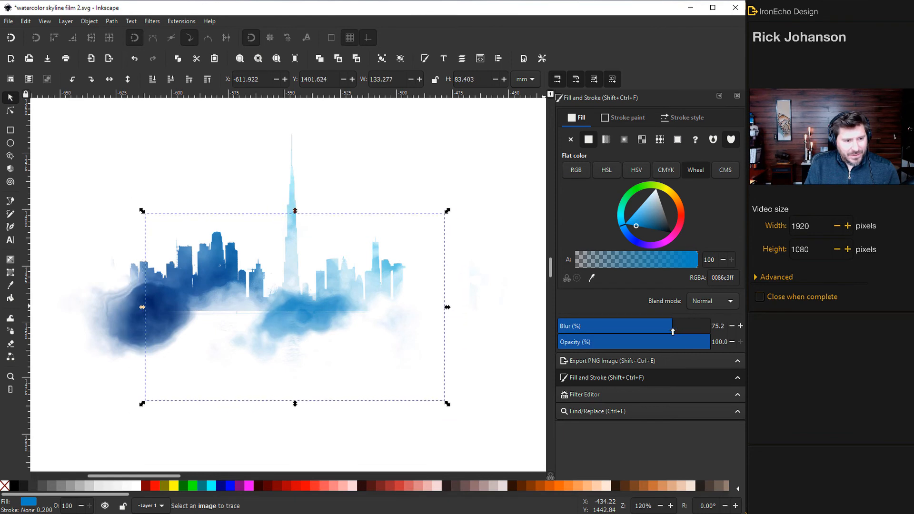
left_click(263, 337)
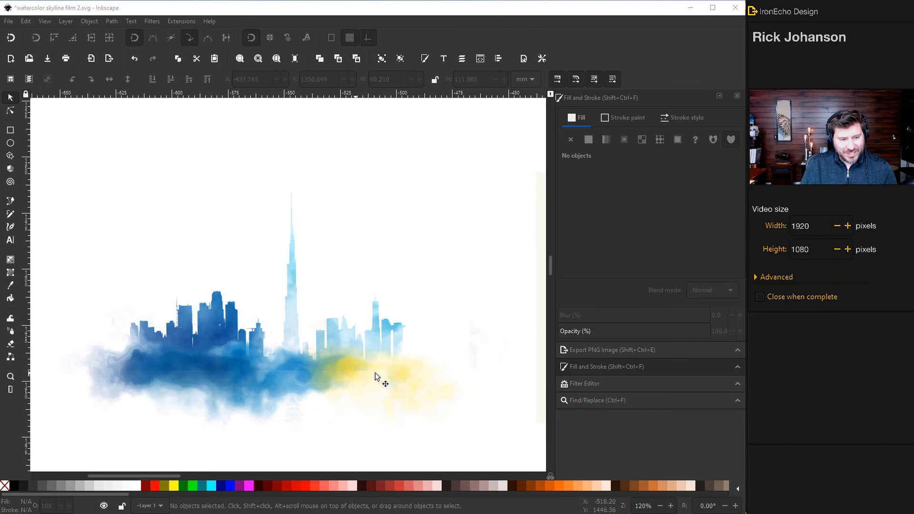
mouse_move(253, 340)
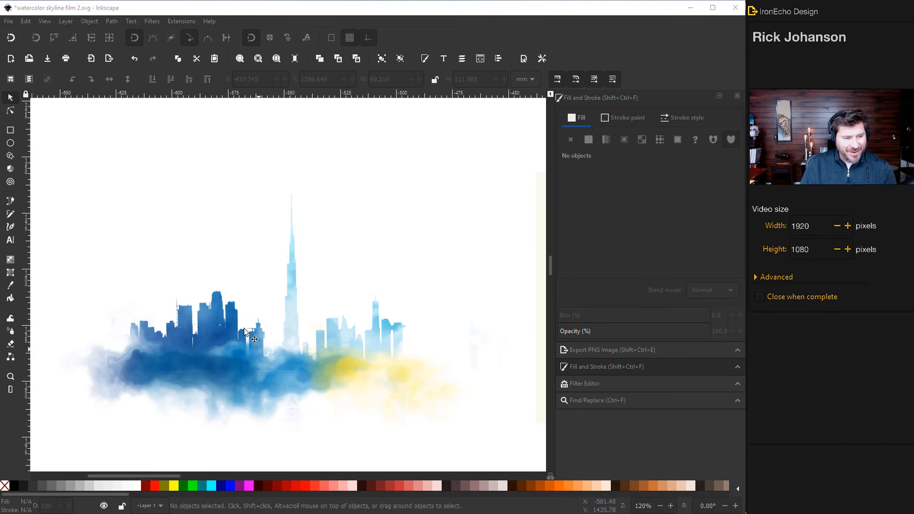
mouse_move(211, 269)
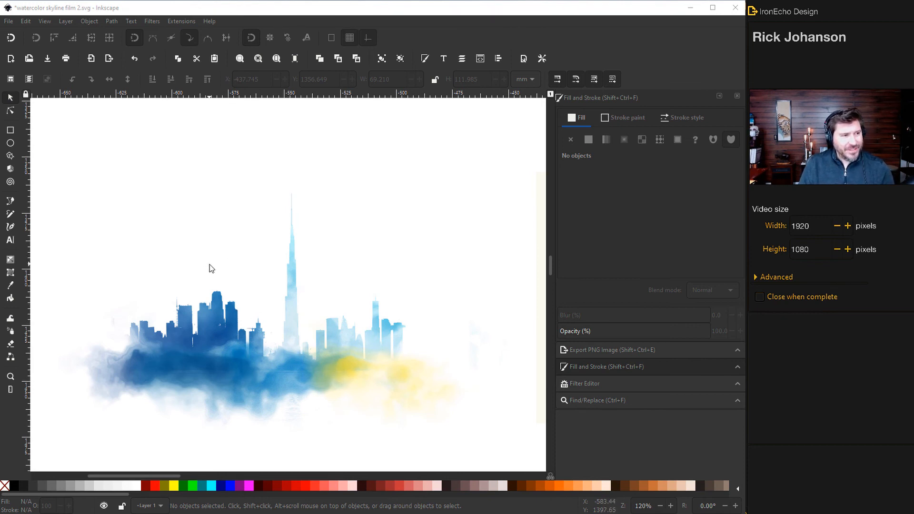
Draw a circle in the upper-left sky and fill it strong yellow.
left_click(9, 143)
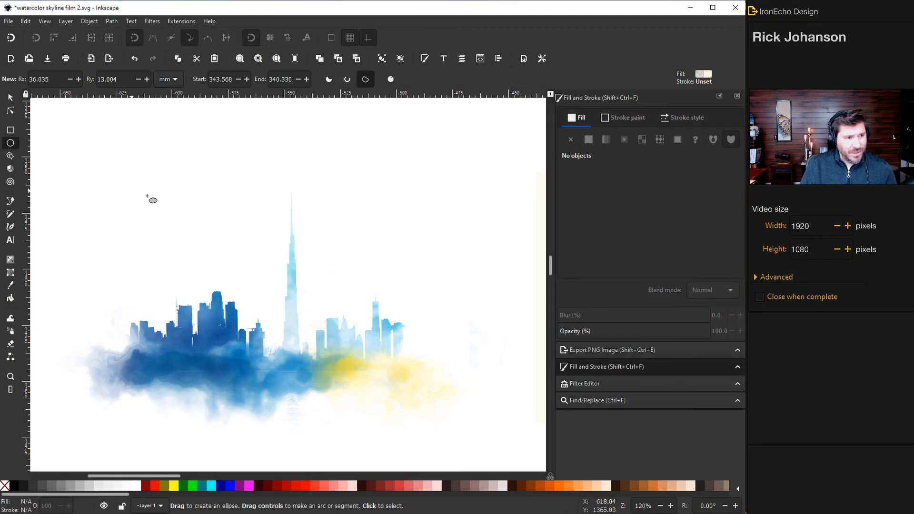
left_click_drag(148, 198, 225, 253)
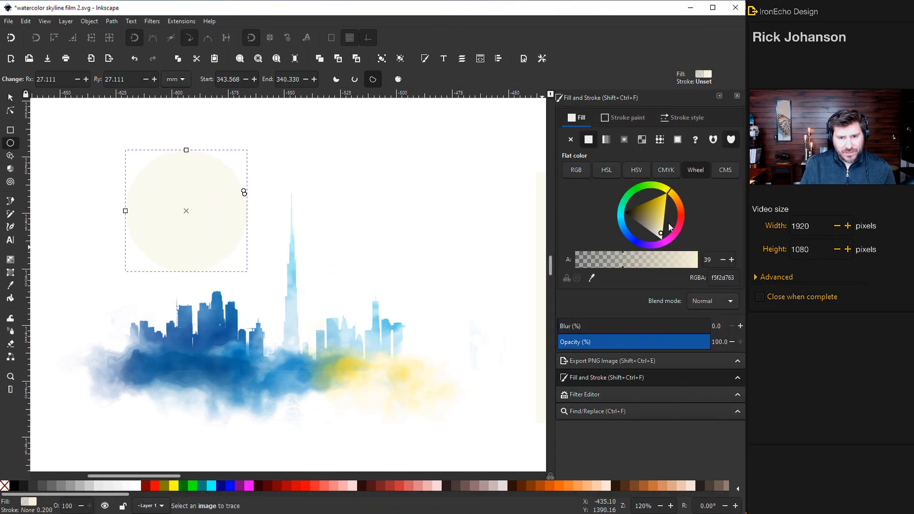
left_click(669, 192)
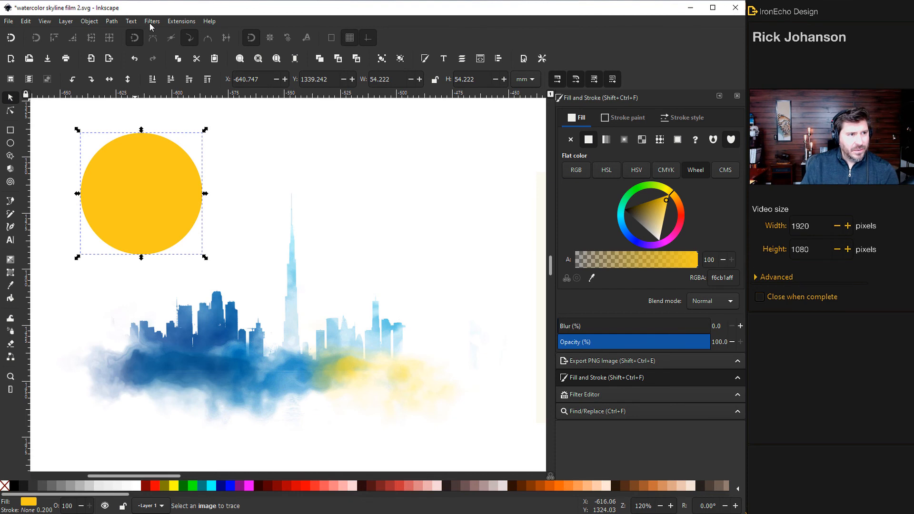
Apply the Watercolor texture to the yellow circle and soften it into a translucent glow.
left_click(153, 21)
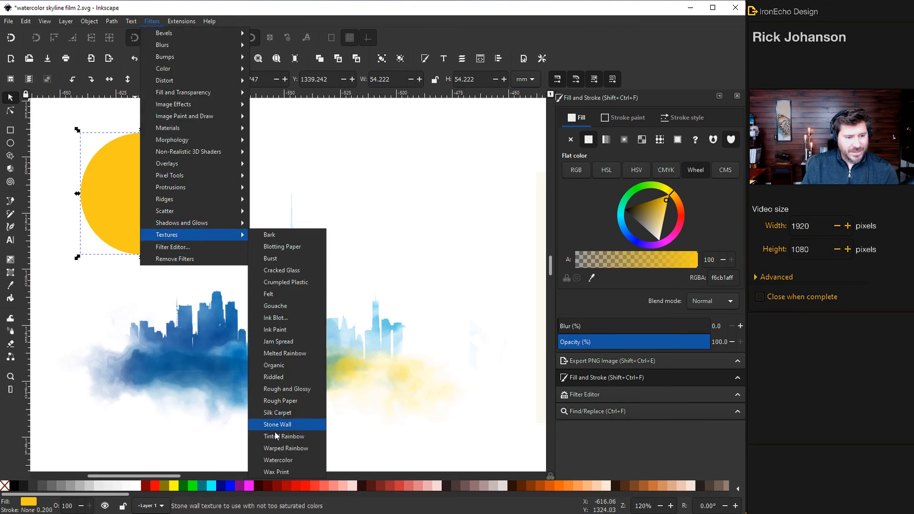
left_click(277, 424)
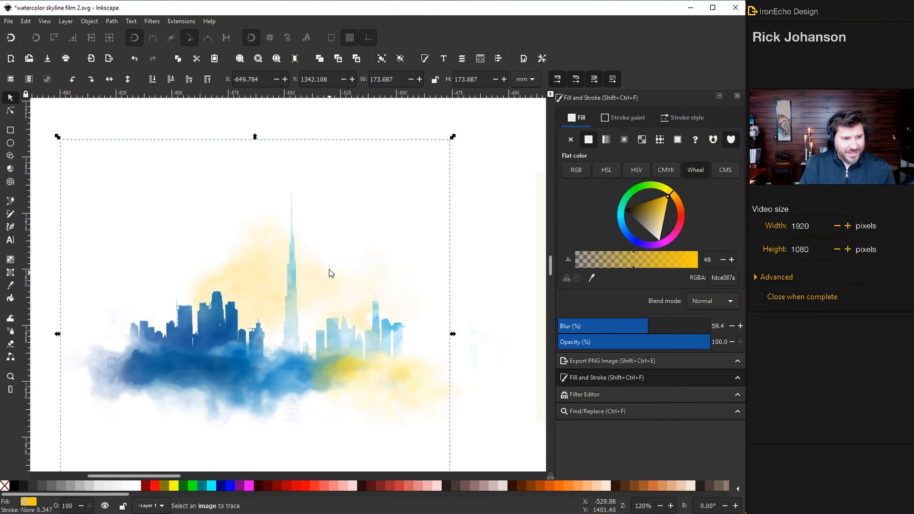
left_click(596, 411)
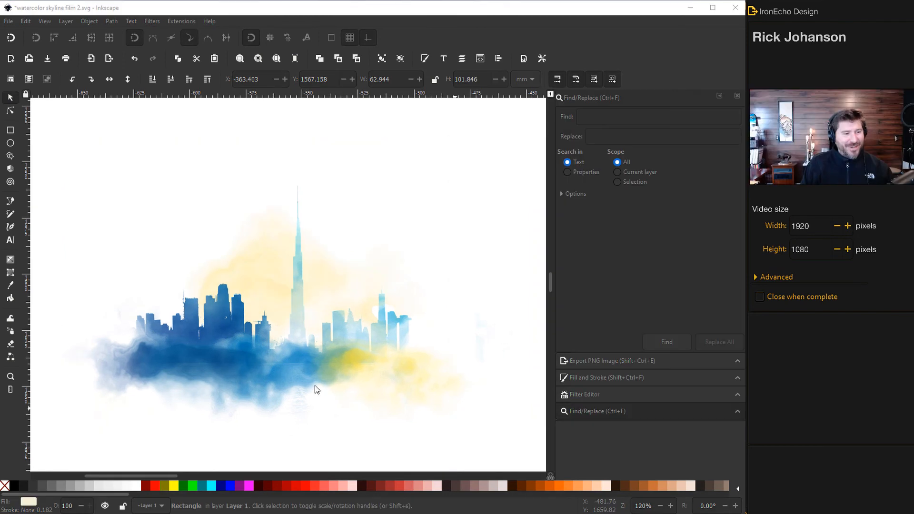
mouse_move(421, 333)
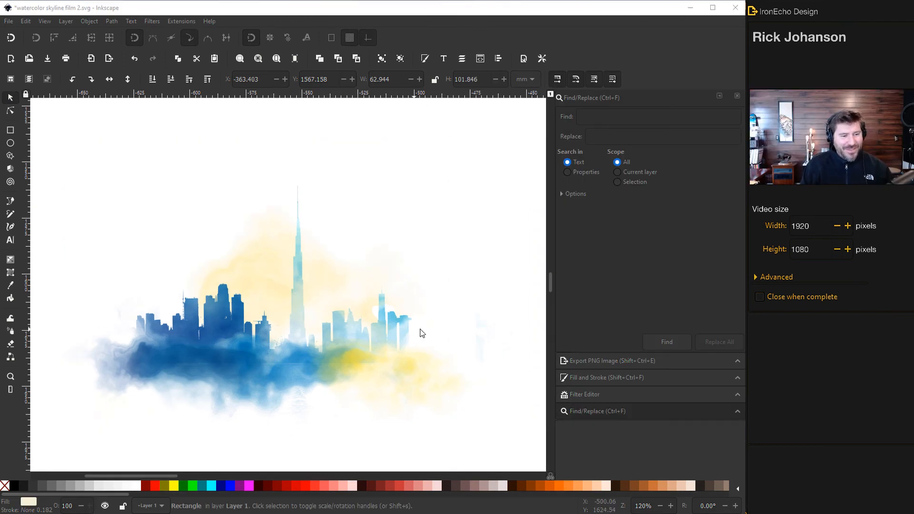
mouse_move(261, 425)
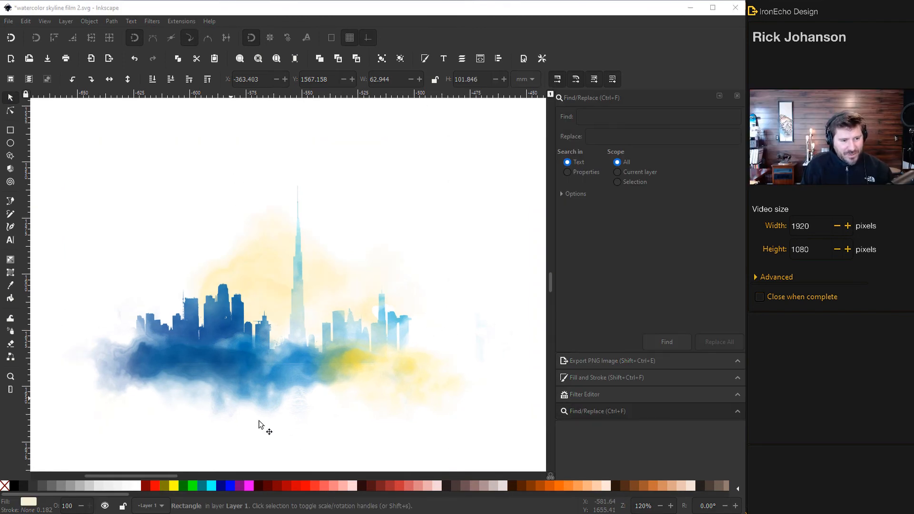
mouse_move(310, 391)
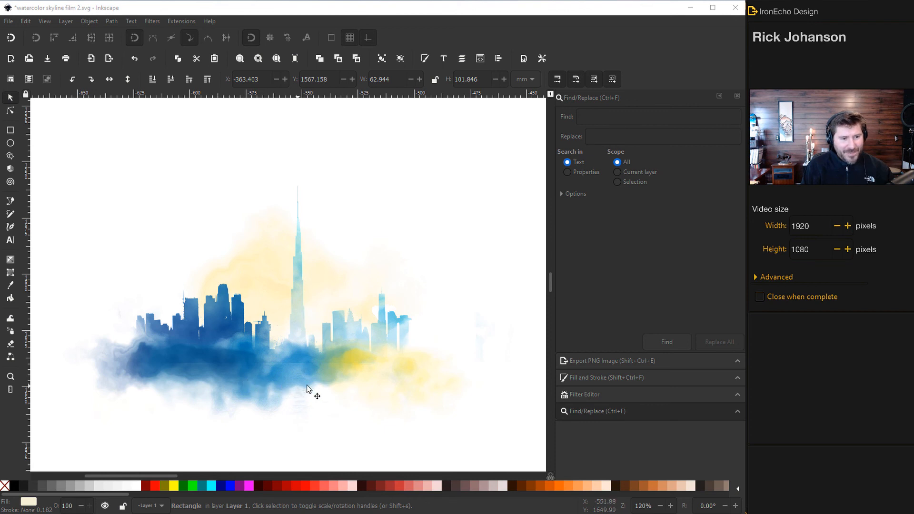
mouse_move(173, 370)
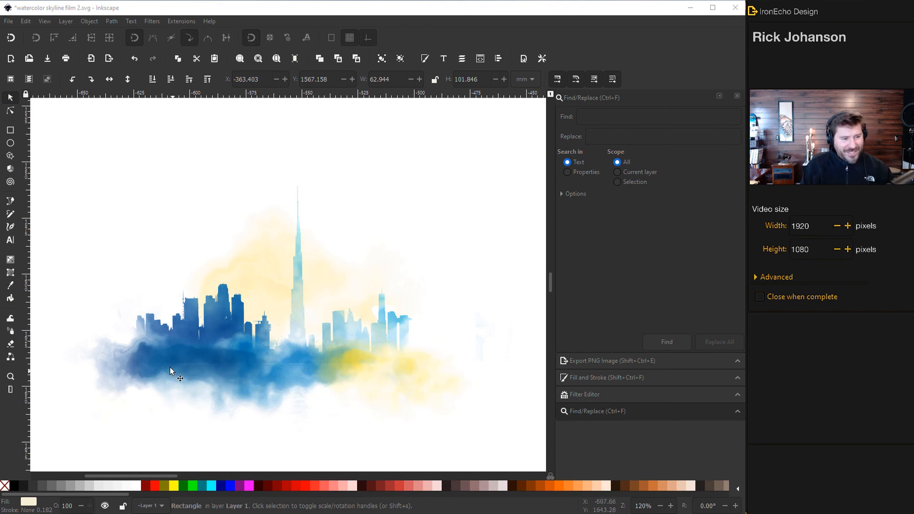
mouse_move(371, 362)
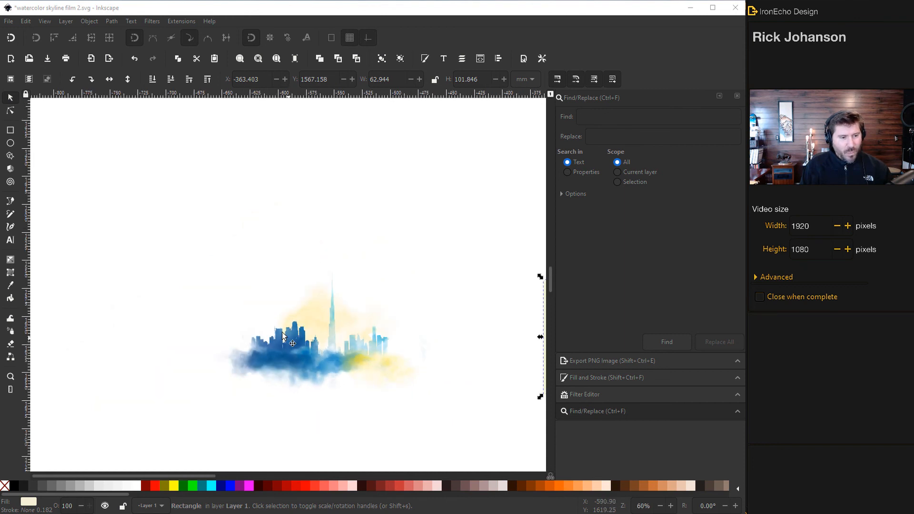
mouse_move(160, 220)
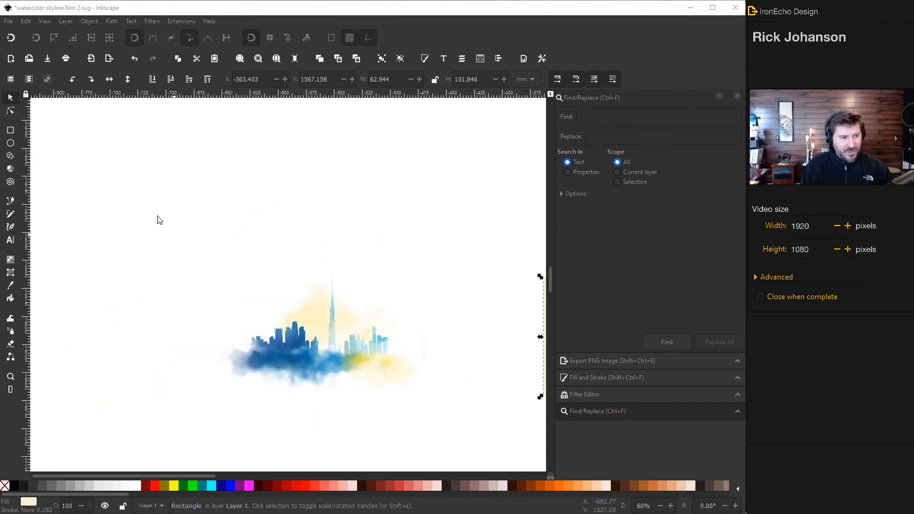
mouse_move(94, 158)
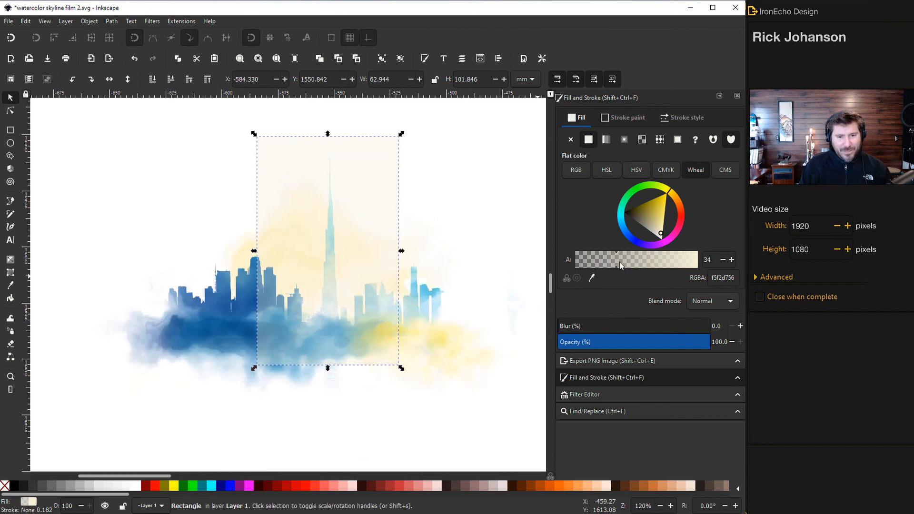
Select the rectangle and artwork group and clip the skyline with Object > Clip > Set.
left_click_drag(617, 259, 688, 259)
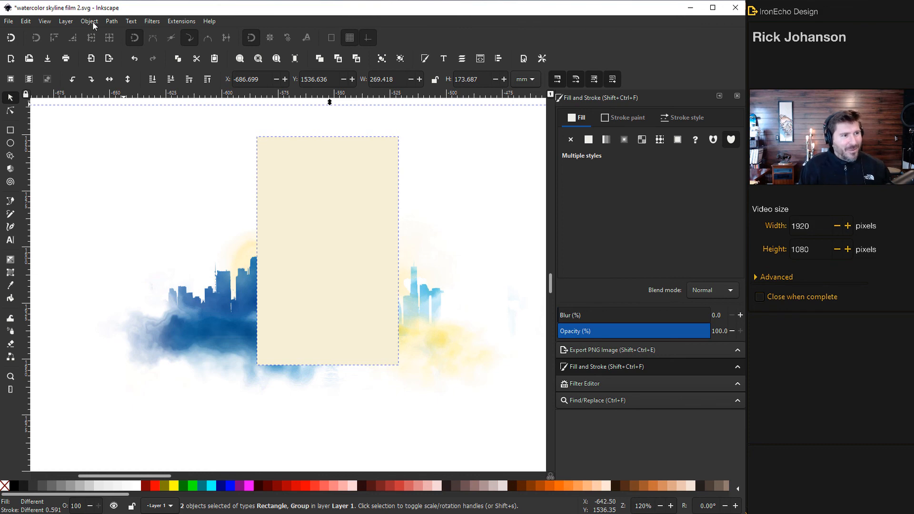
left_click(89, 21)
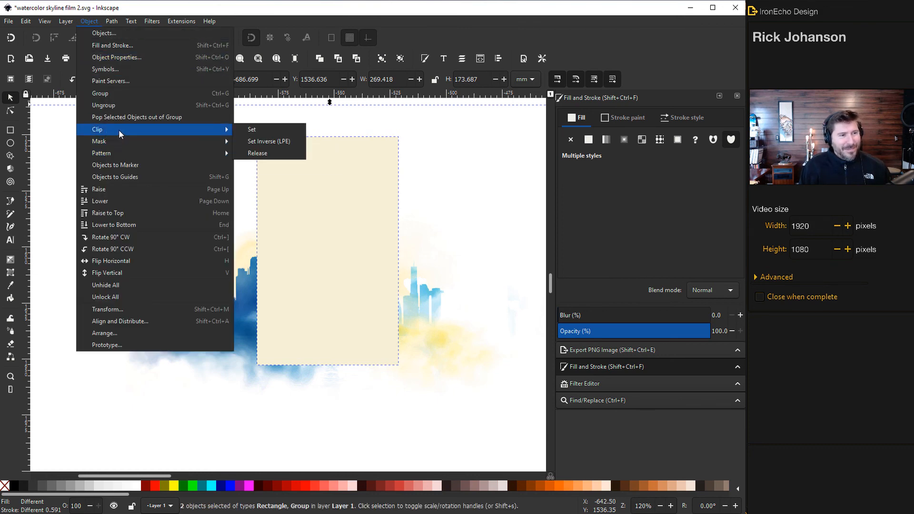
left_click(252, 129)
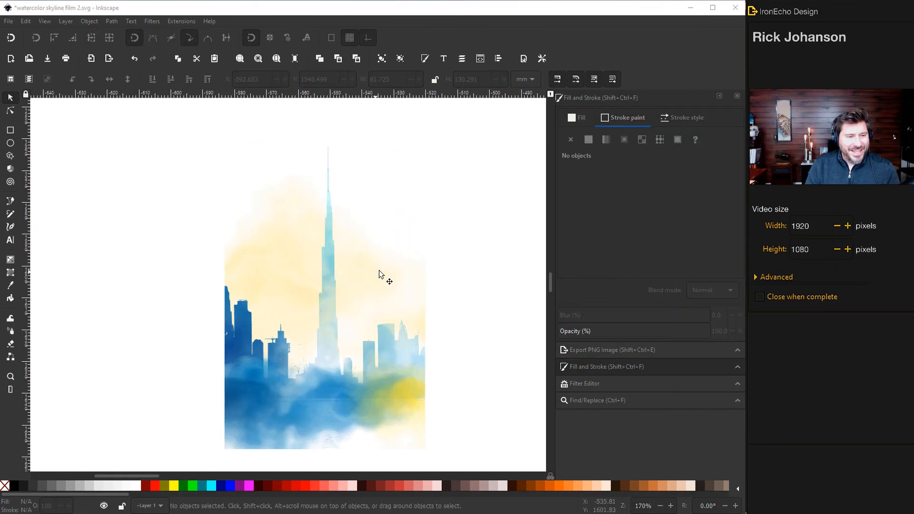
mouse_move(362, 279)
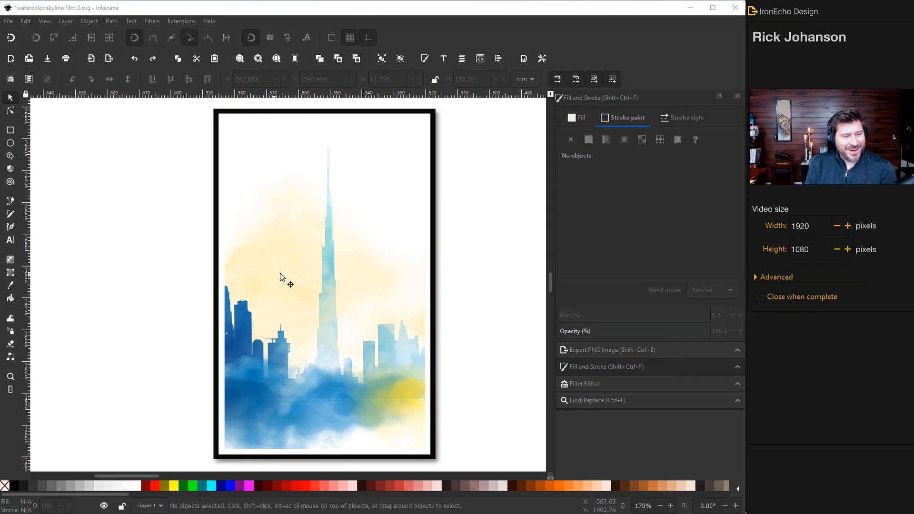
mouse_move(327, 269)
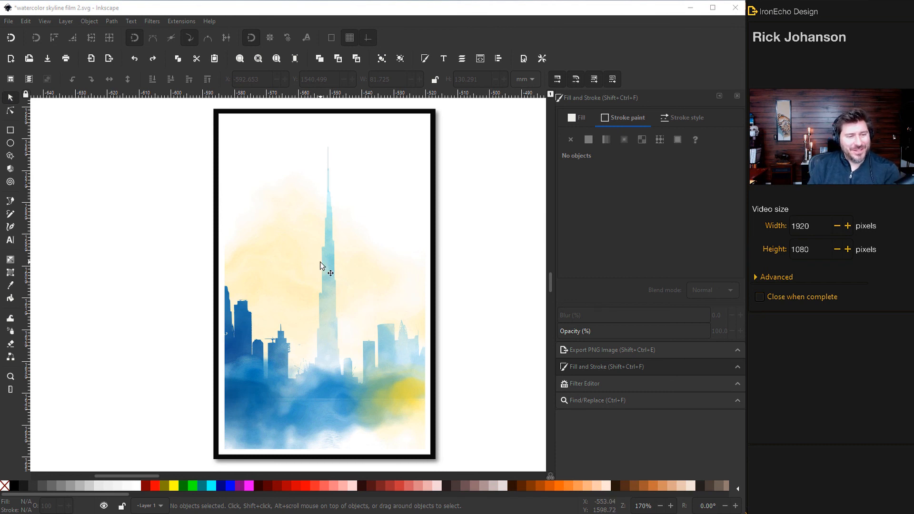
mouse_move(392, 299)
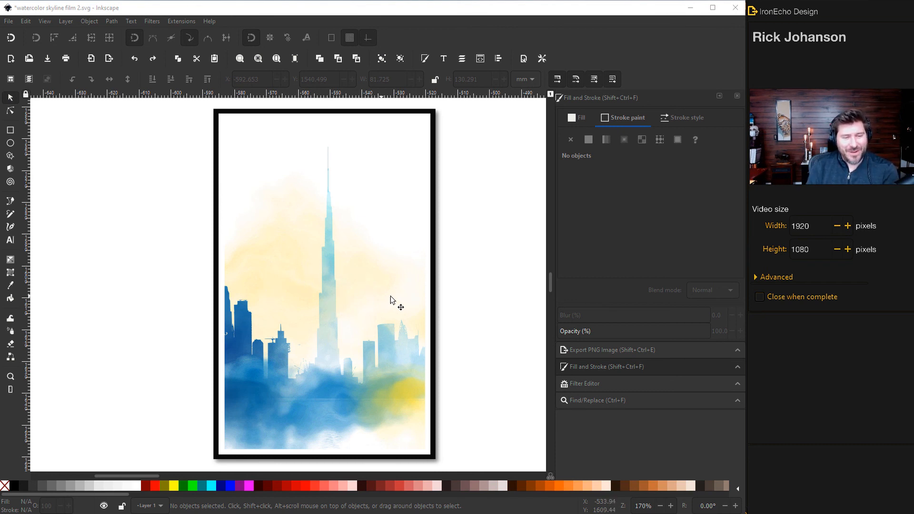
mouse_move(395, 300)
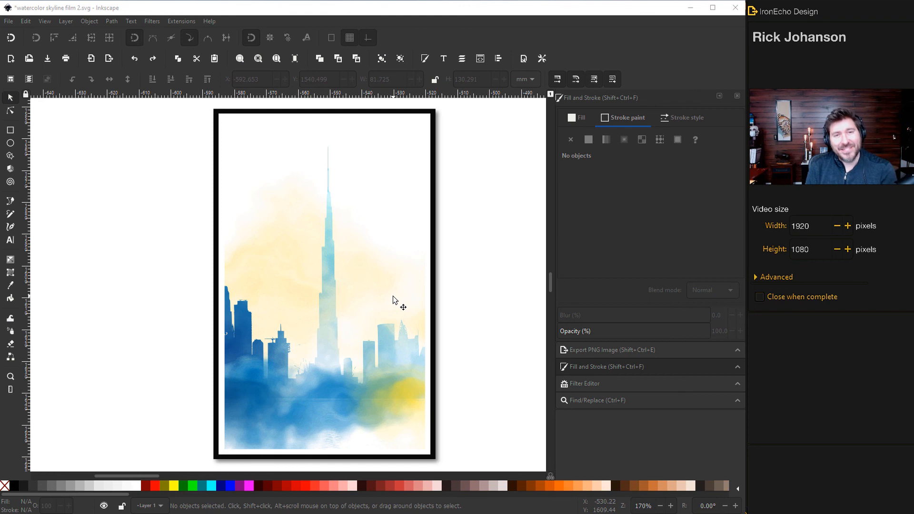